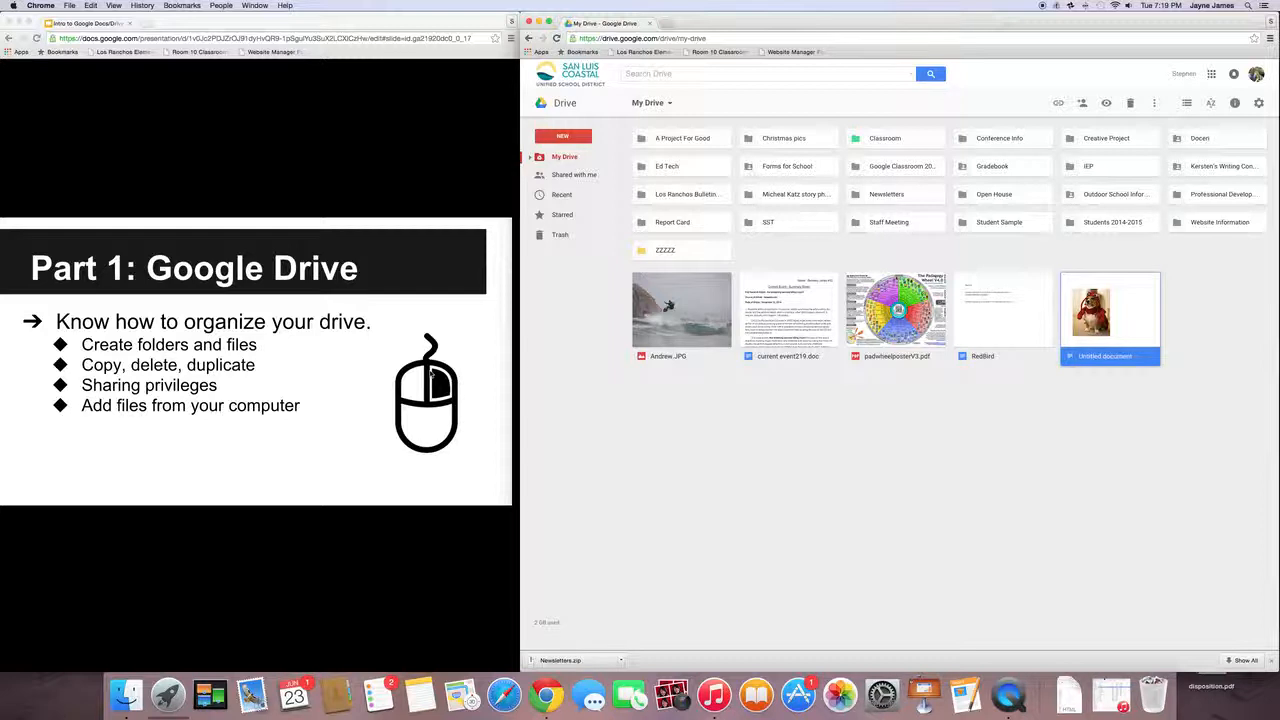
mouse_move(435, 392)
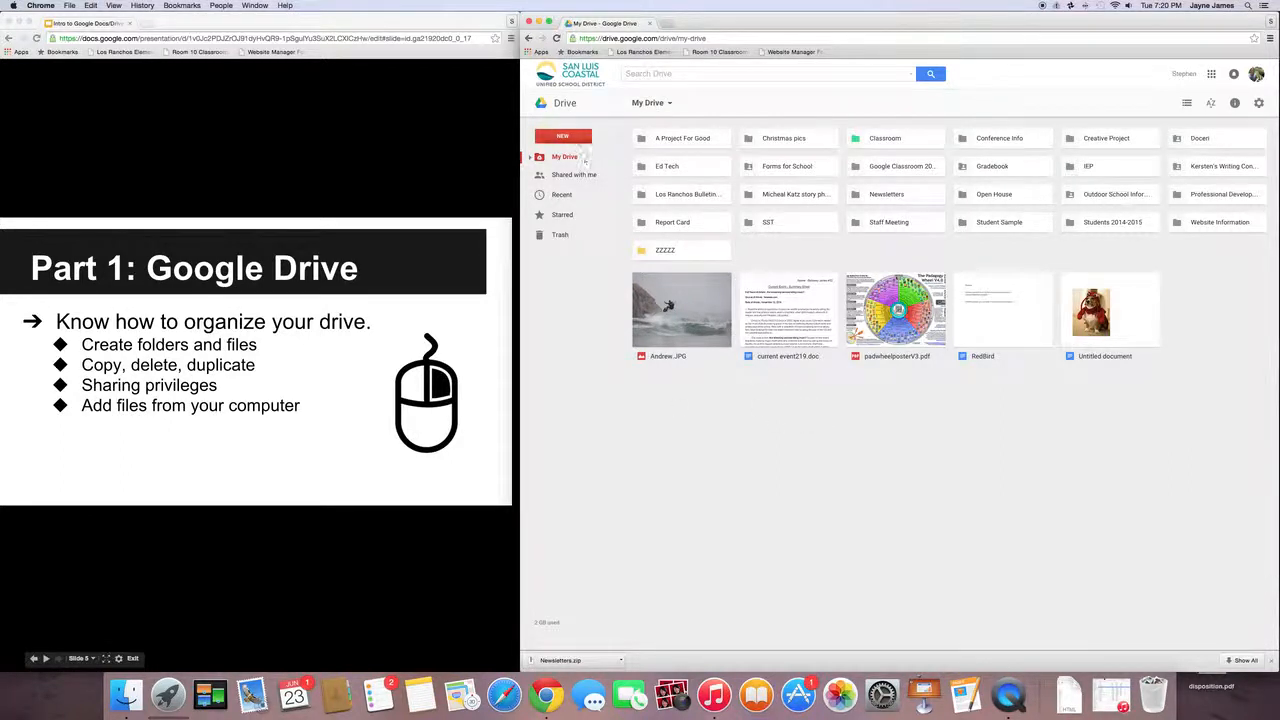
Step: Create a Google Doc named 'sample :-)', type 'HI' into it, and close it
click(562, 136)
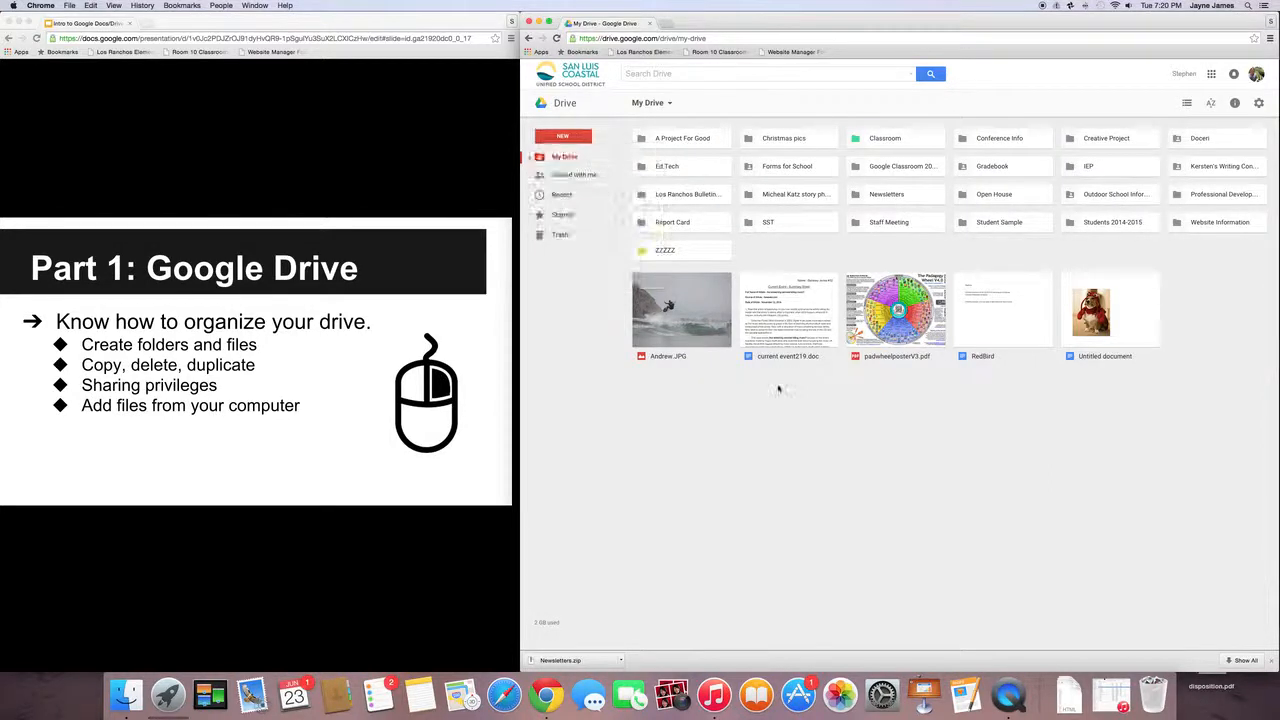
right_click(780, 390)
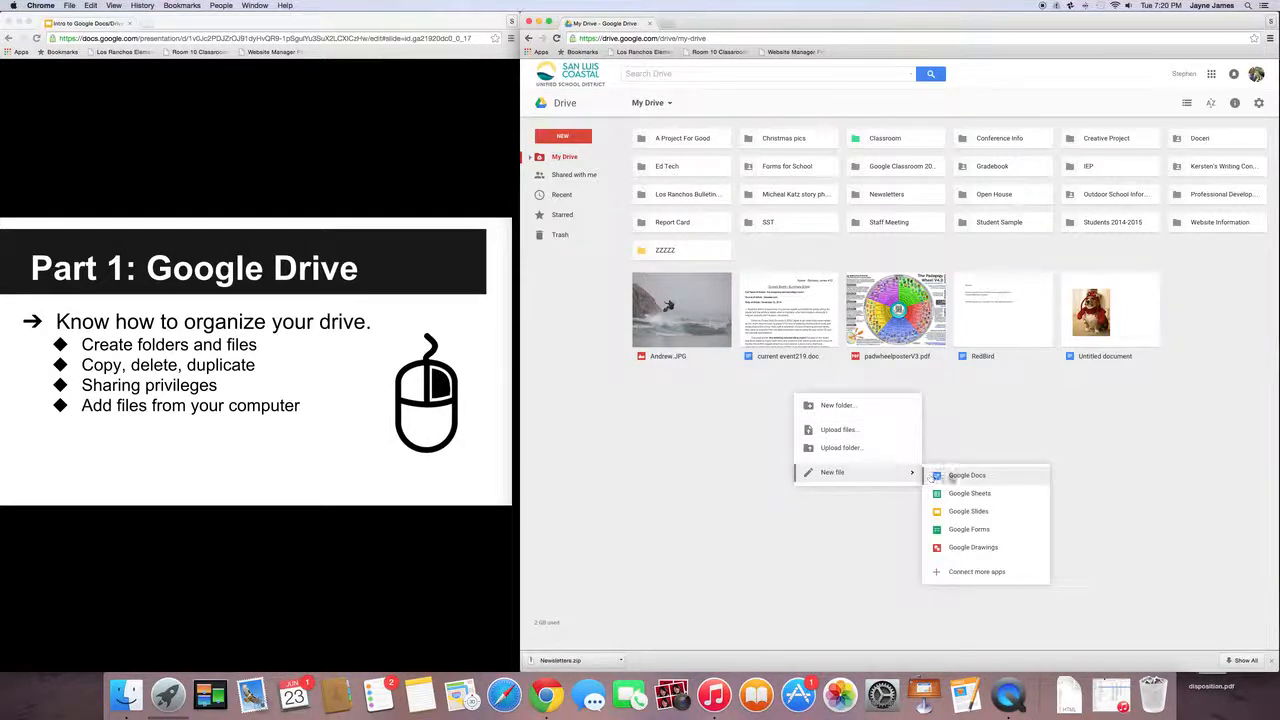
click(966, 475)
text(sample :-))
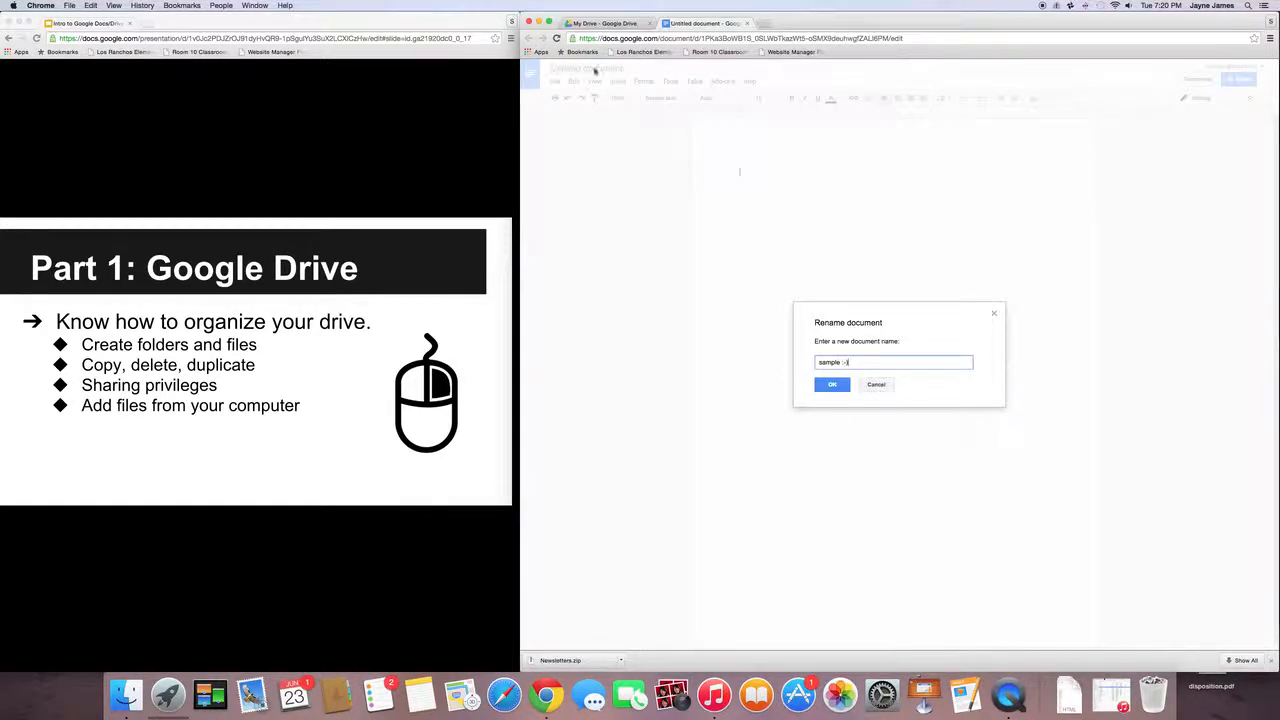
click(831, 384)
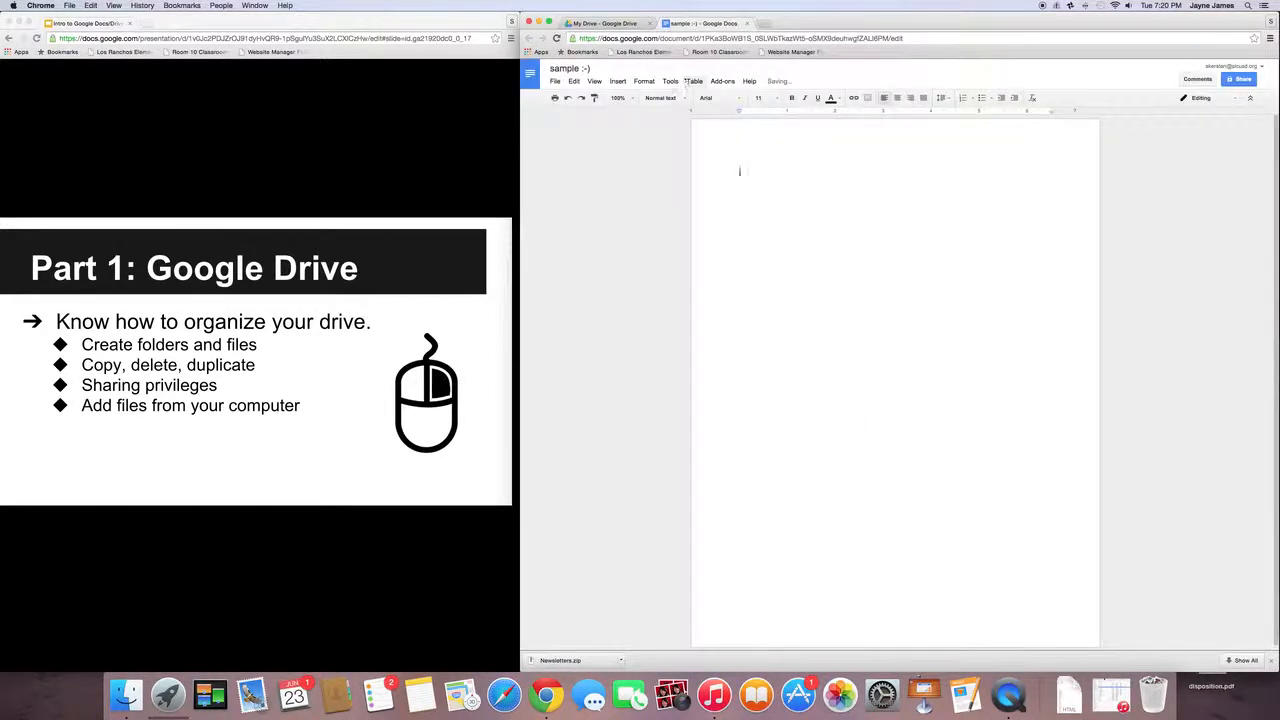
text(HI)
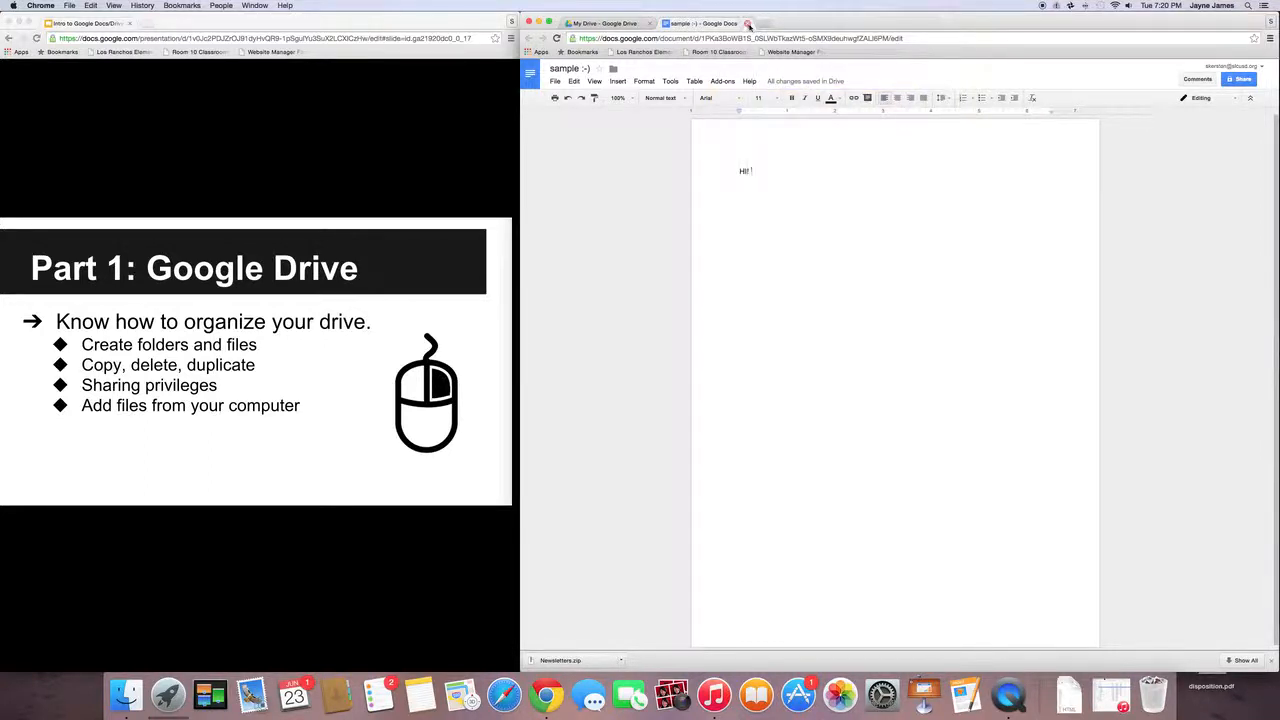
click(600, 23)
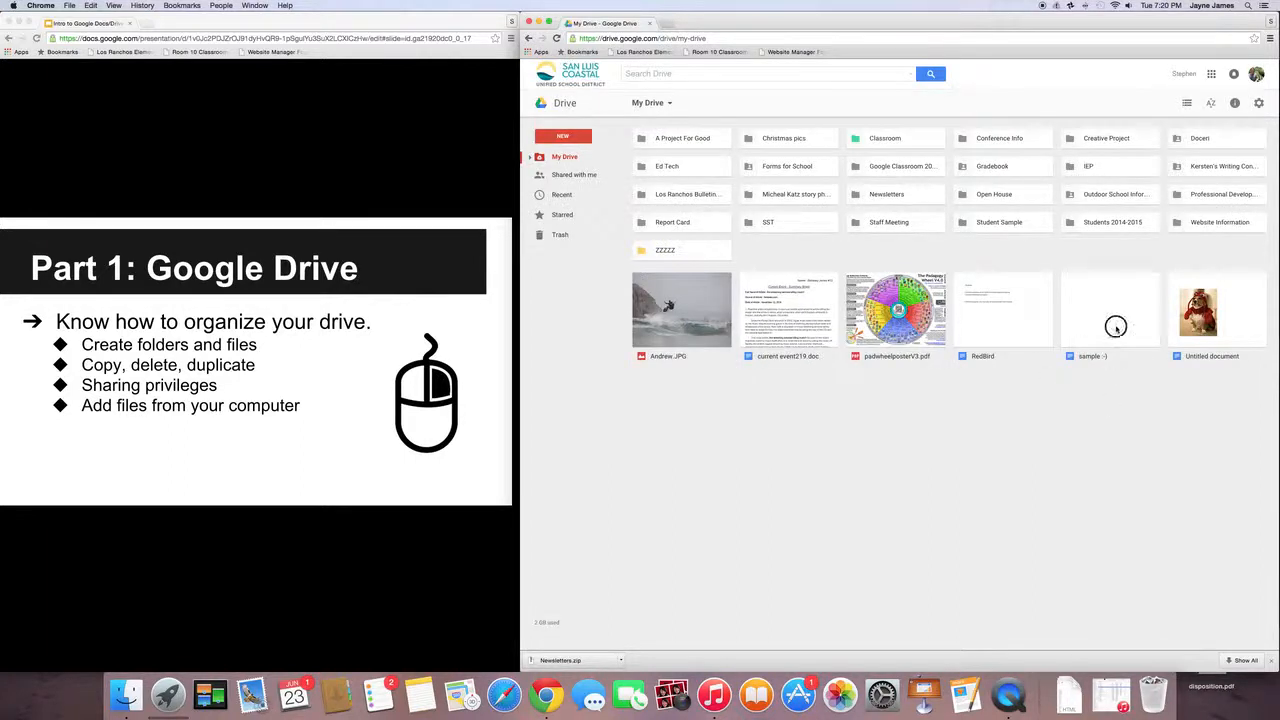
click(1110, 310)
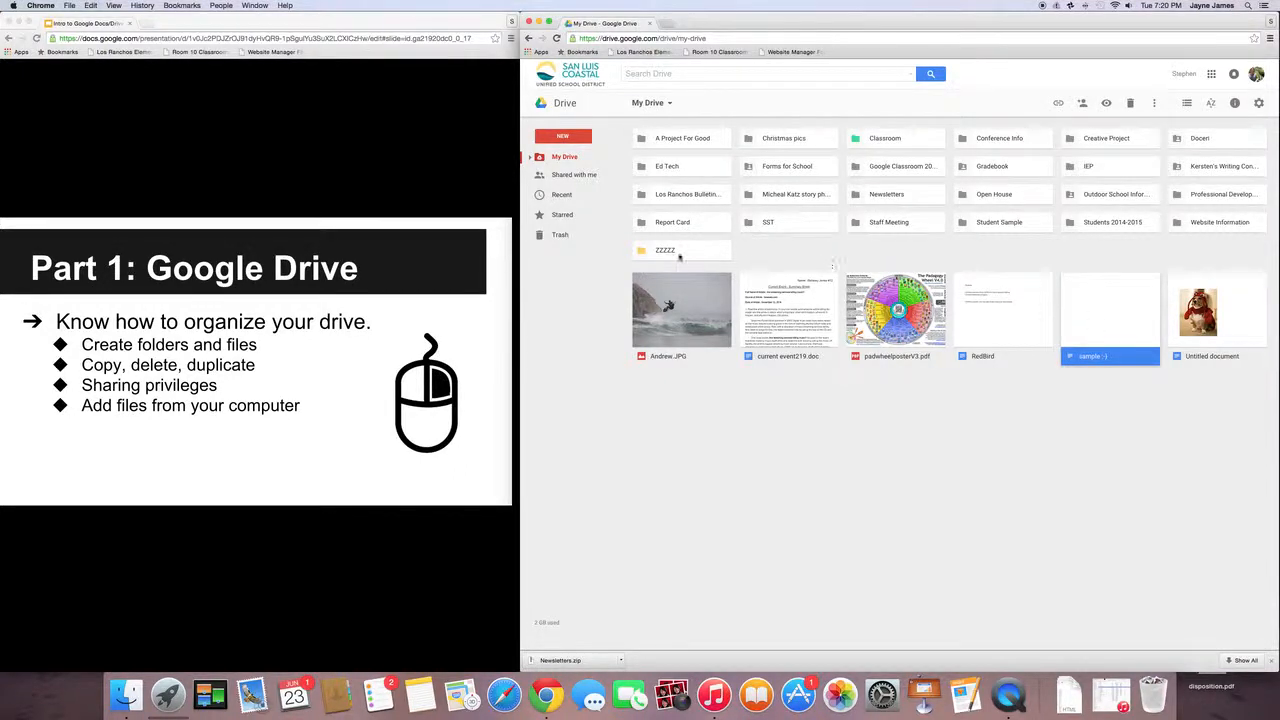
click(665, 250)
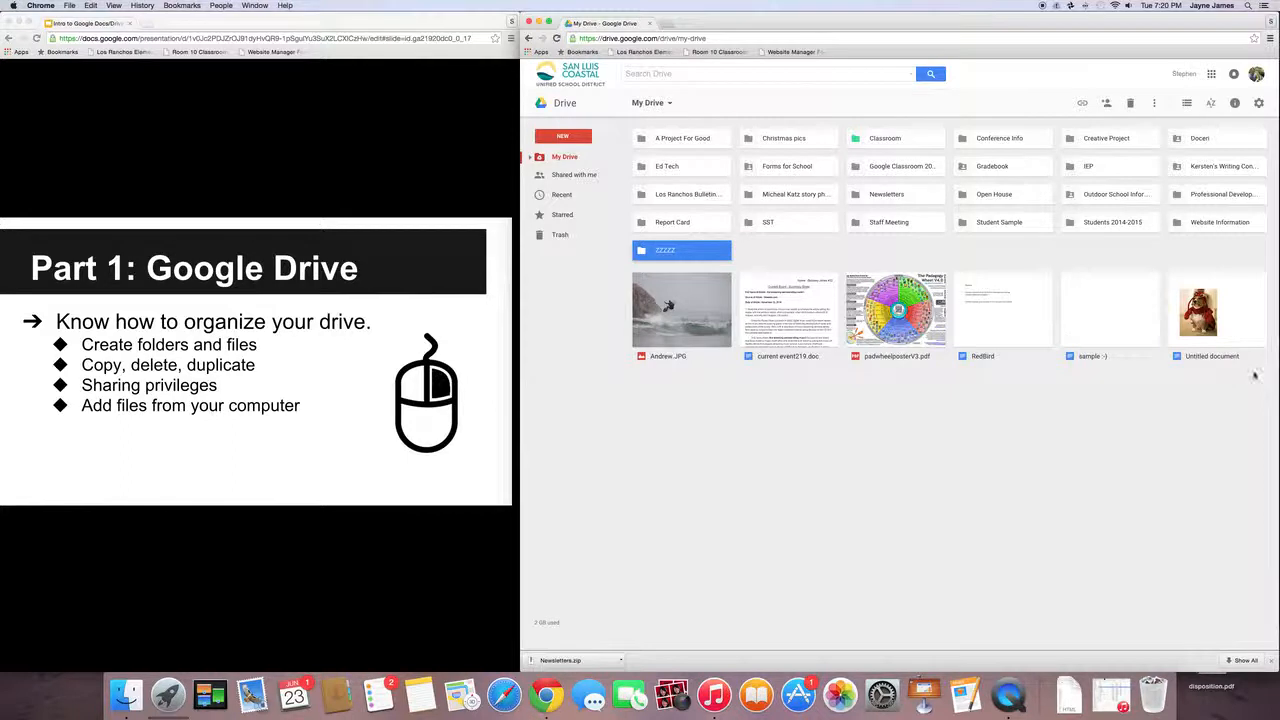
click(1109, 310)
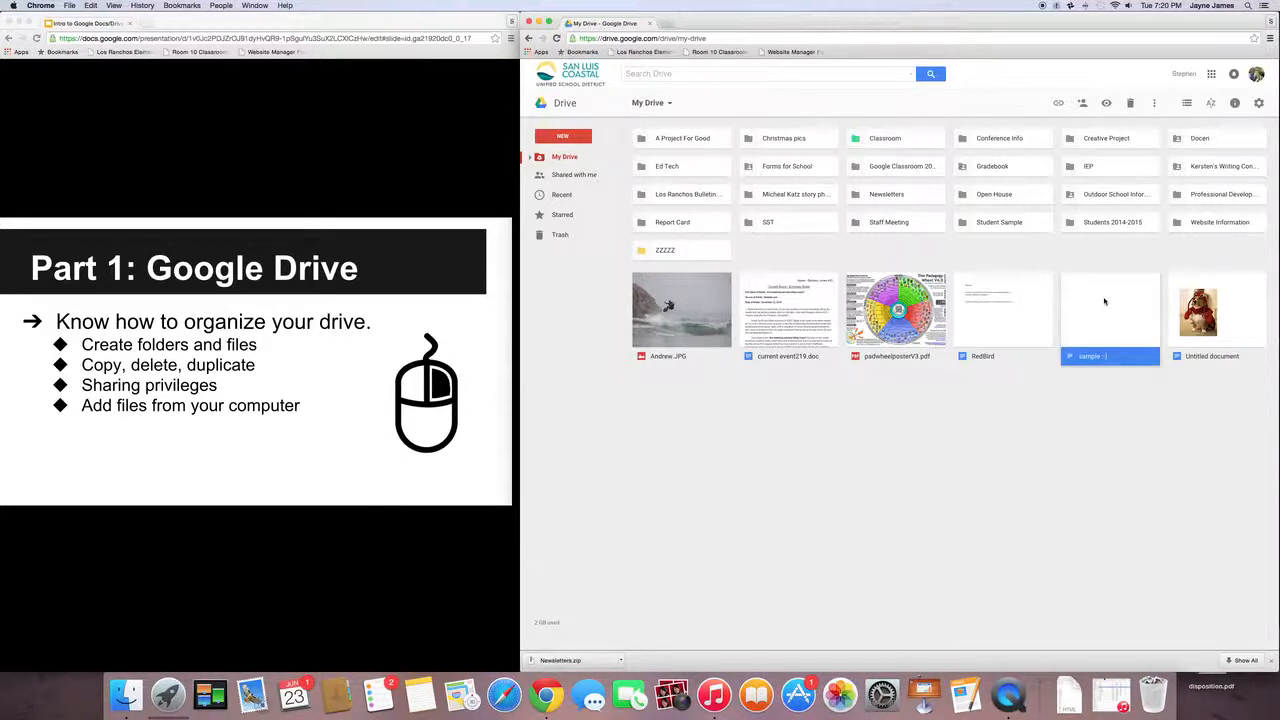
right_click(1109, 310)
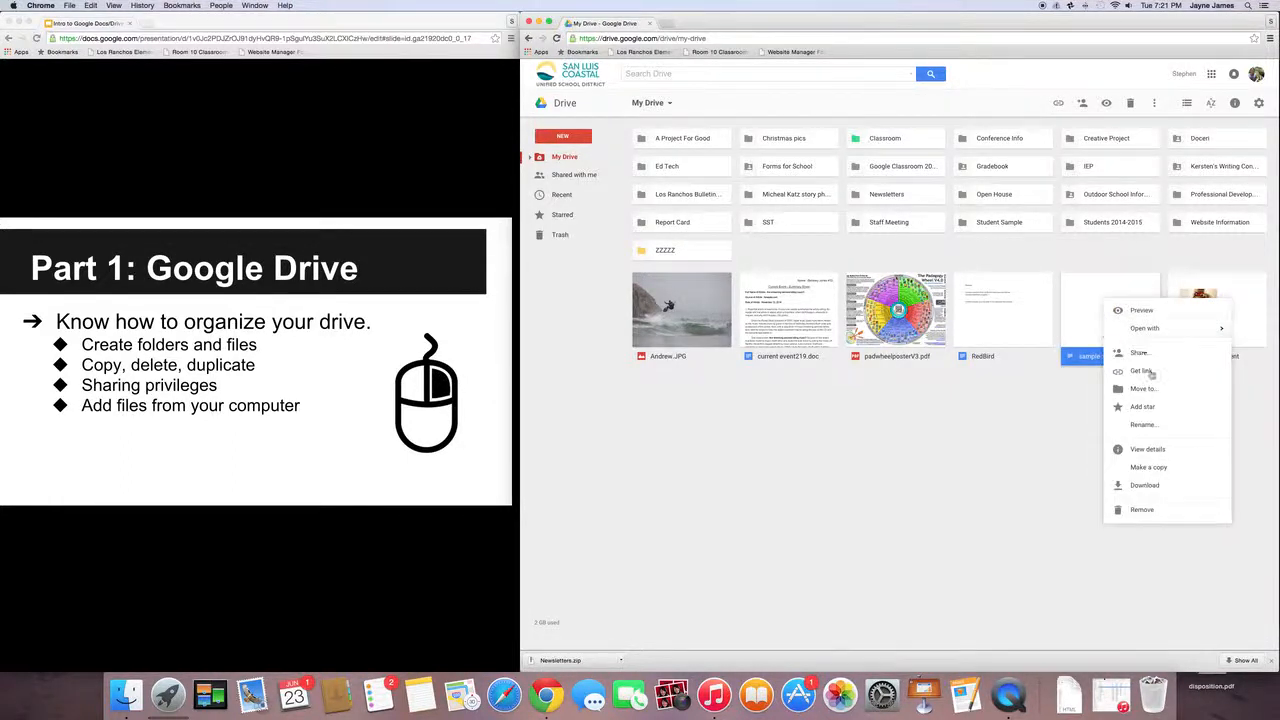
mouse_move(1144, 389)
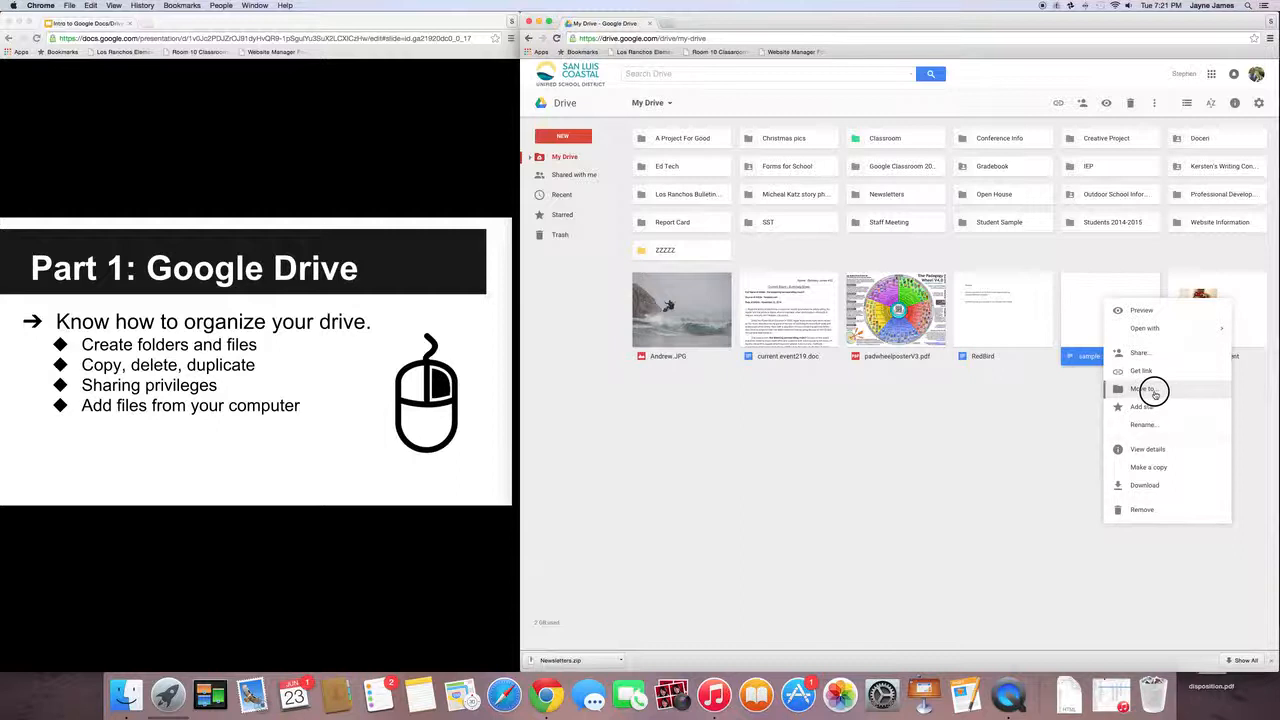
click(1144, 389)
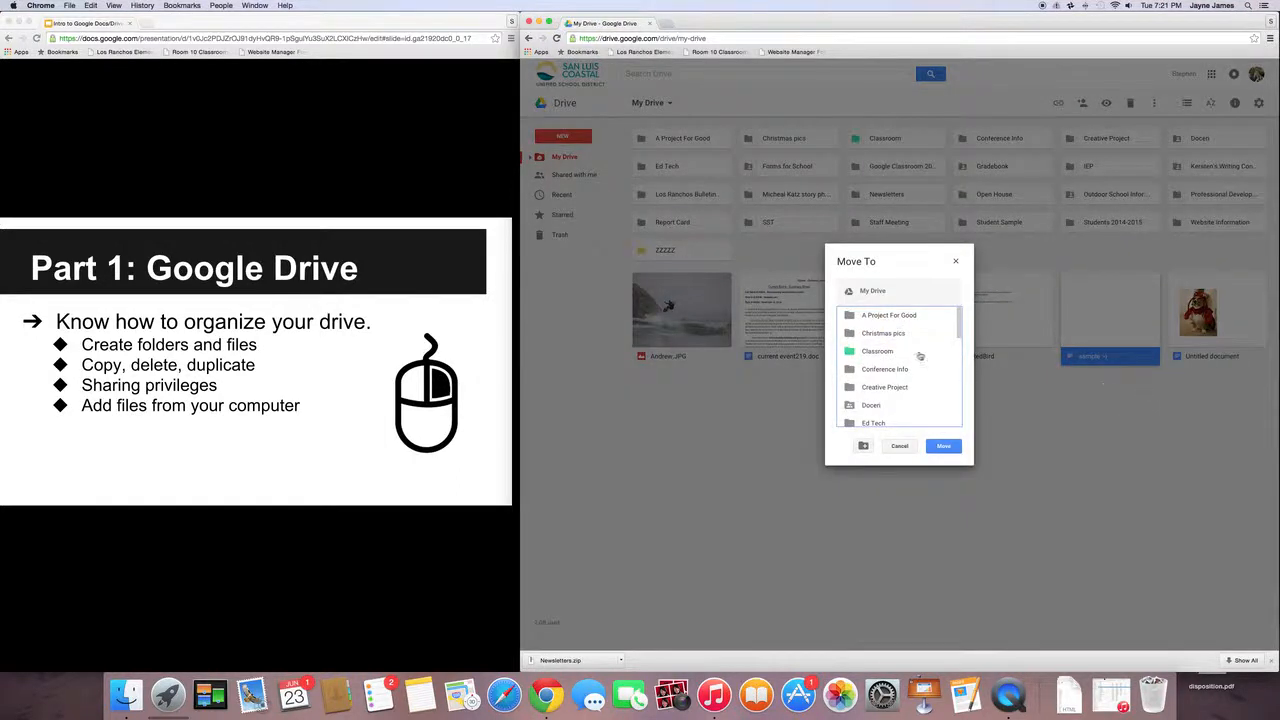
scroll(down, 3)
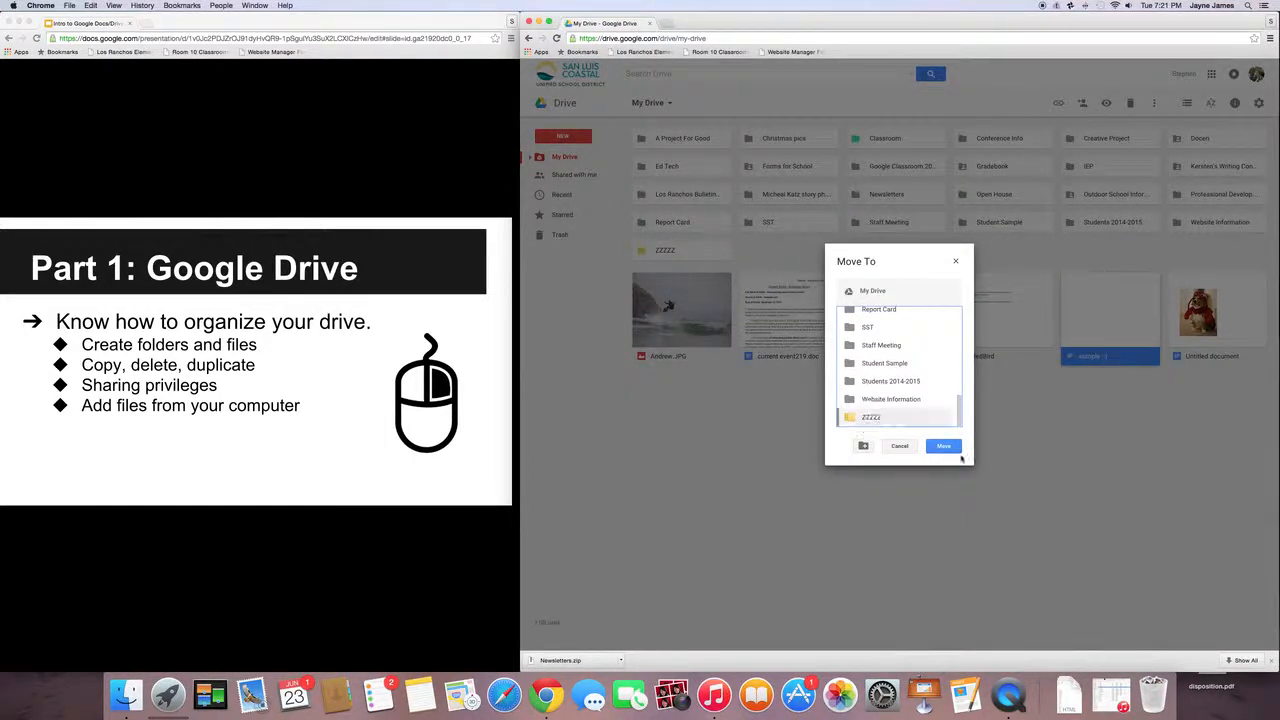
click(942, 445)
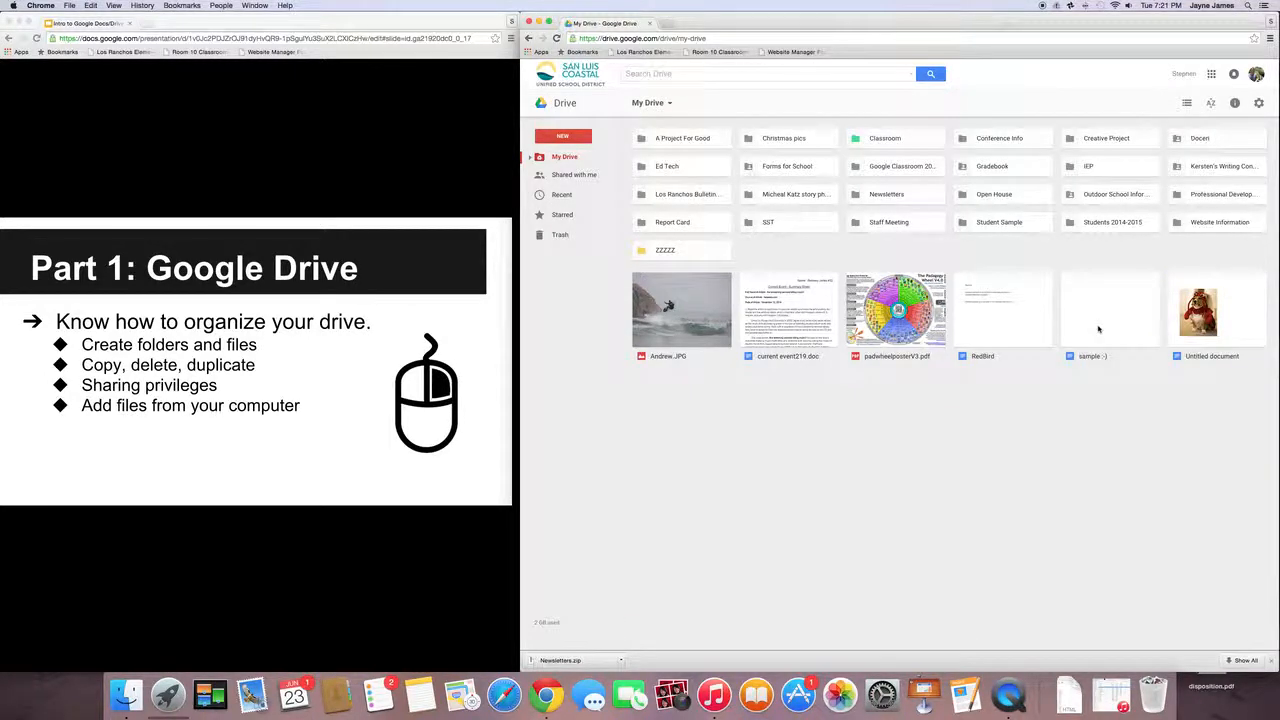
Step: Select current event219.doc, RedBird and sample :-) and drag them onto the ZZZZZ folder
click(1109, 310)
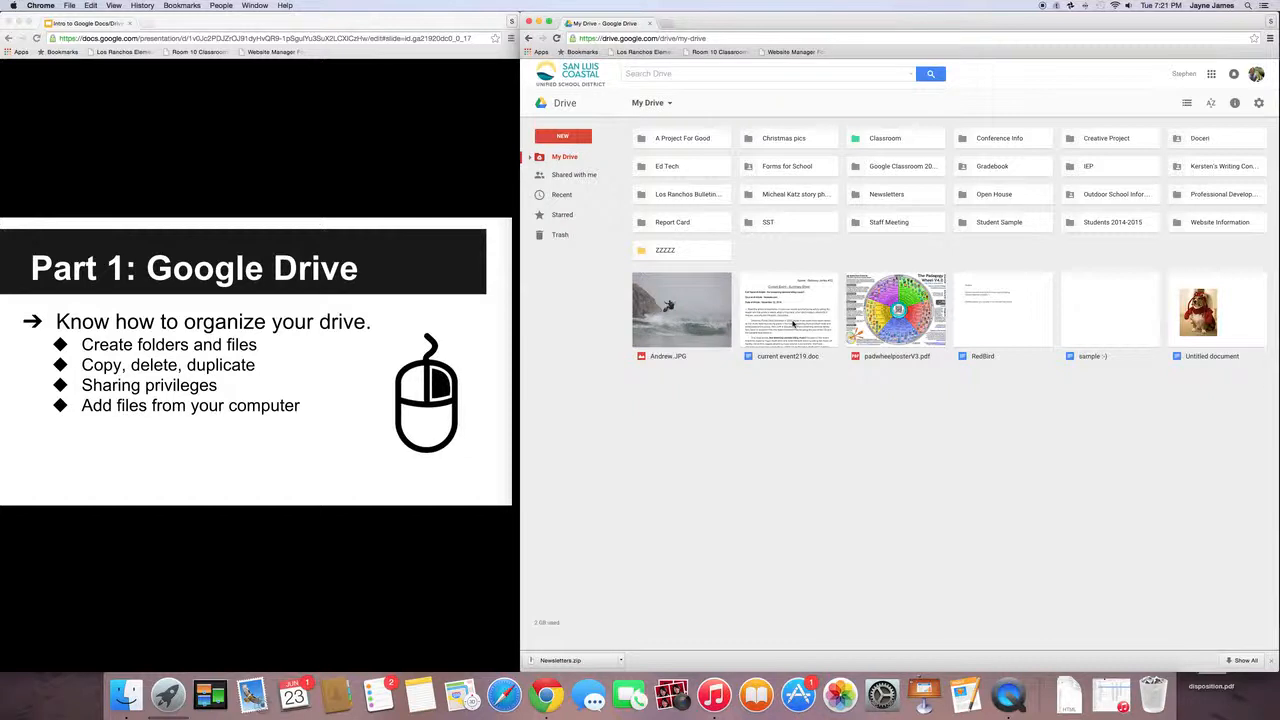
click(788, 310)
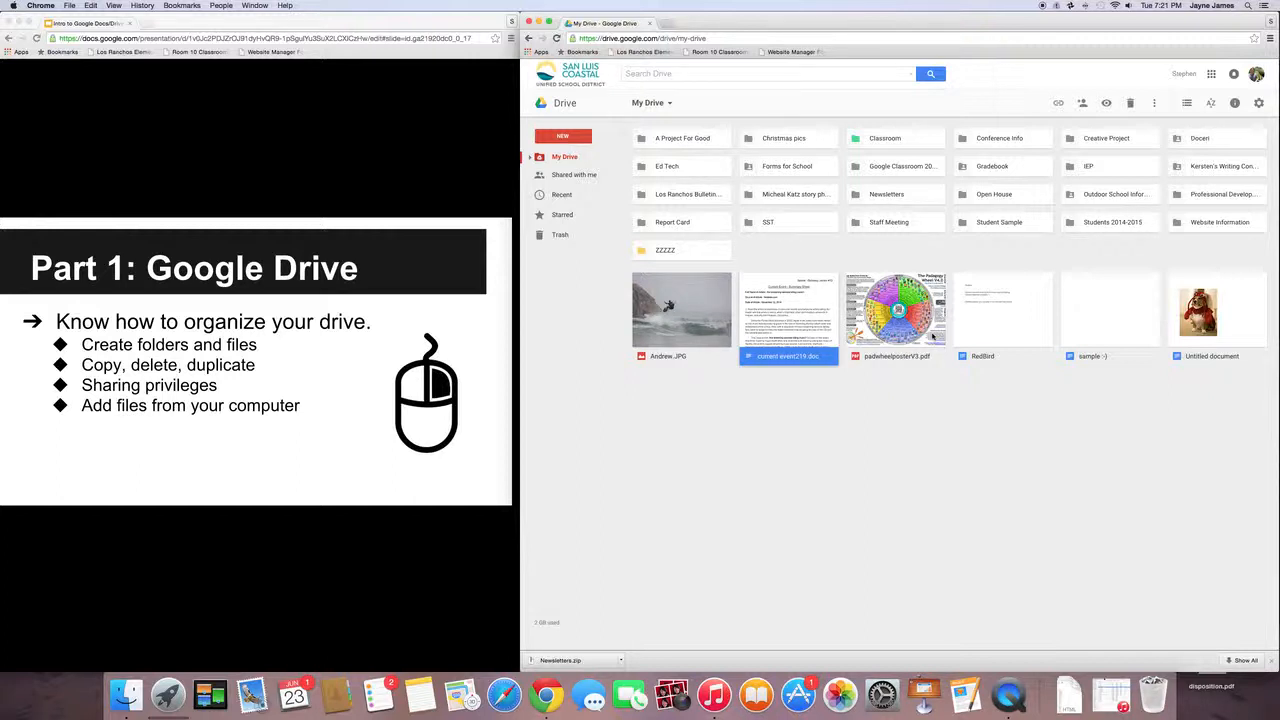
click(1003, 310)
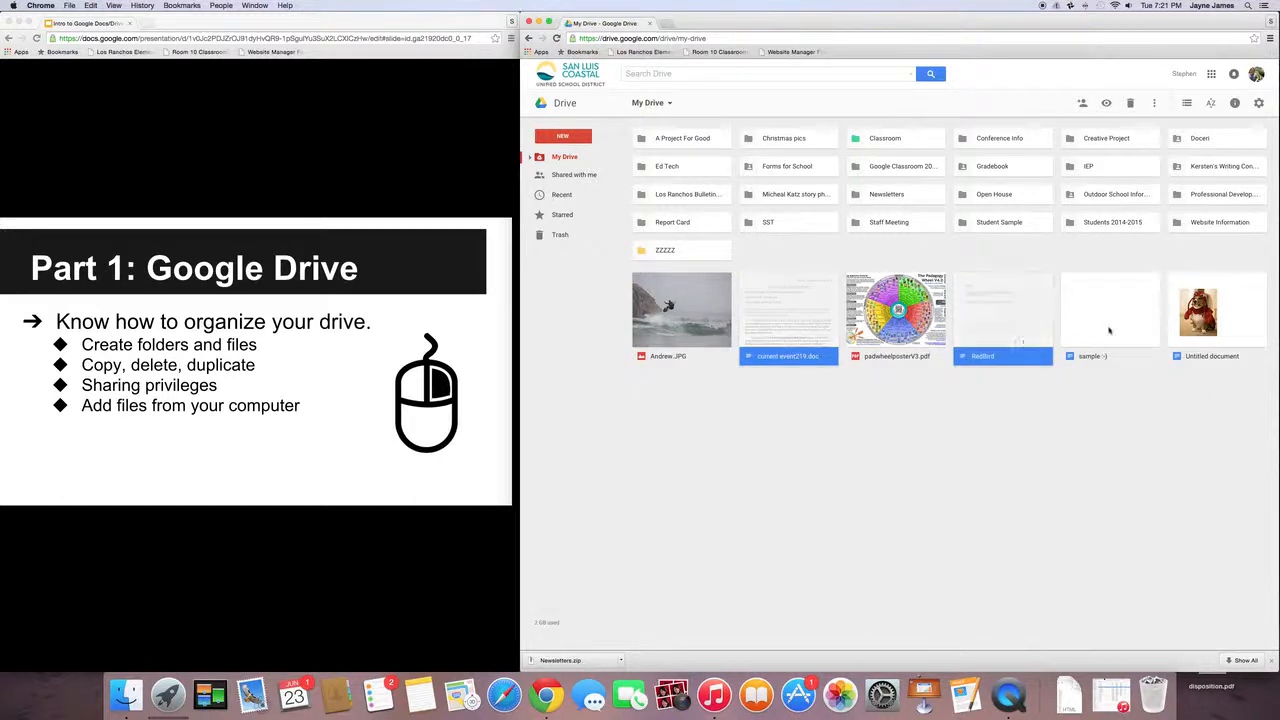
click(1110, 310)
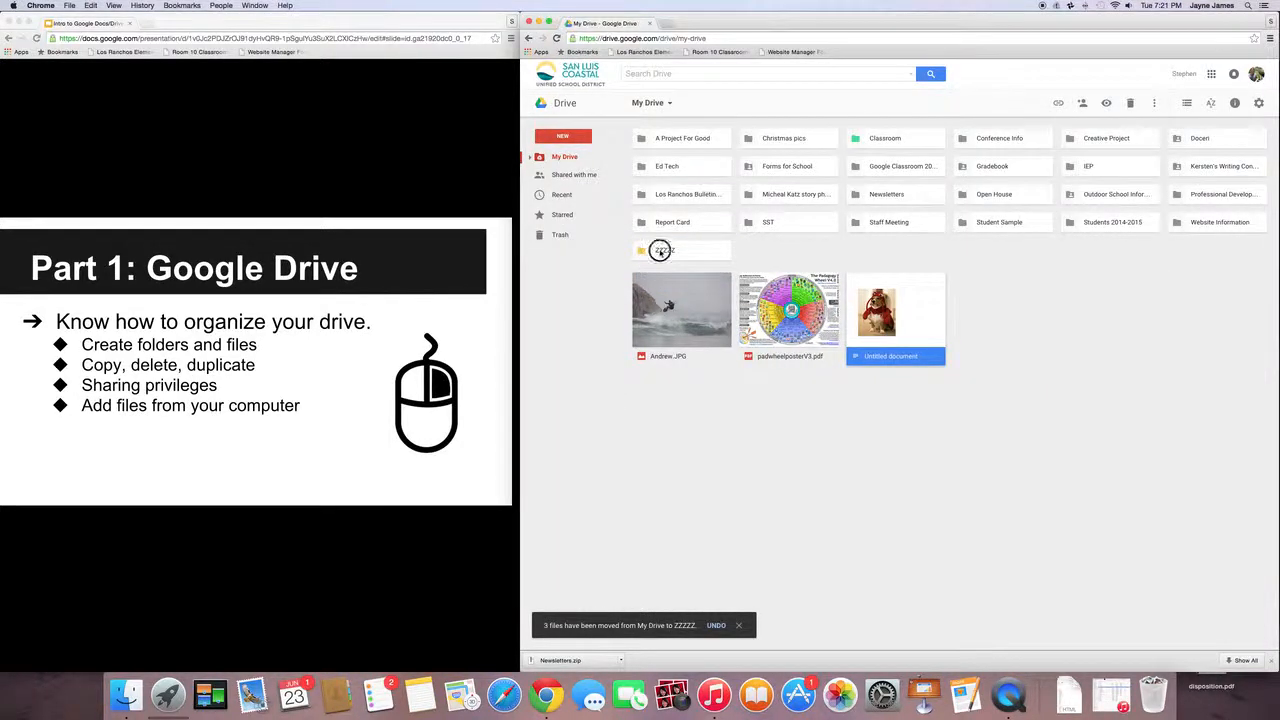
click(716, 625)
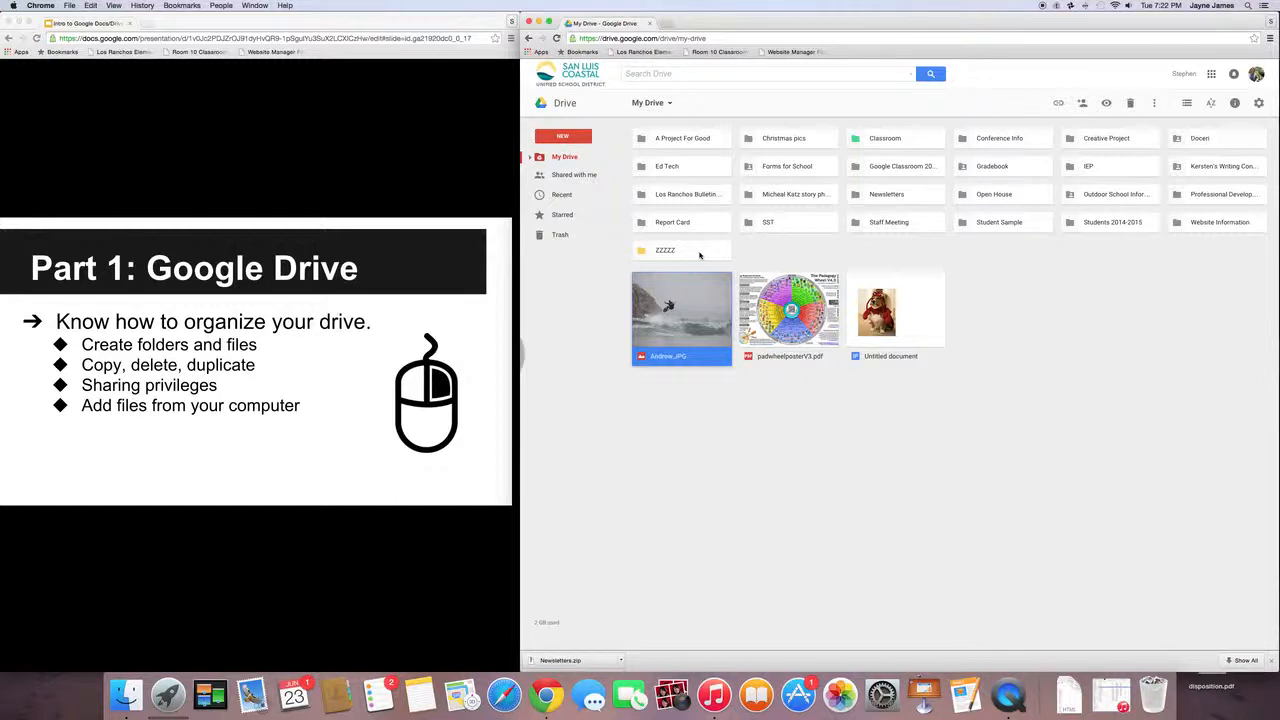
Step: Open ZZZZZ and use Move to for moving its three files back to My Drive
click(665, 250)
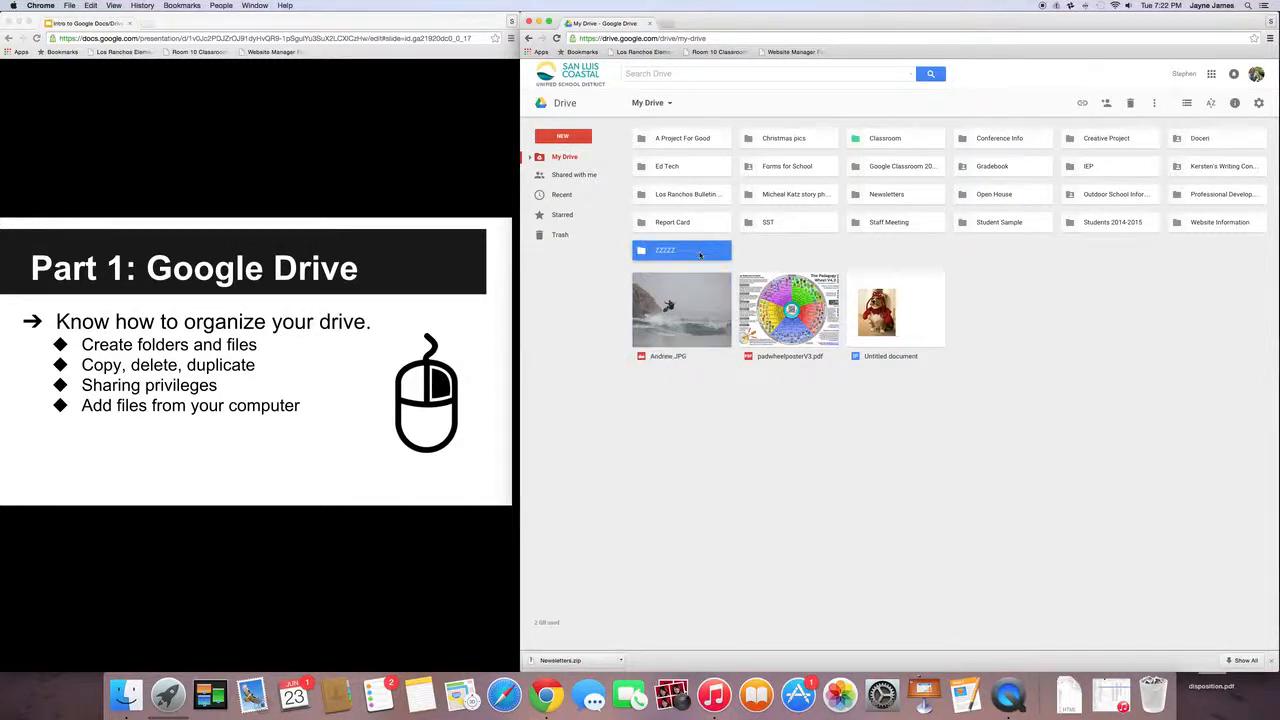
double_click(681, 250)
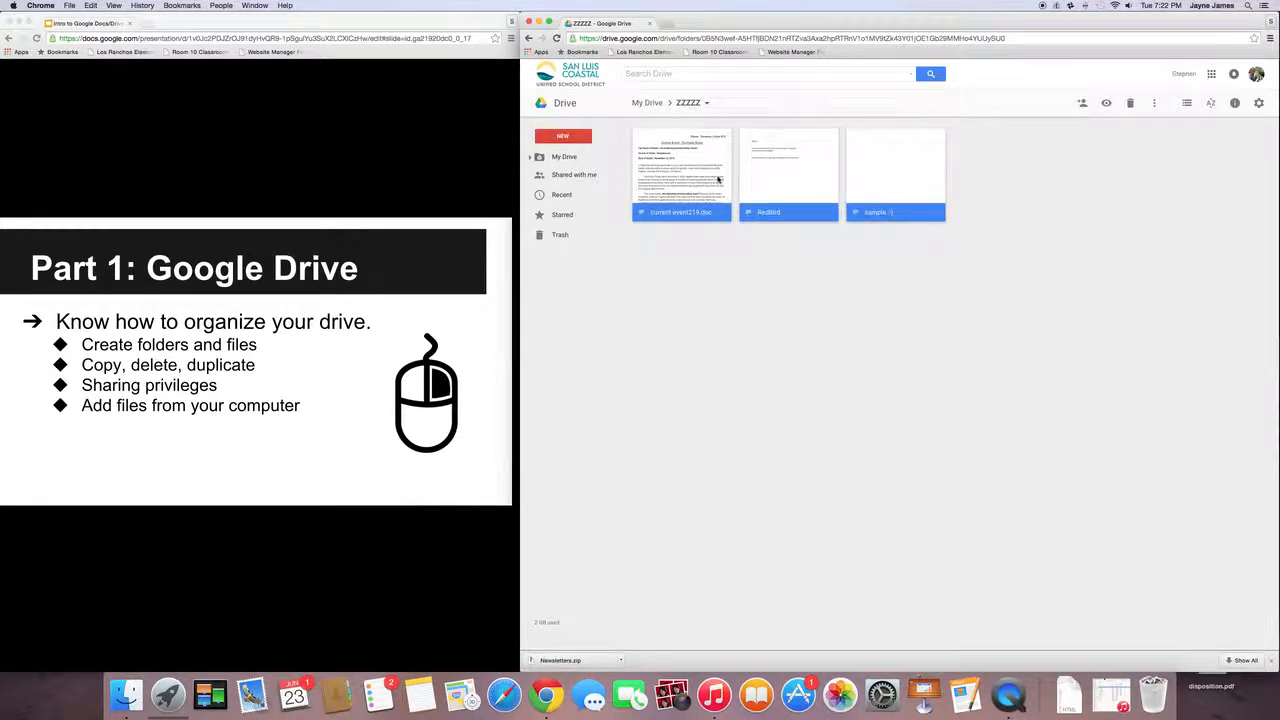
right_click(788, 170)
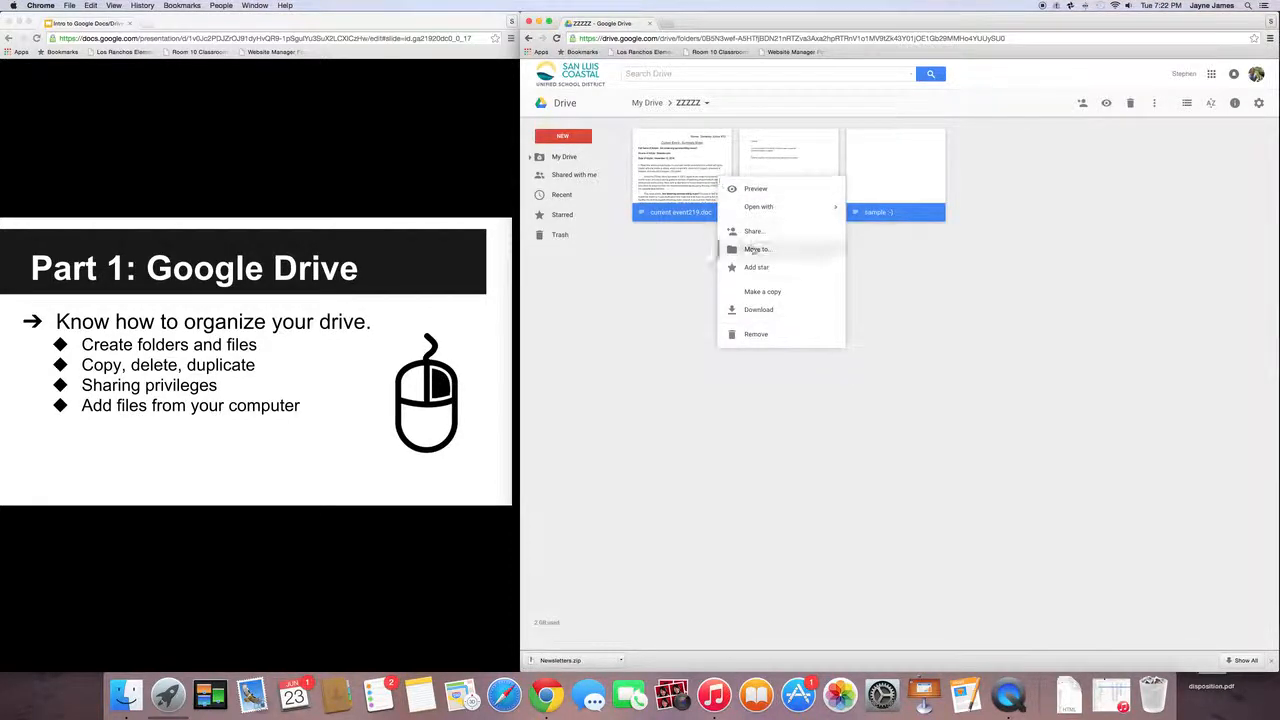
click(757, 249)
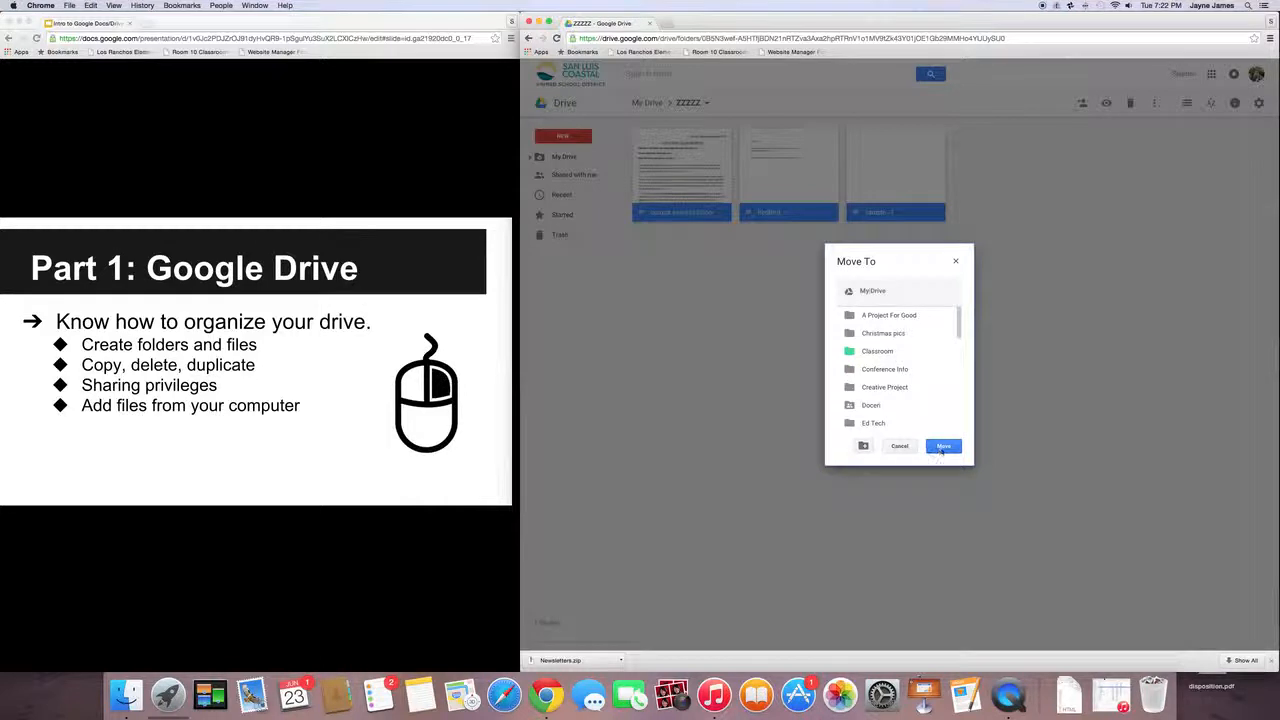
click(942, 446)
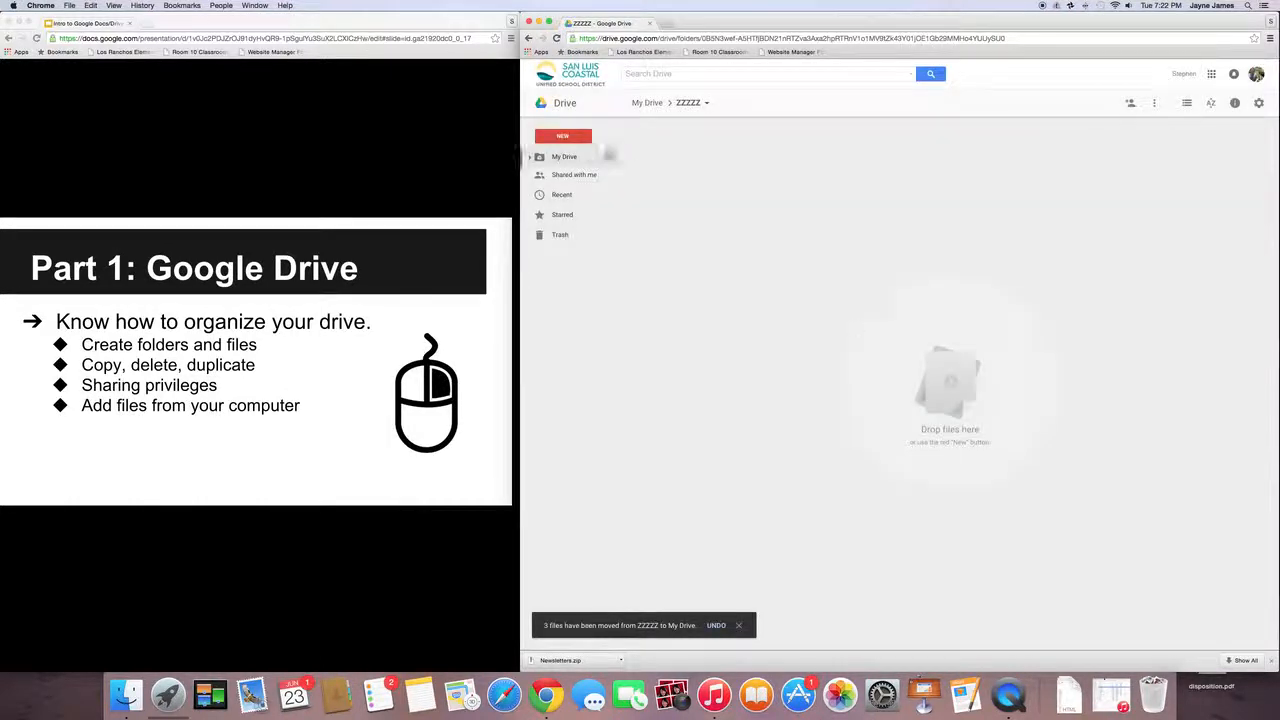
click(564, 157)
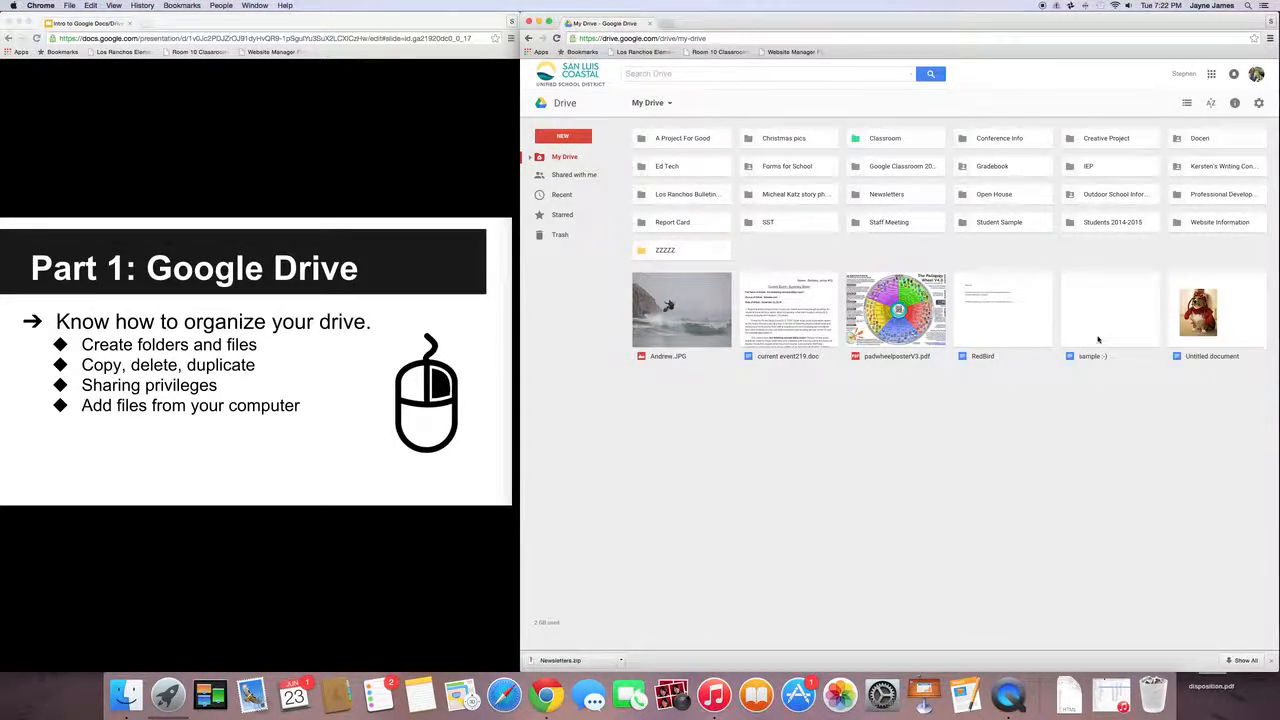
mouse_move(1008, 441)
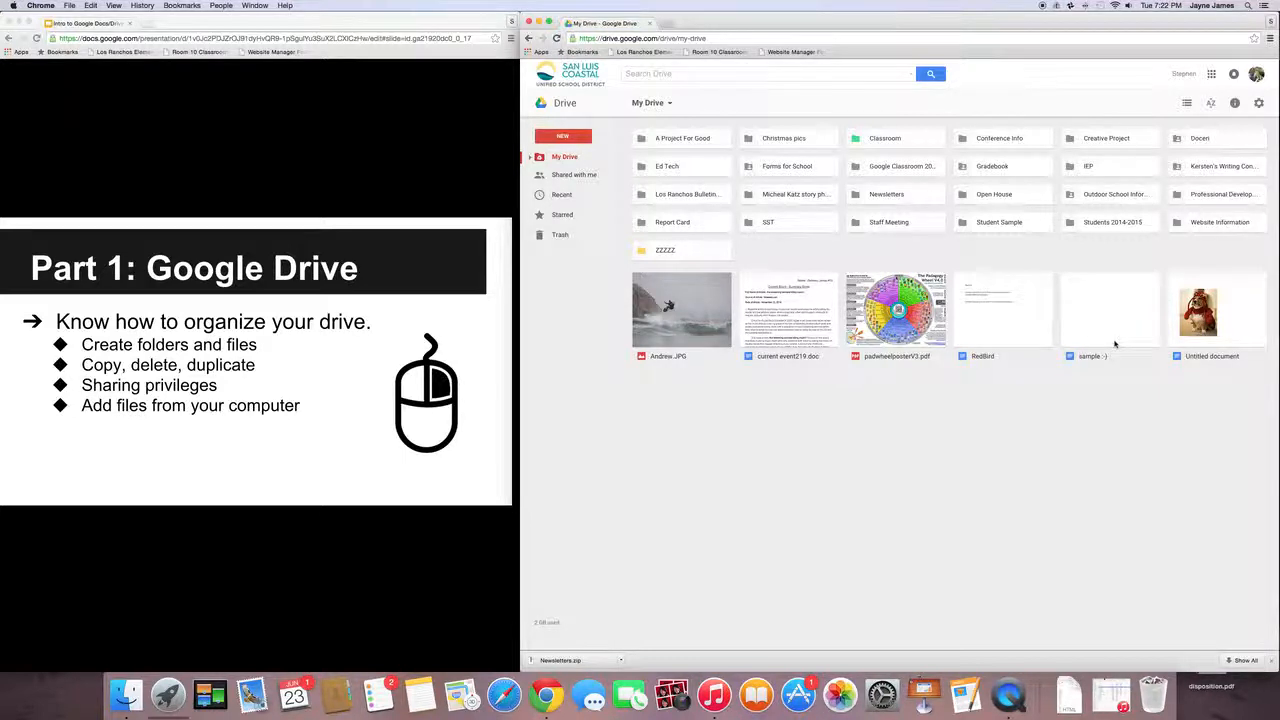
Step: Make a copy of Untitled document
click(1110, 310)
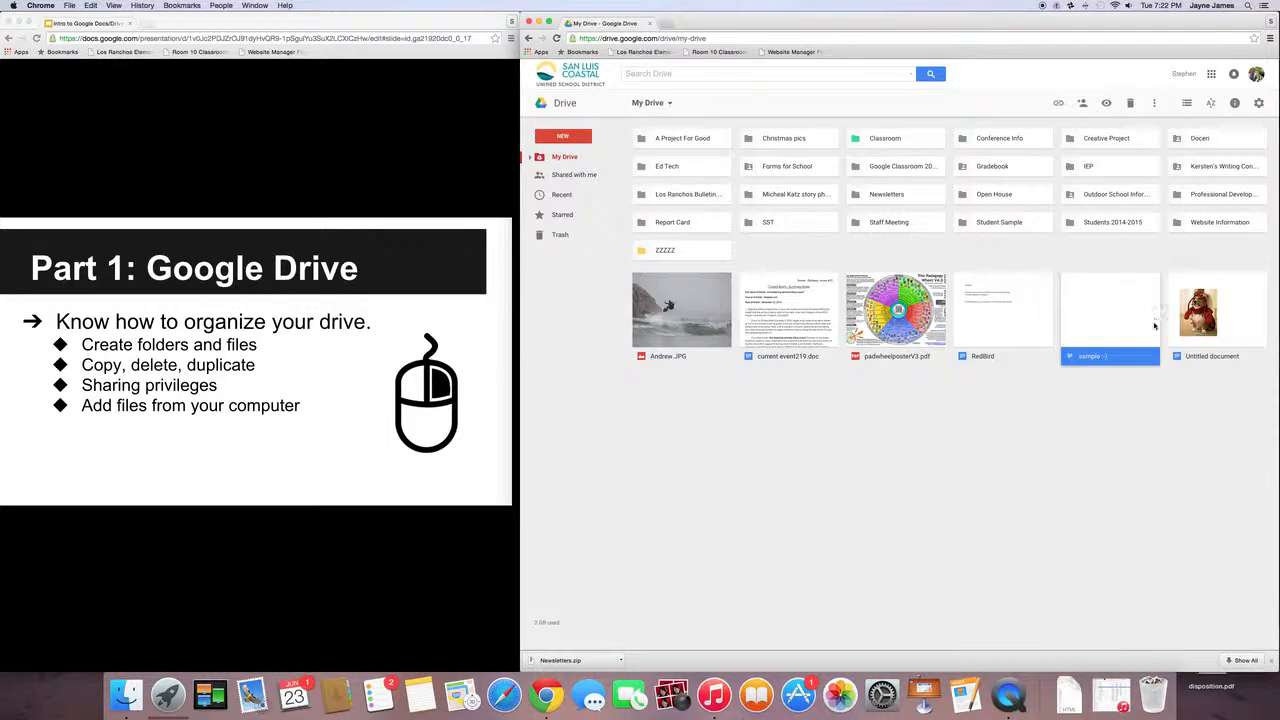
click(1217, 312)
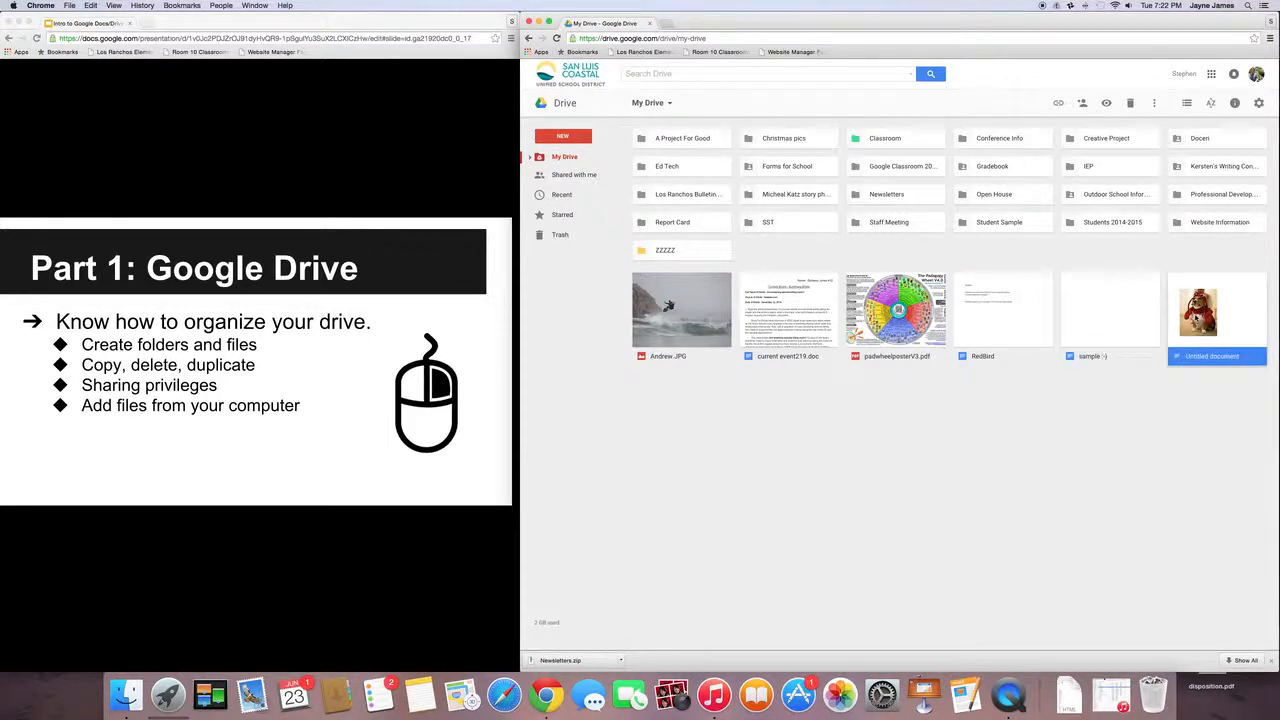
right_click(1109, 310)
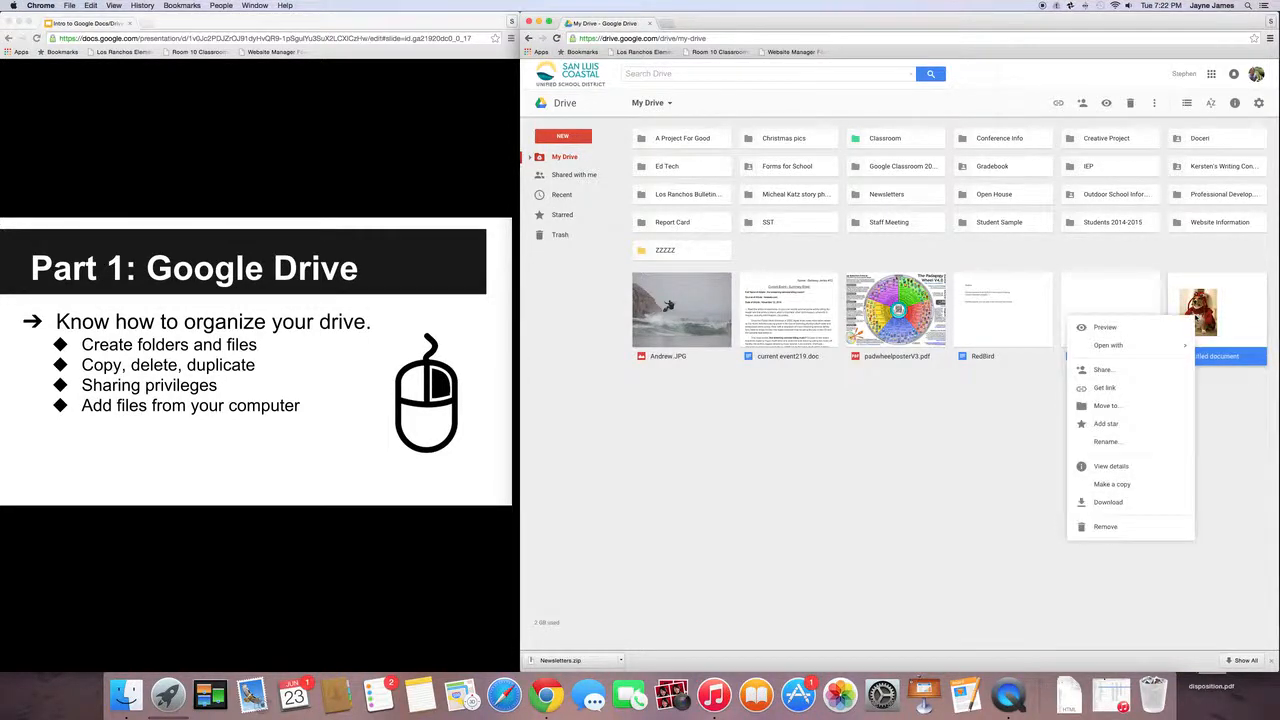
mouse_move(1107, 405)
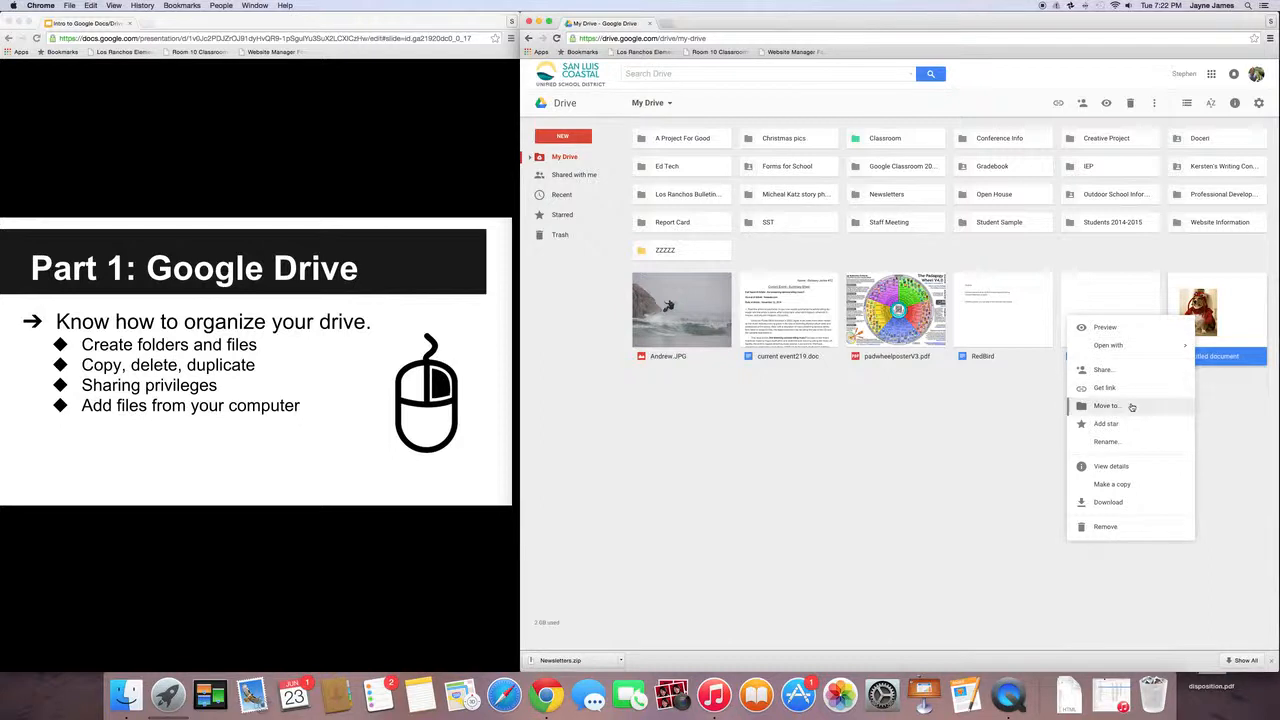
mouse_move(1112, 484)
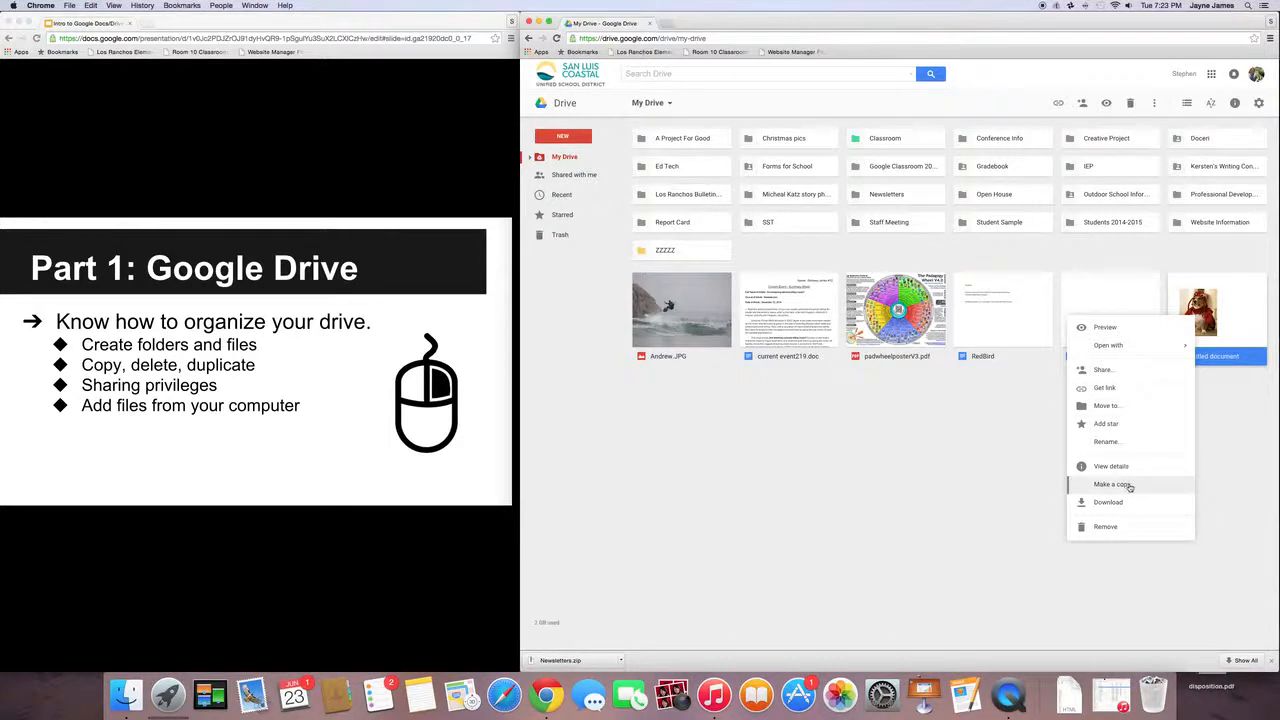
click(1112, 484)
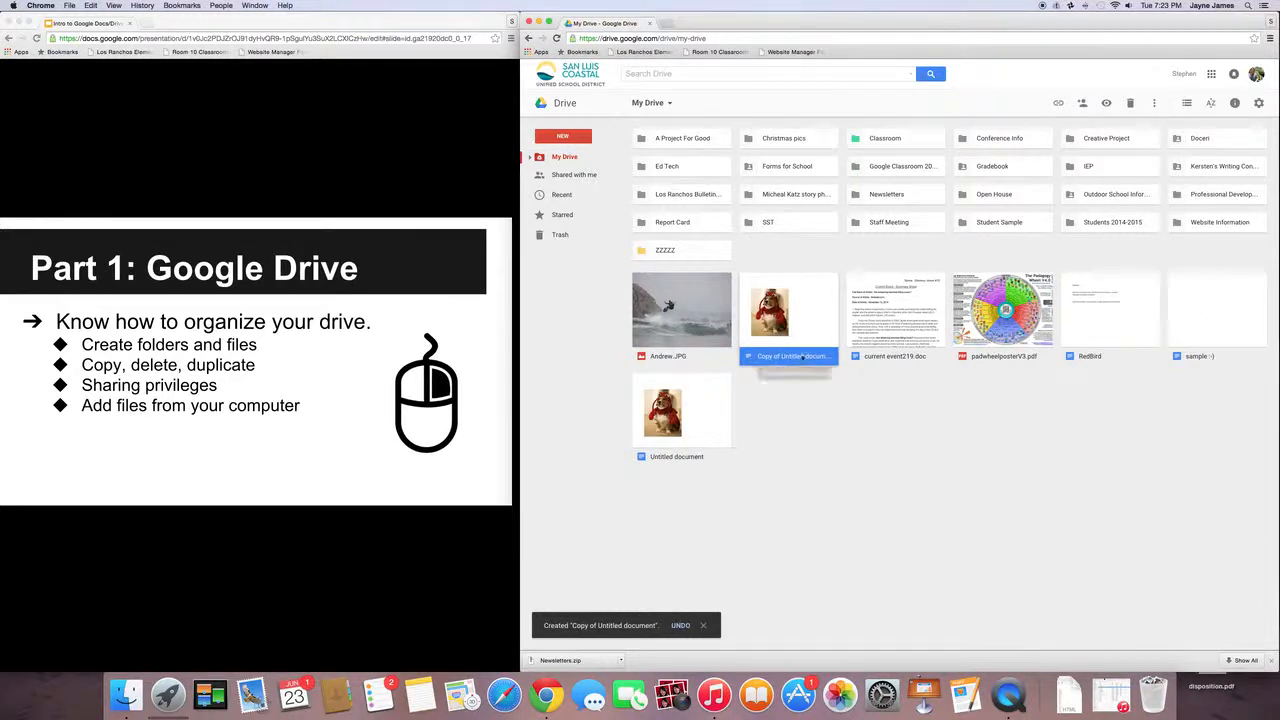
mouse_move(790, 356)
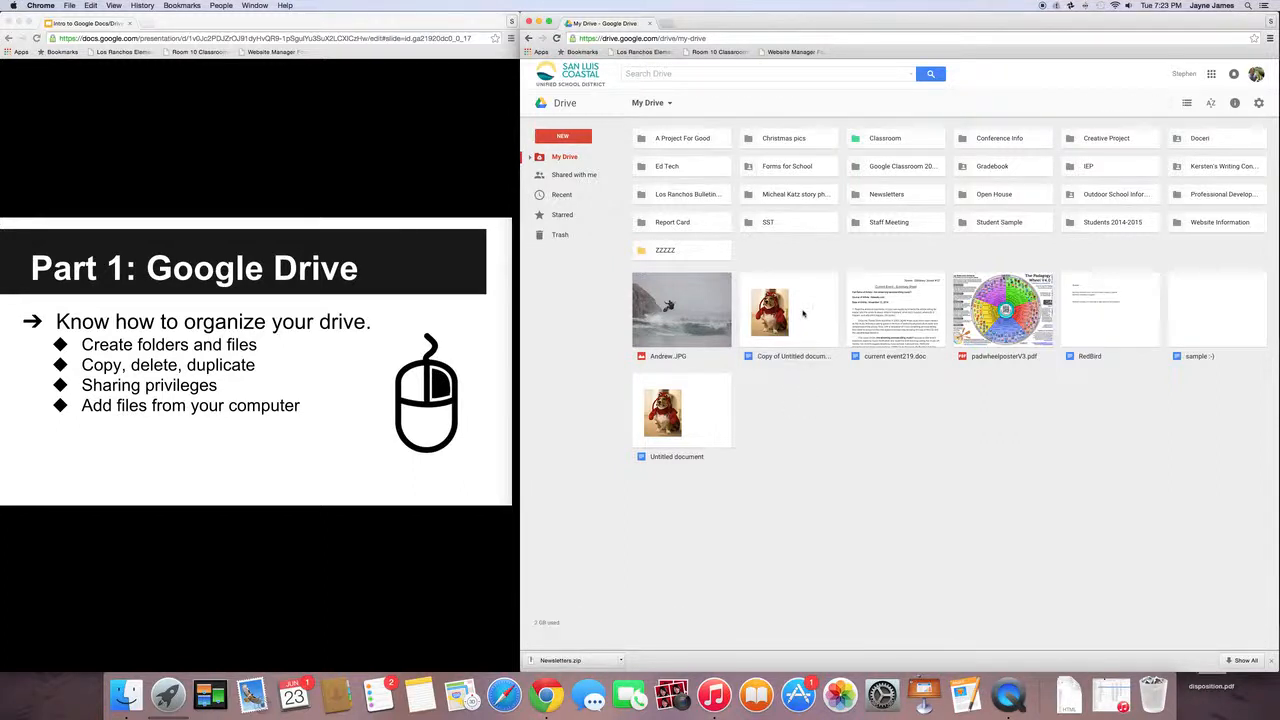
Step: Remove the copy, confirm it is in Trash, and return to My Drive
click(789, 310)
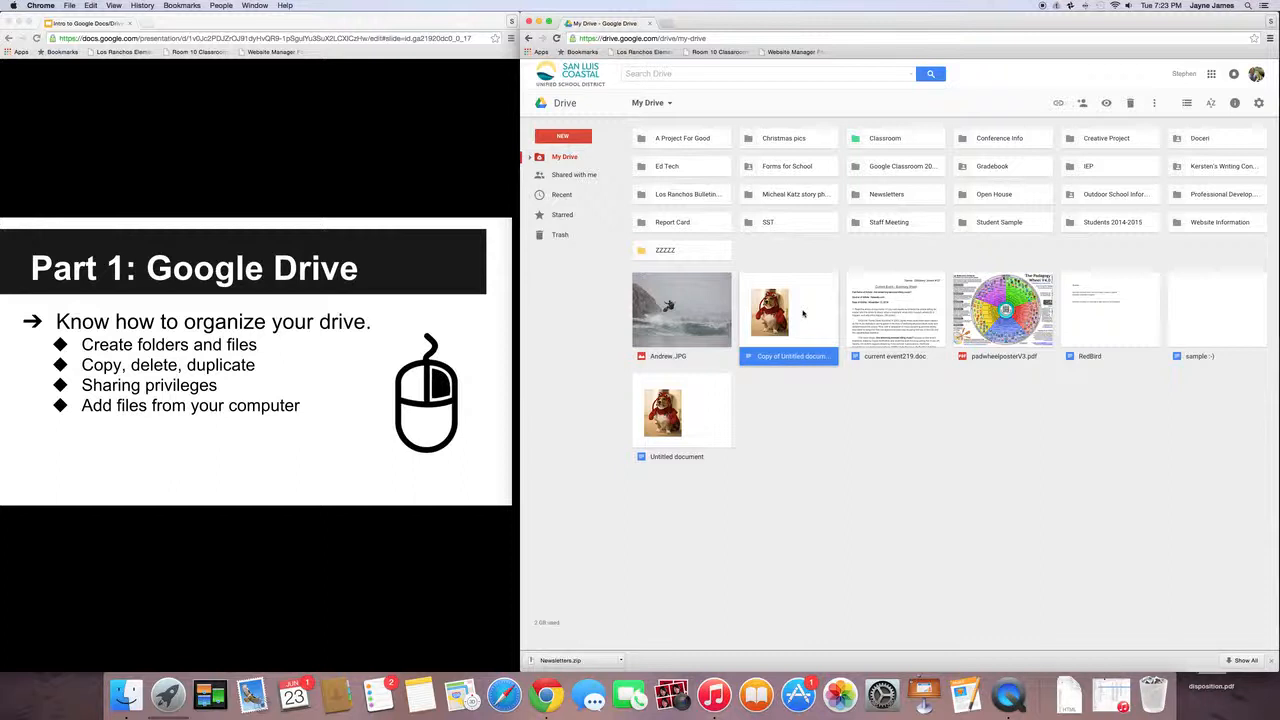
right_click(788, 310)
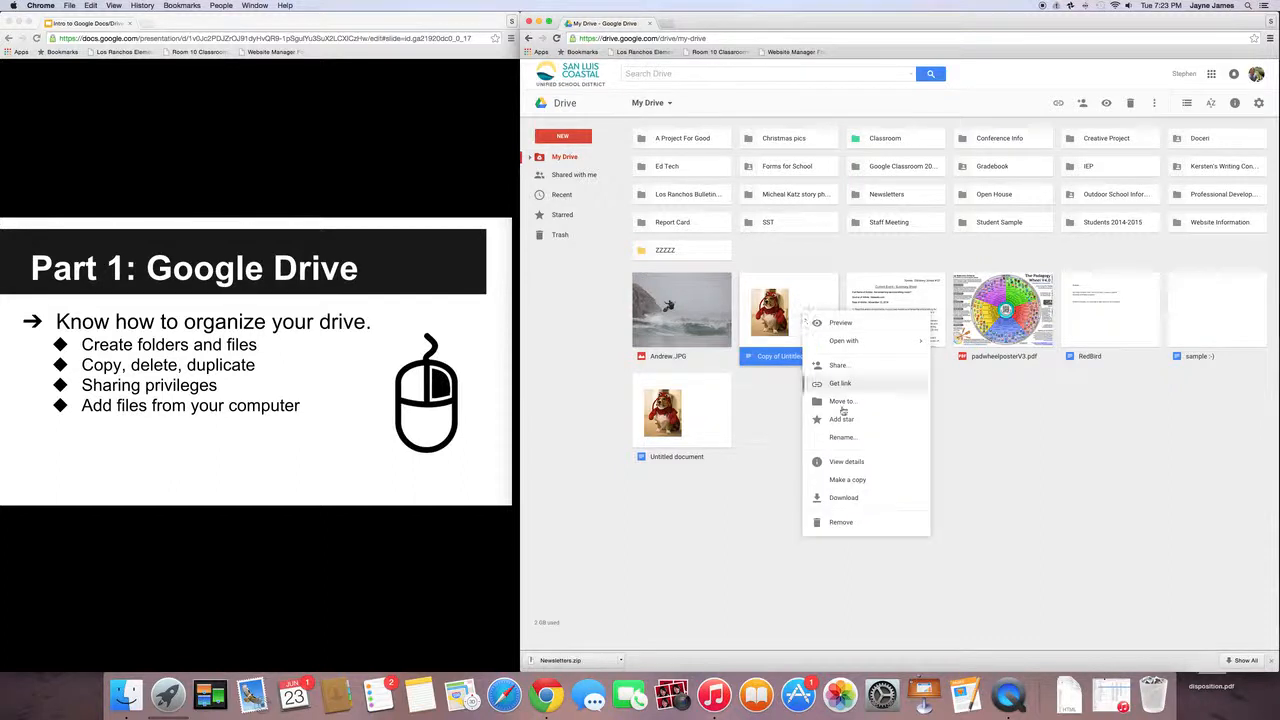
mouse_move(841, 522)
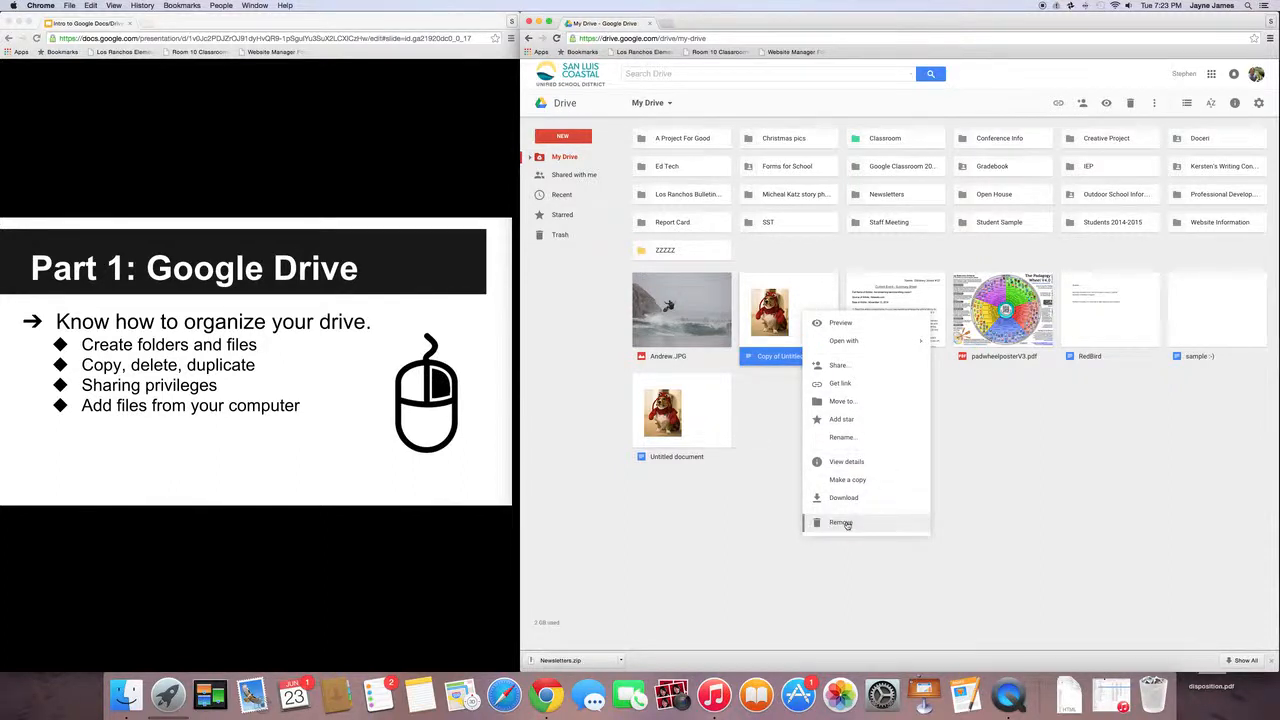
click(840, 522)
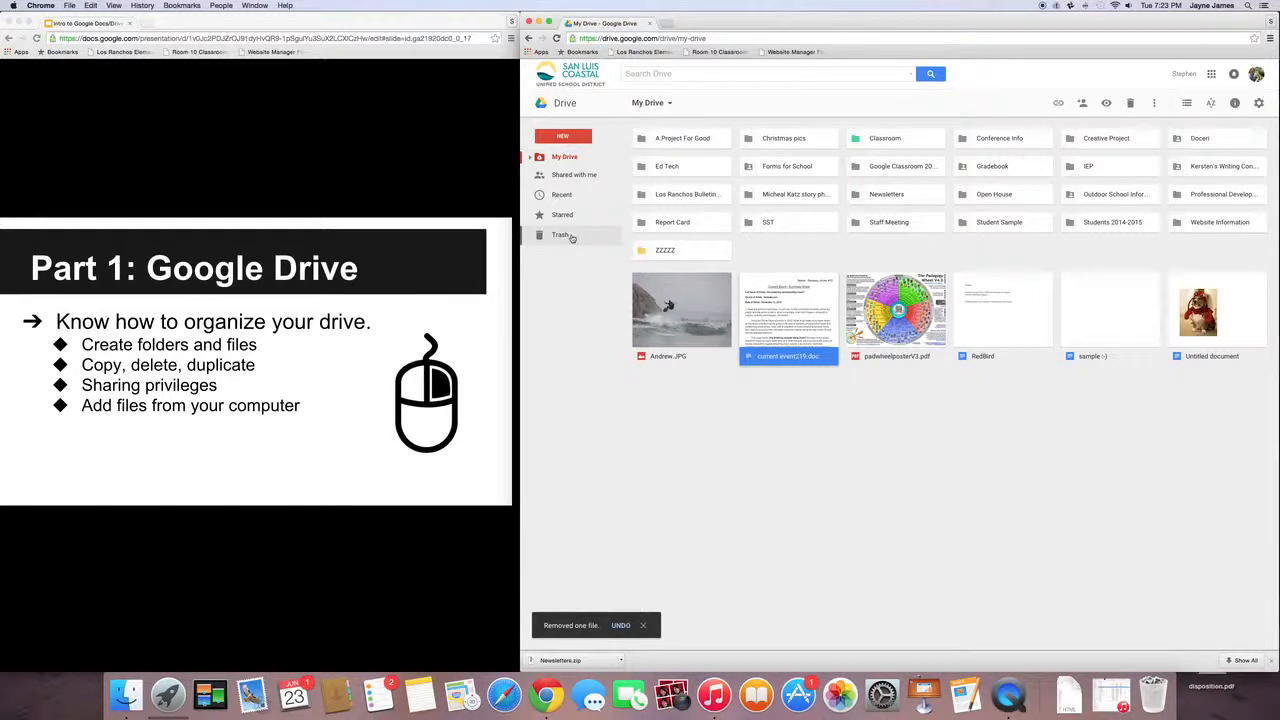
click(561, 235)
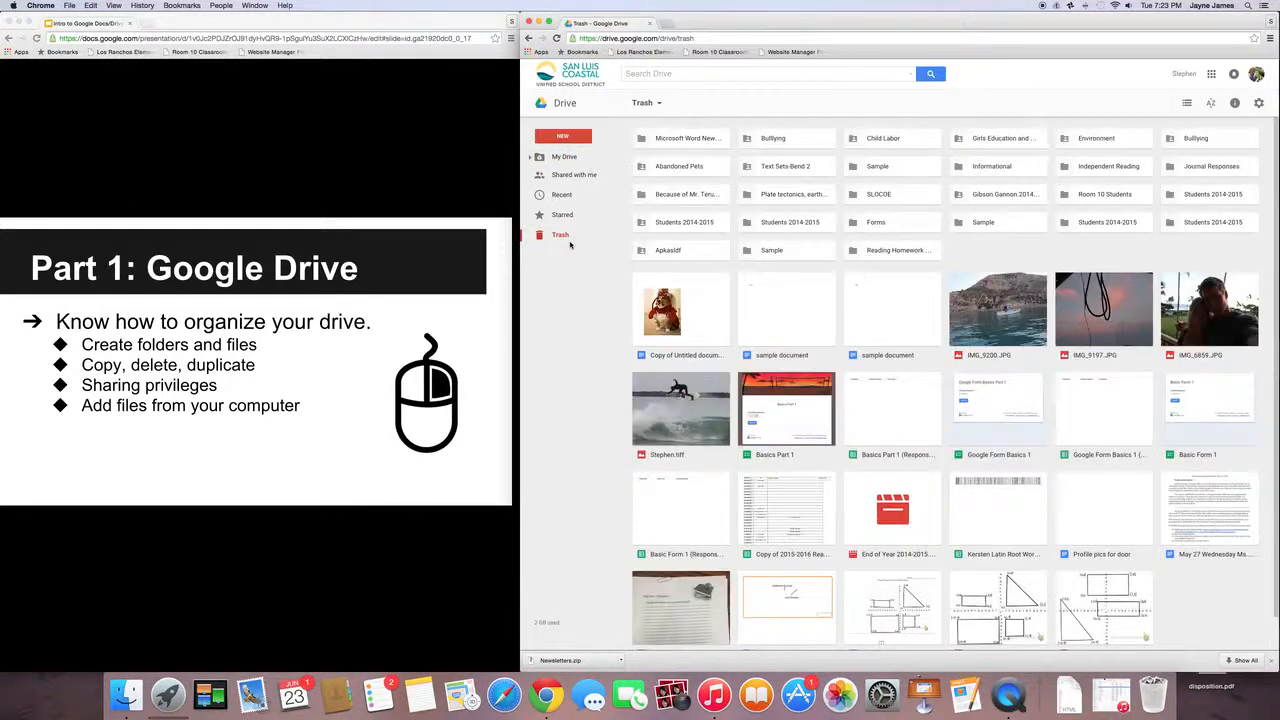
click(564, 156)
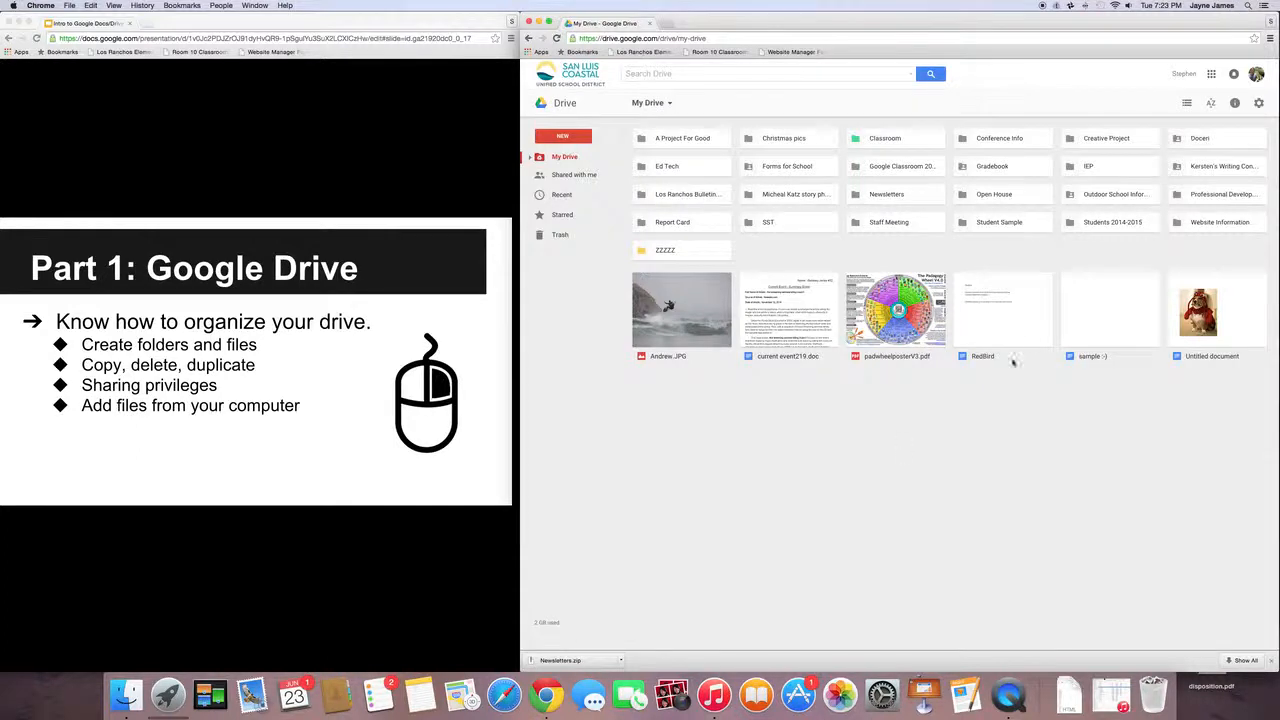
mouse_move(1030, 343)
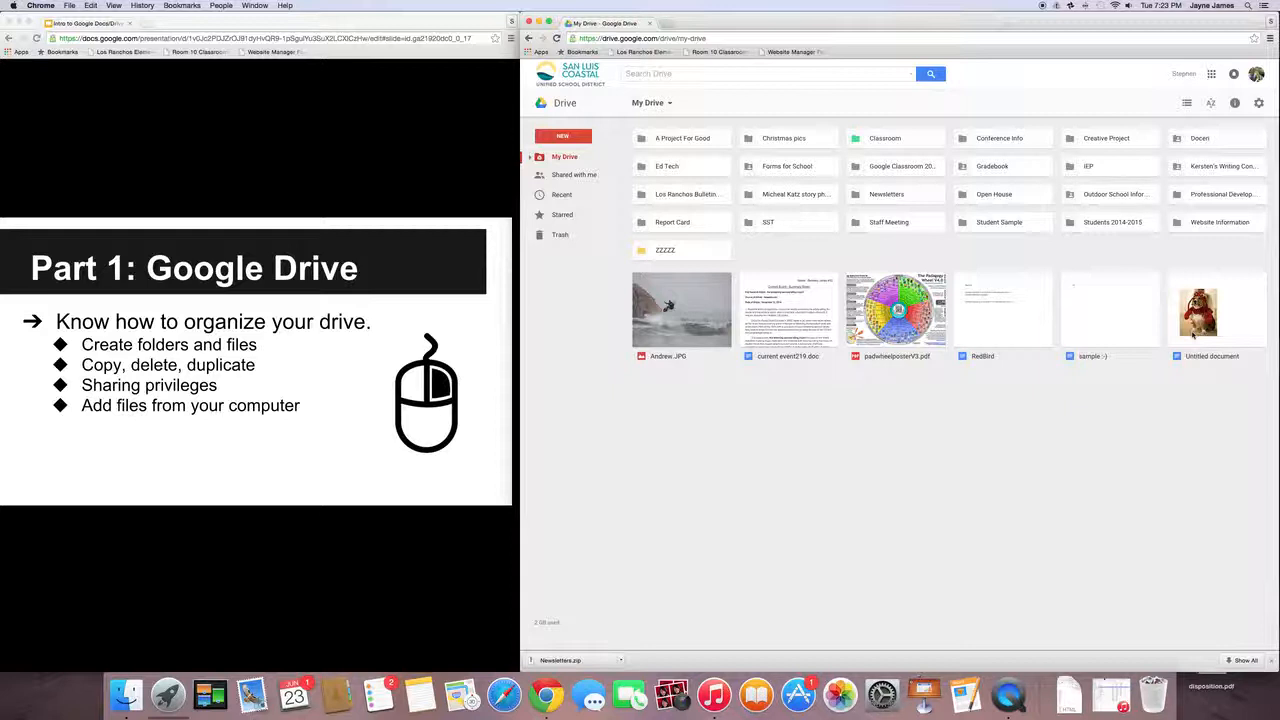
Step: Add Untitled document to Creative Project, Conference Info and A Project For Good
click(1217, 310)
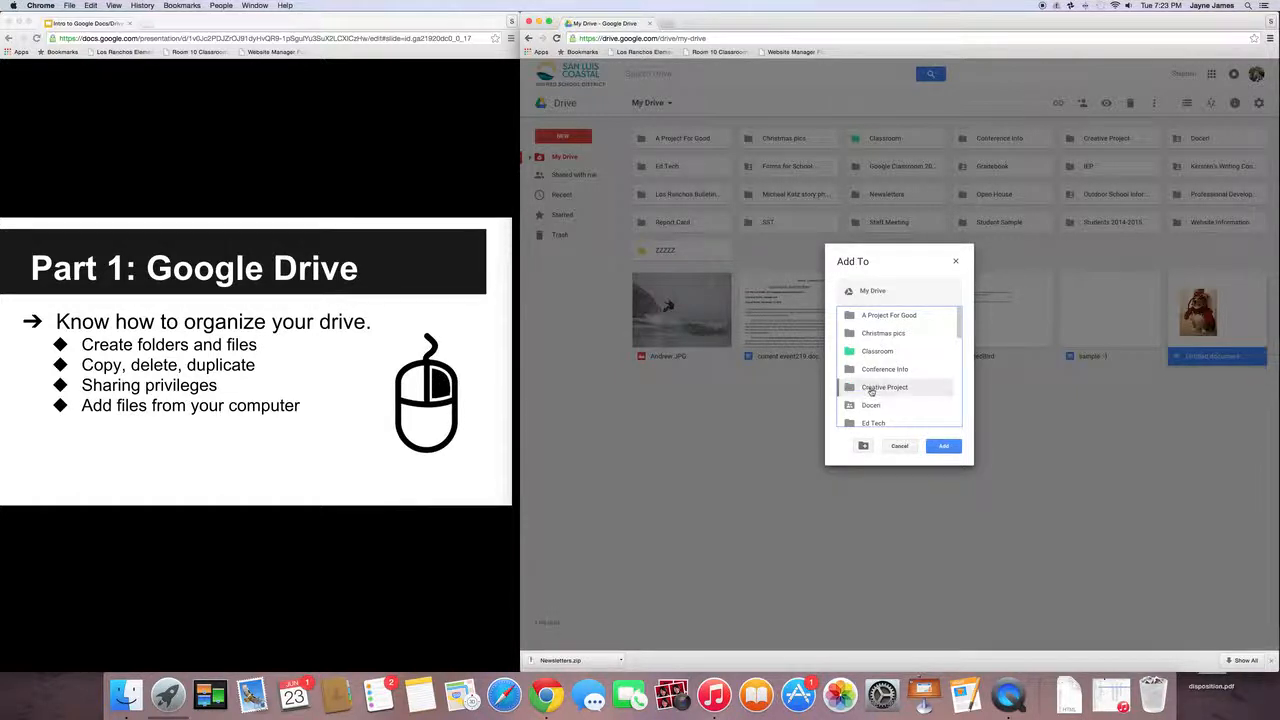
click(942, 446)
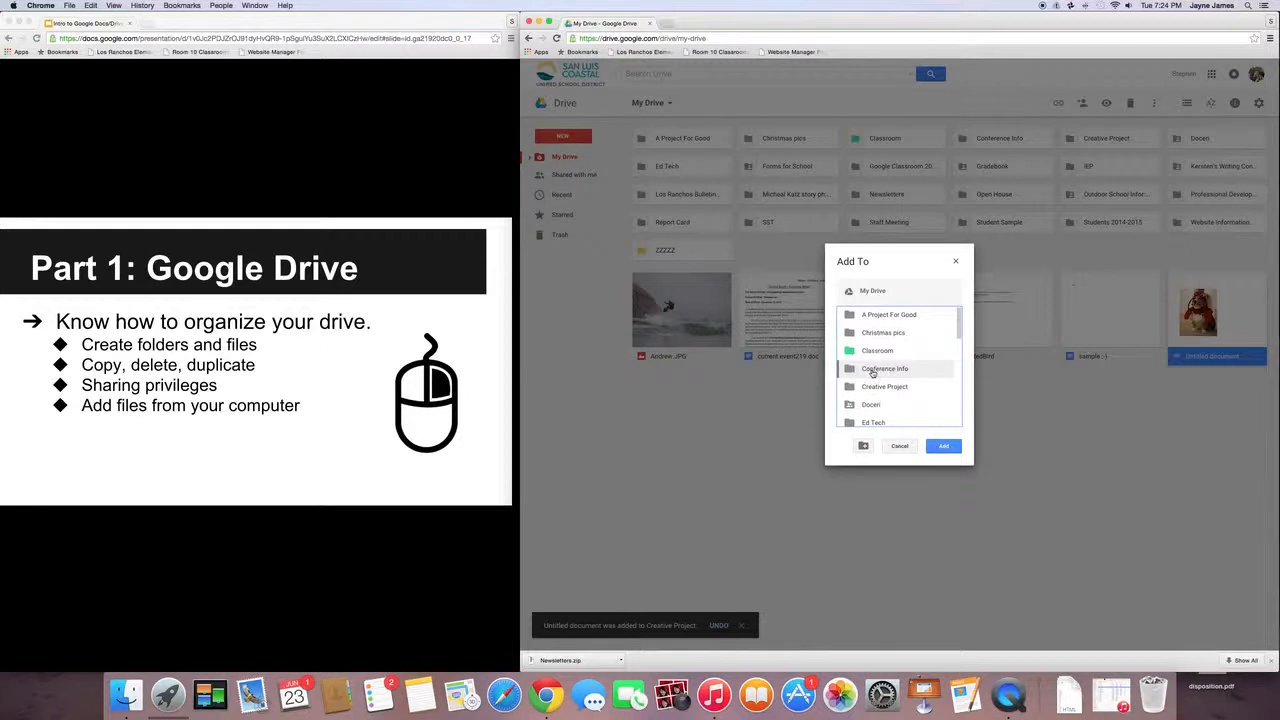
click(884, 368)
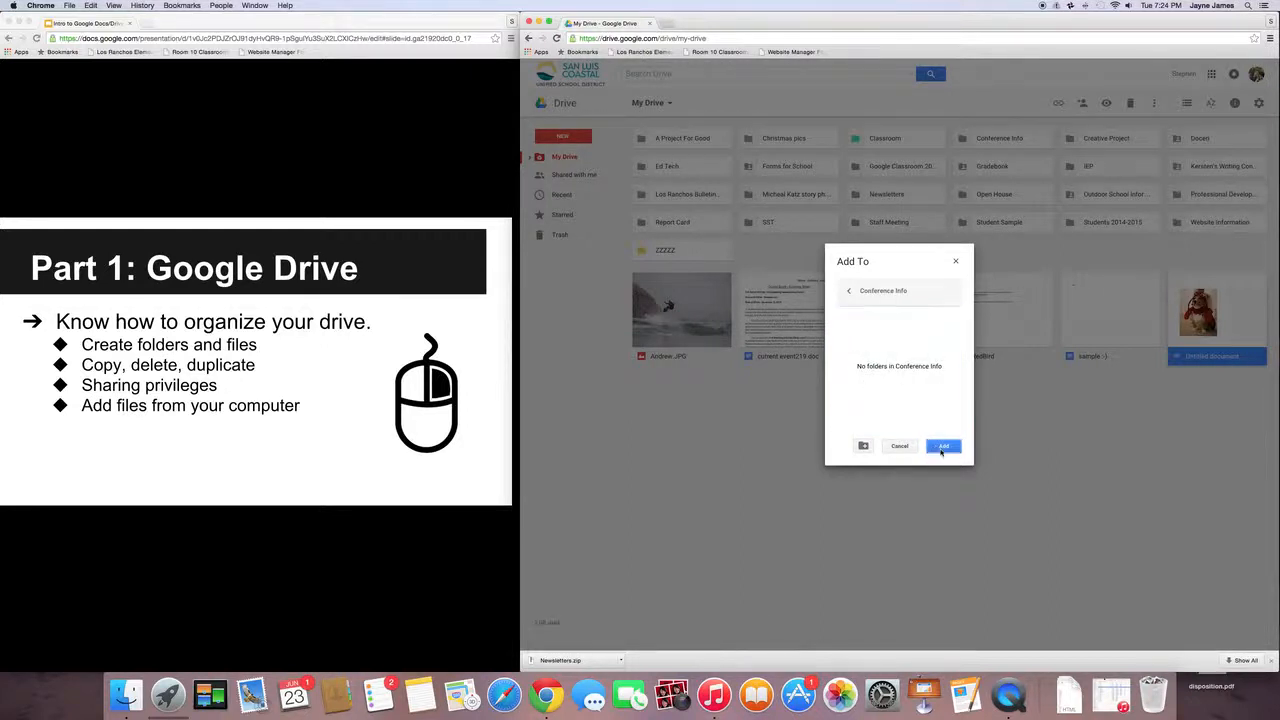
click(942, 446)
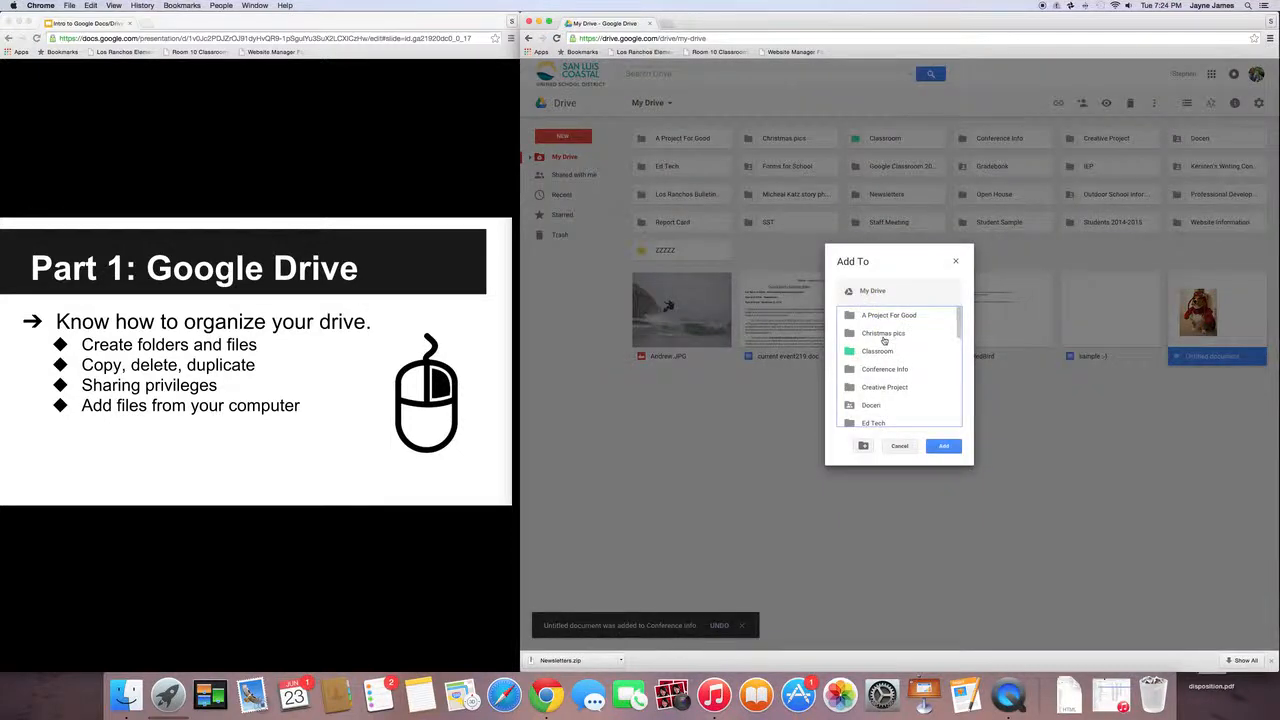
click(888, 315)
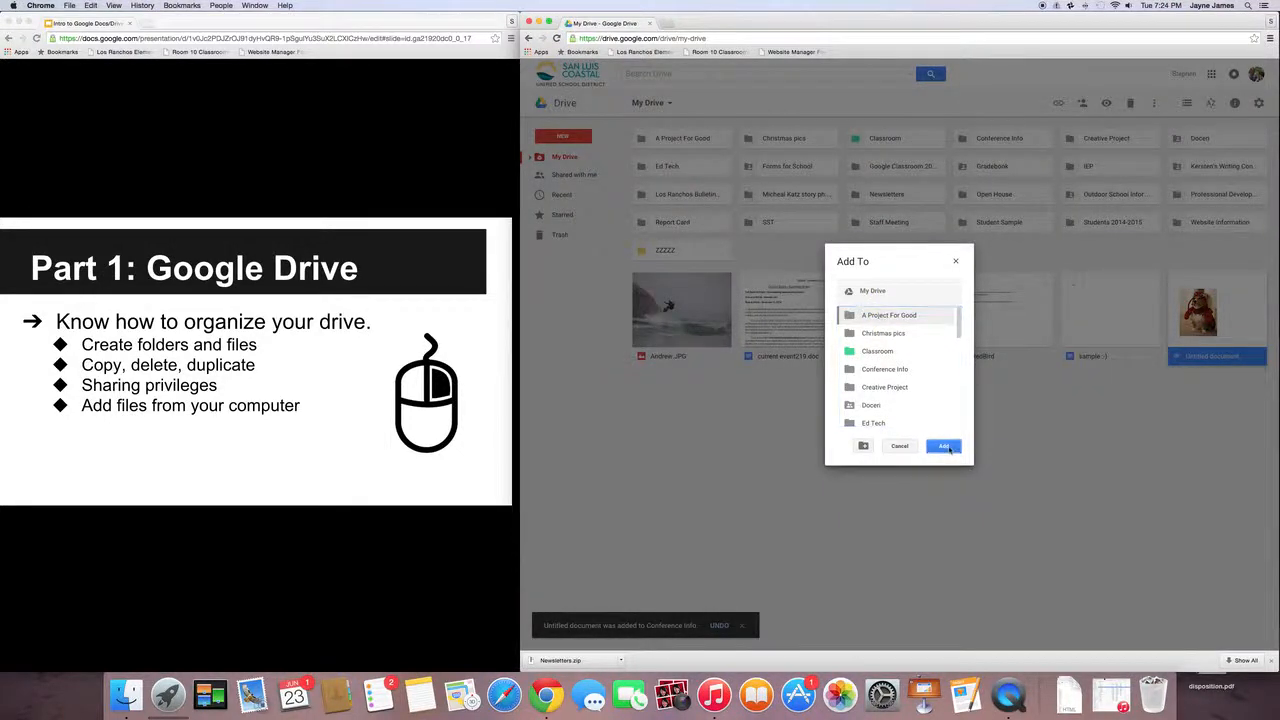
click(942, 446)
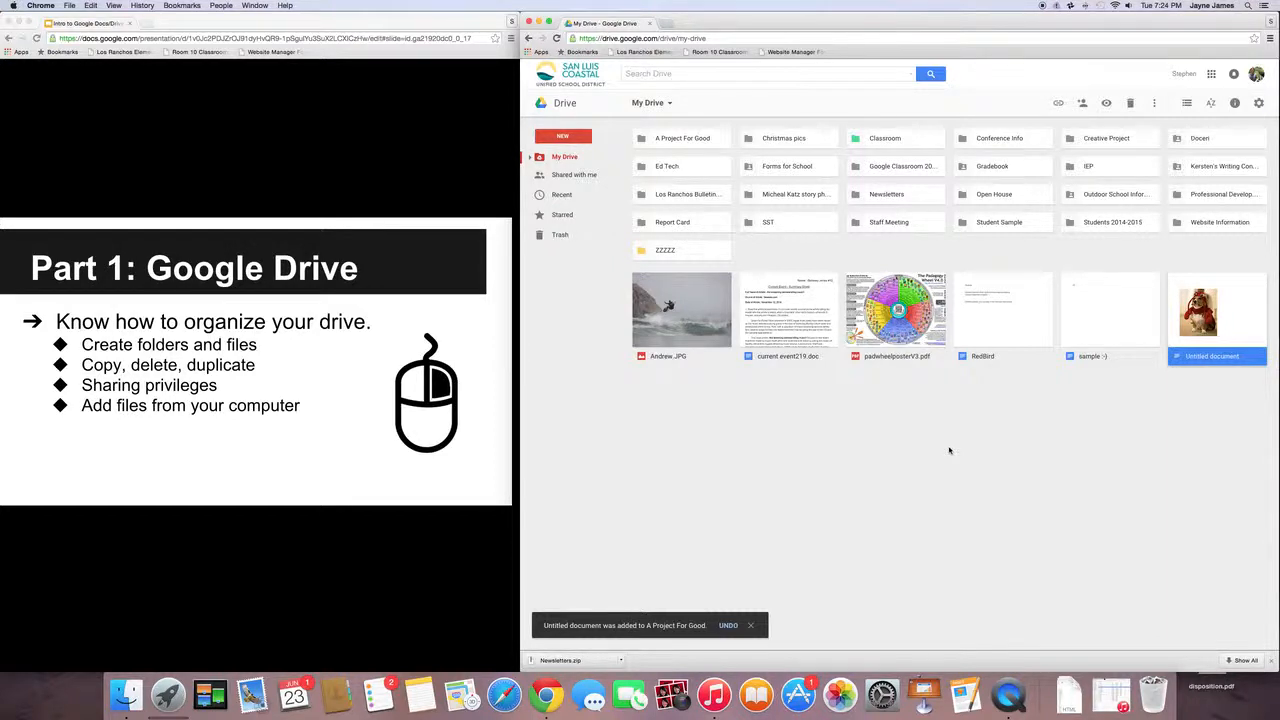
mouse_move(1137, 374)
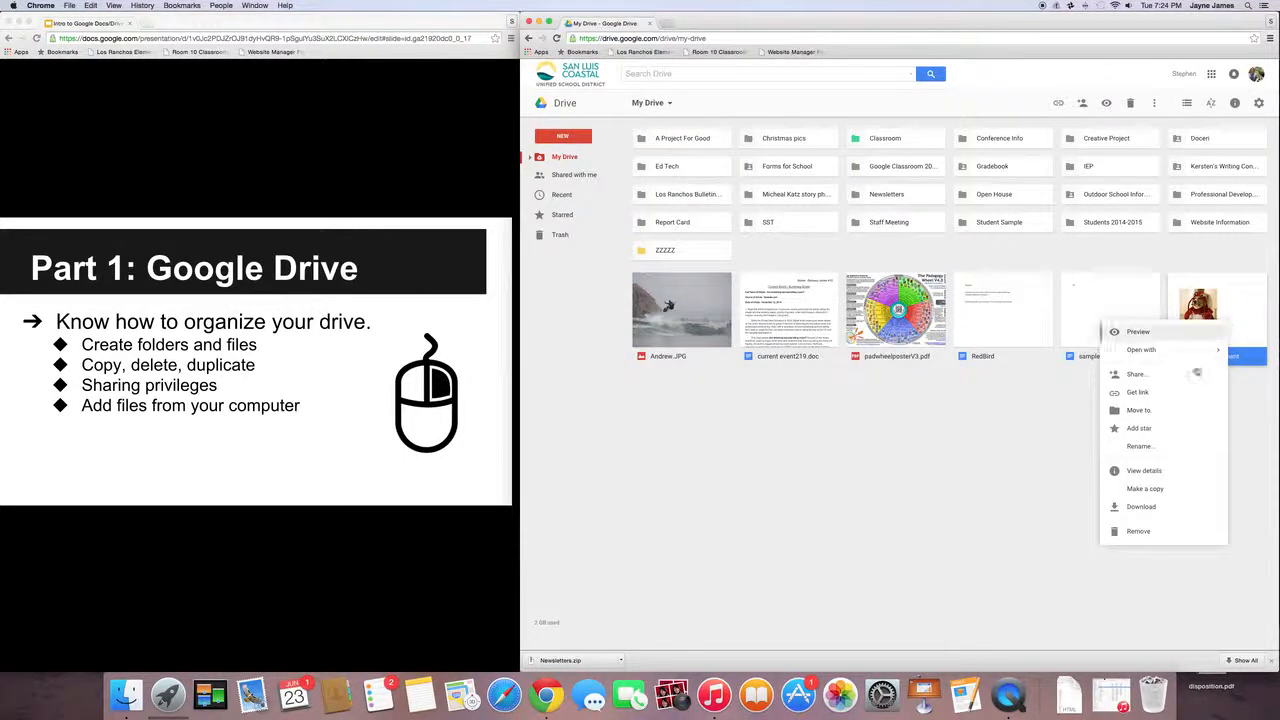
Step: In the details pane, remove the A Project For Good, Conference Info and Creative Project locations
click(1143, 470)
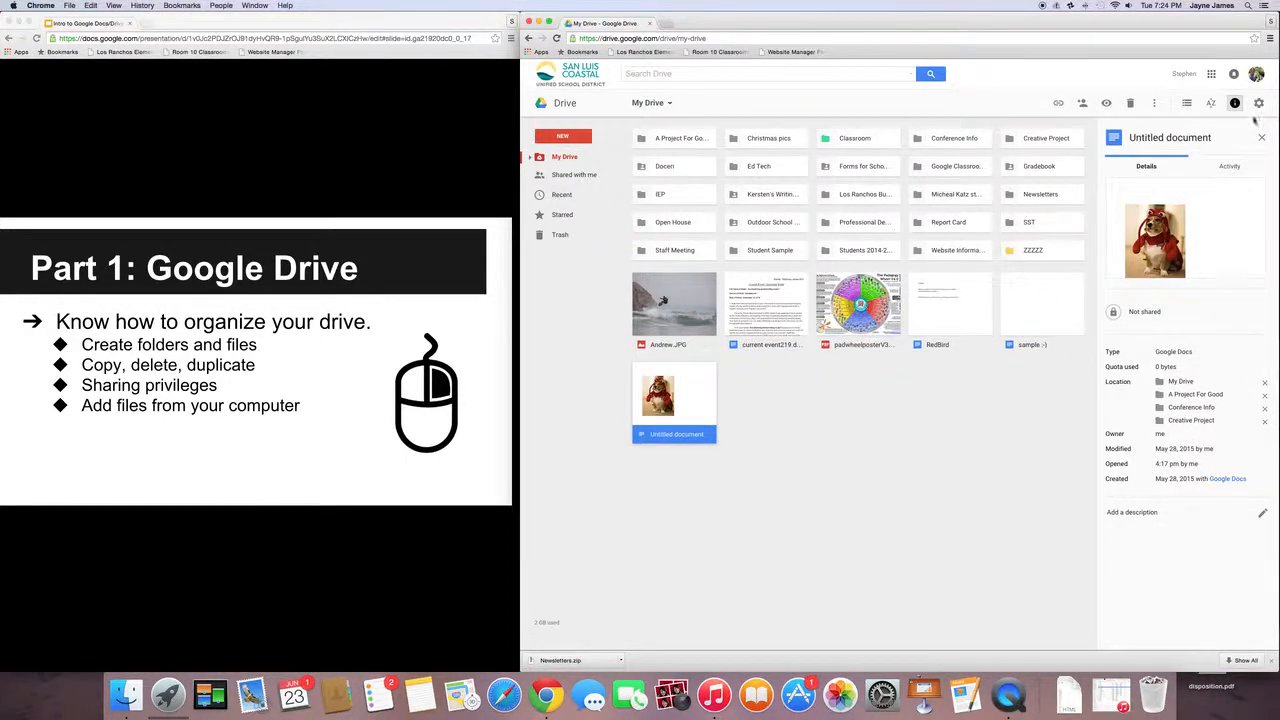
click(1261, 137)
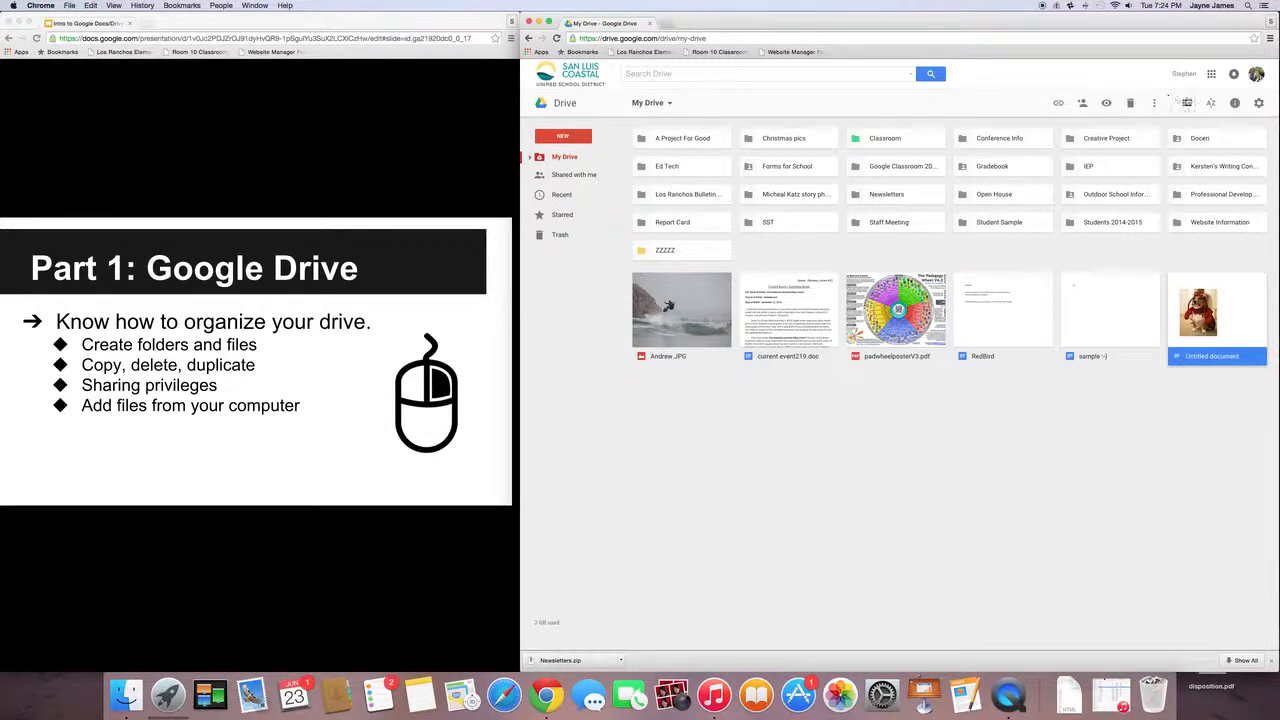
mouse_move(1234, 103)
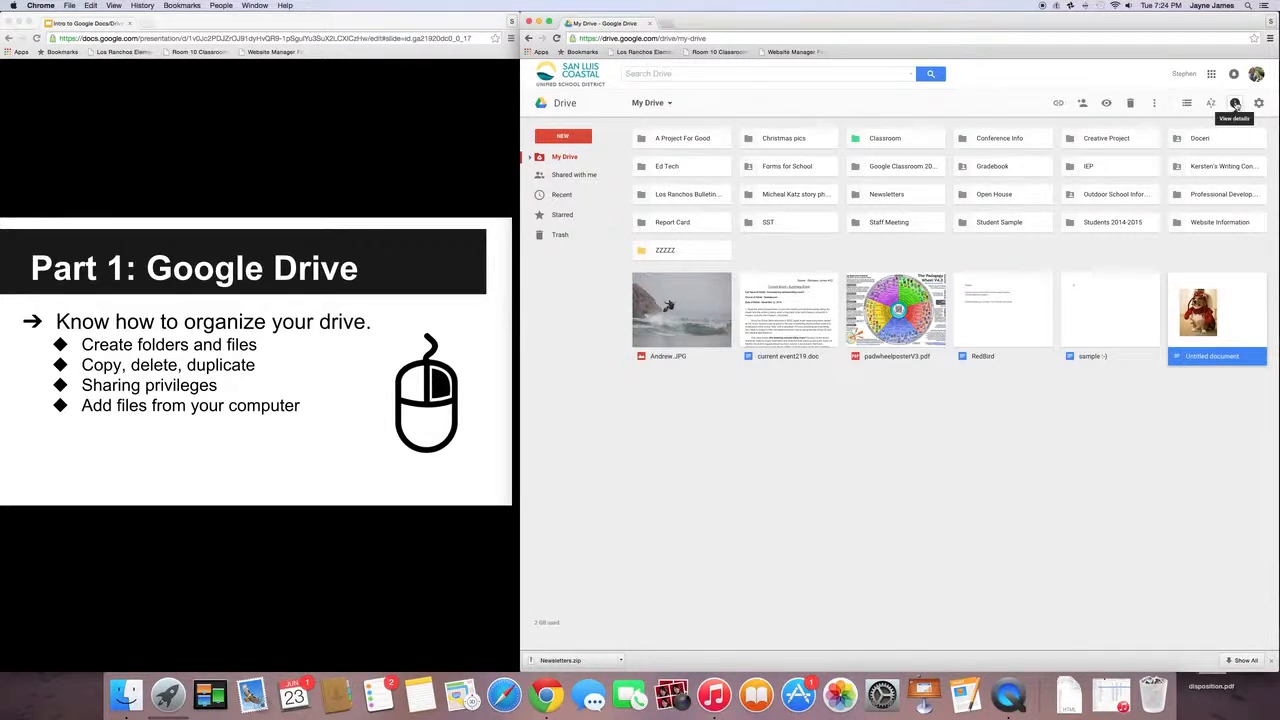
click(1234, 102)
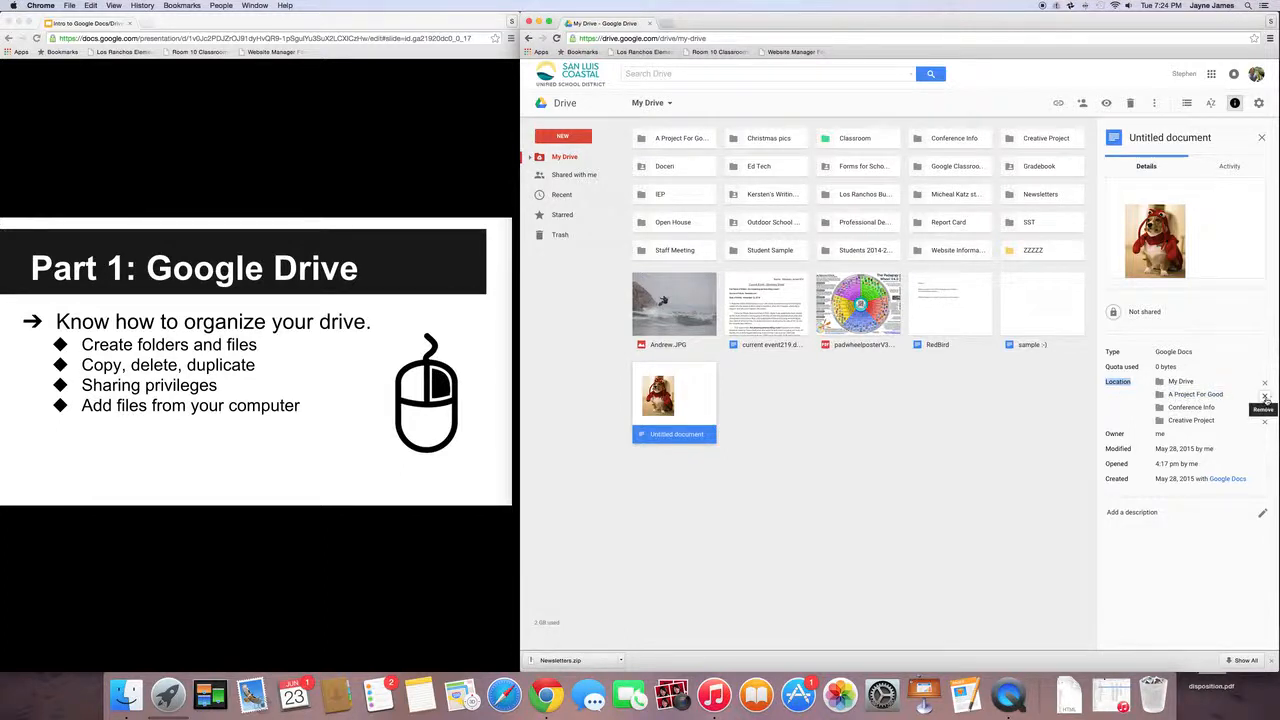
click(1264, 394)
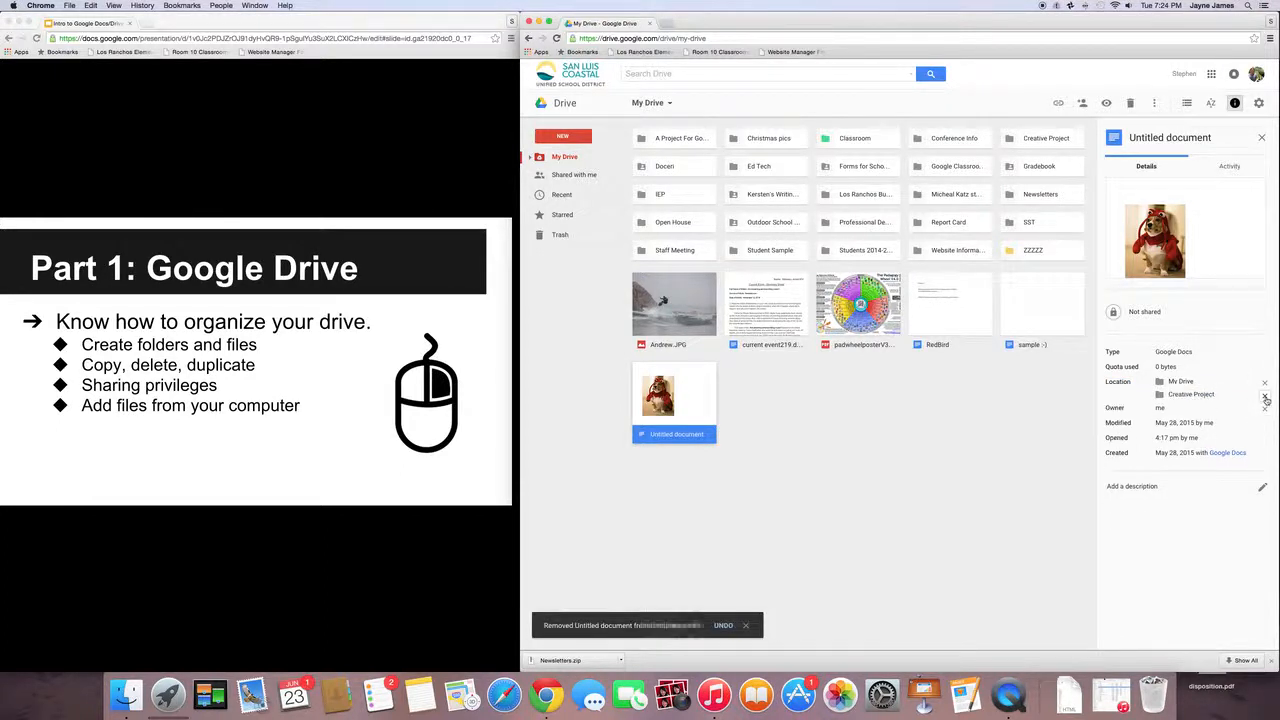
click(1265, 394)
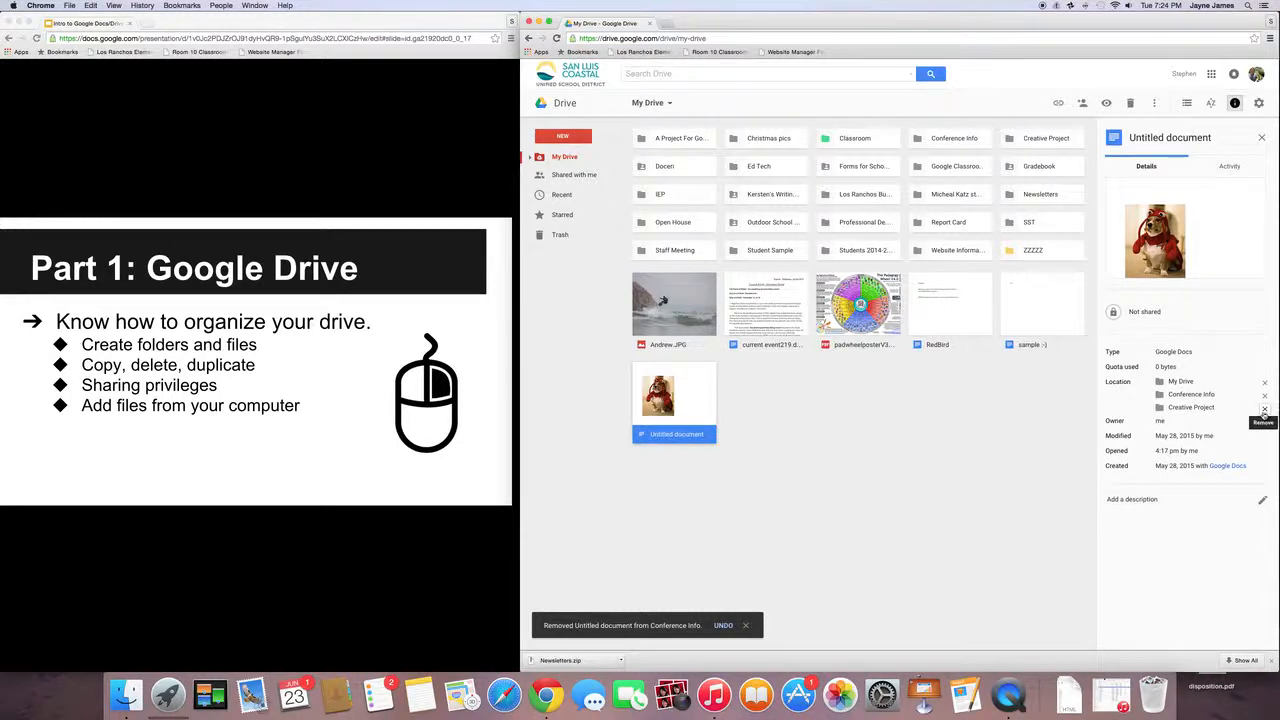
click(1264, 394)
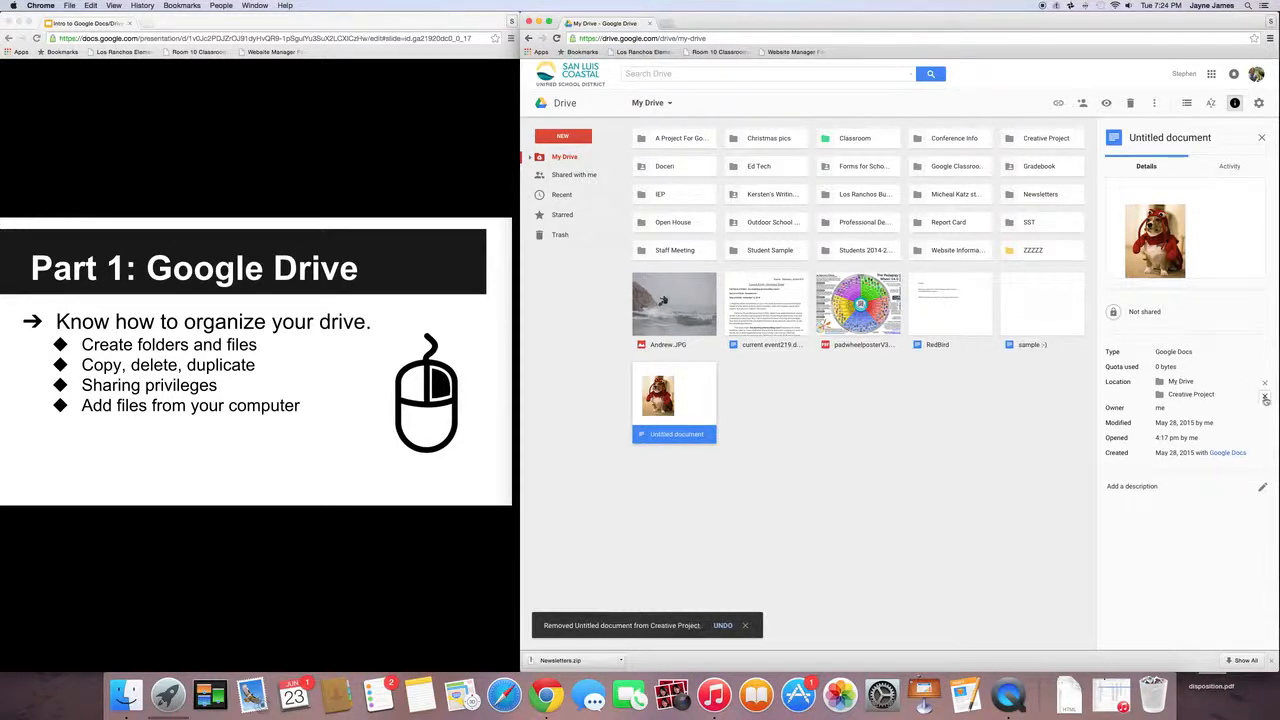
click(1265, 398)
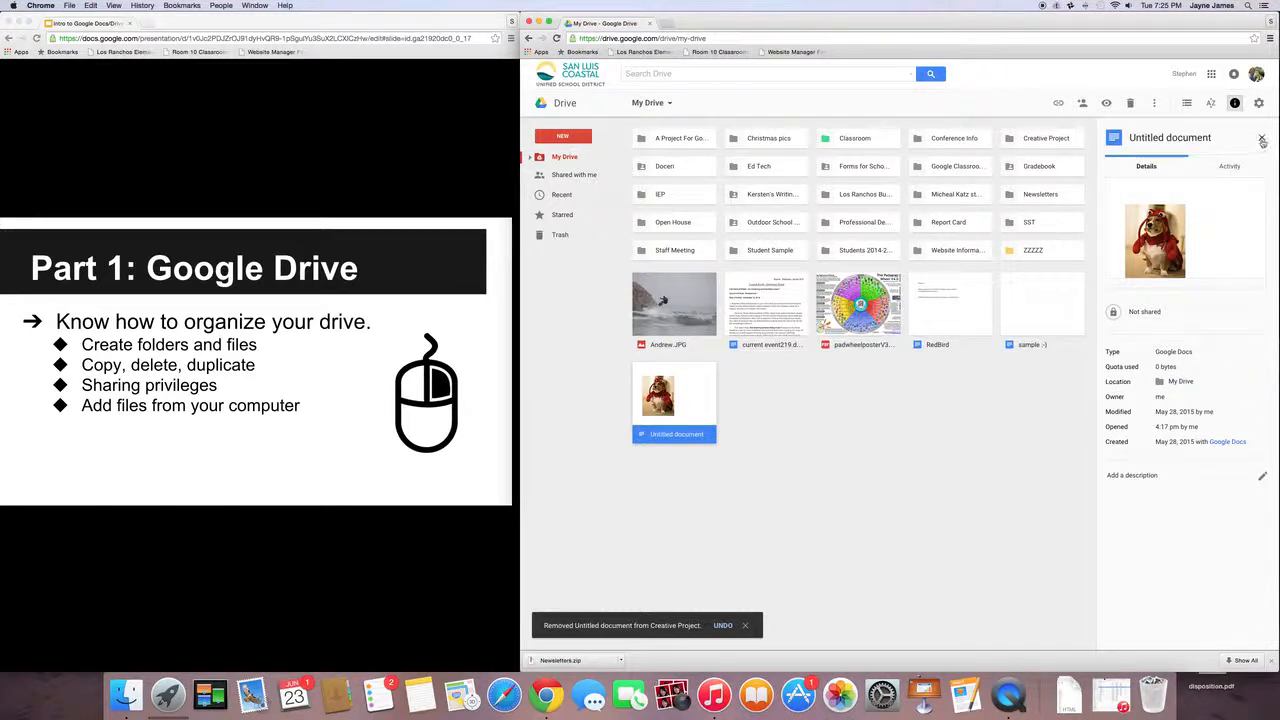
click(1262, 138)
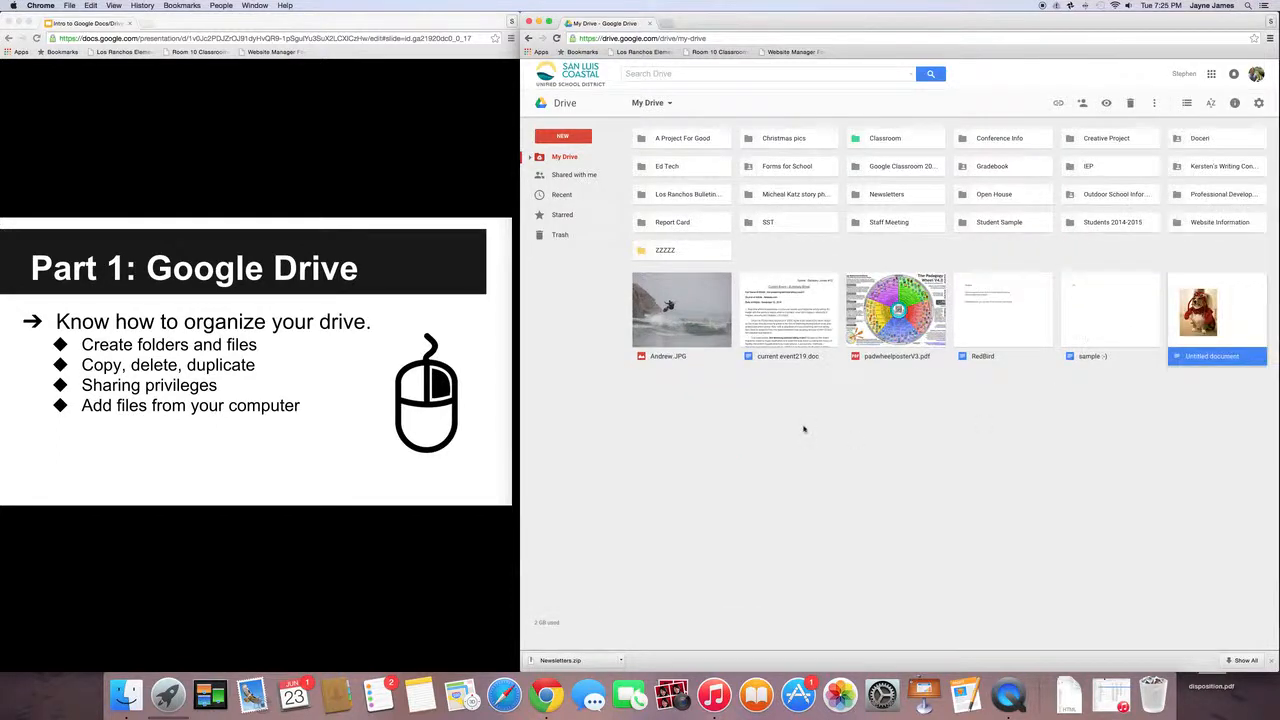
mouse_move(1207, 240)
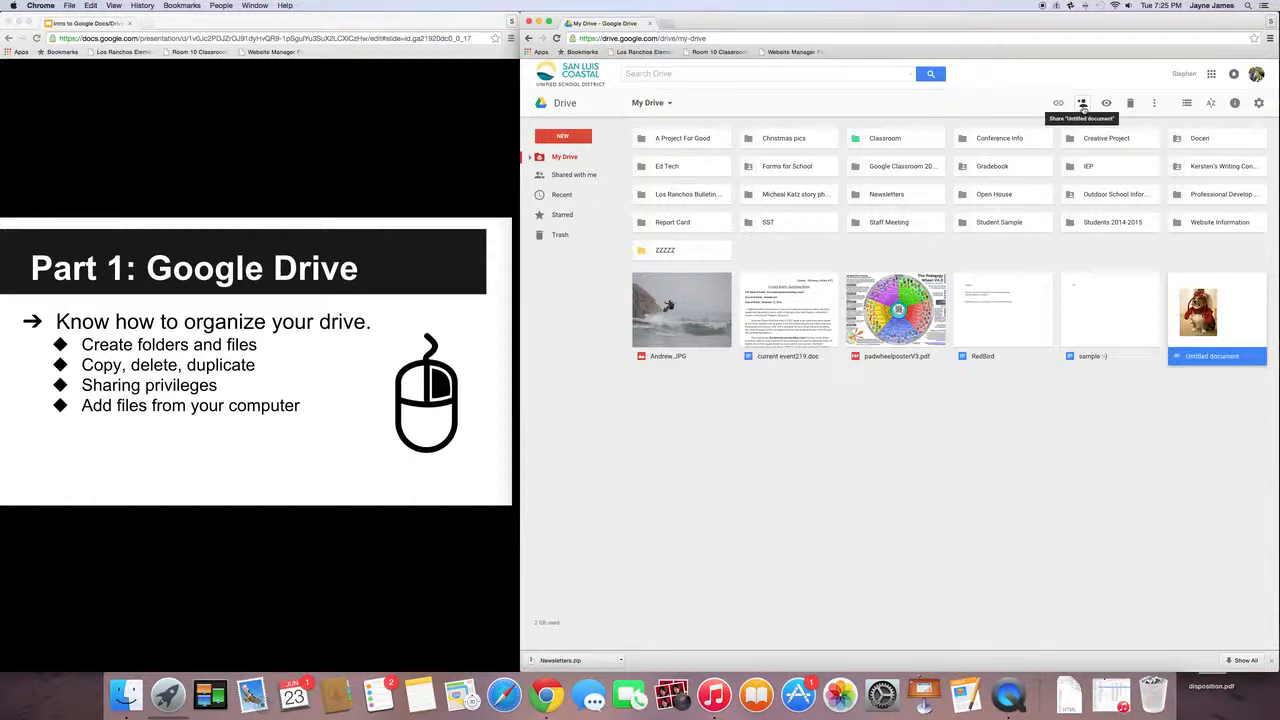
Step: Share Untitled document with Juliann as Can view and send the invitation
click(1081, 102)
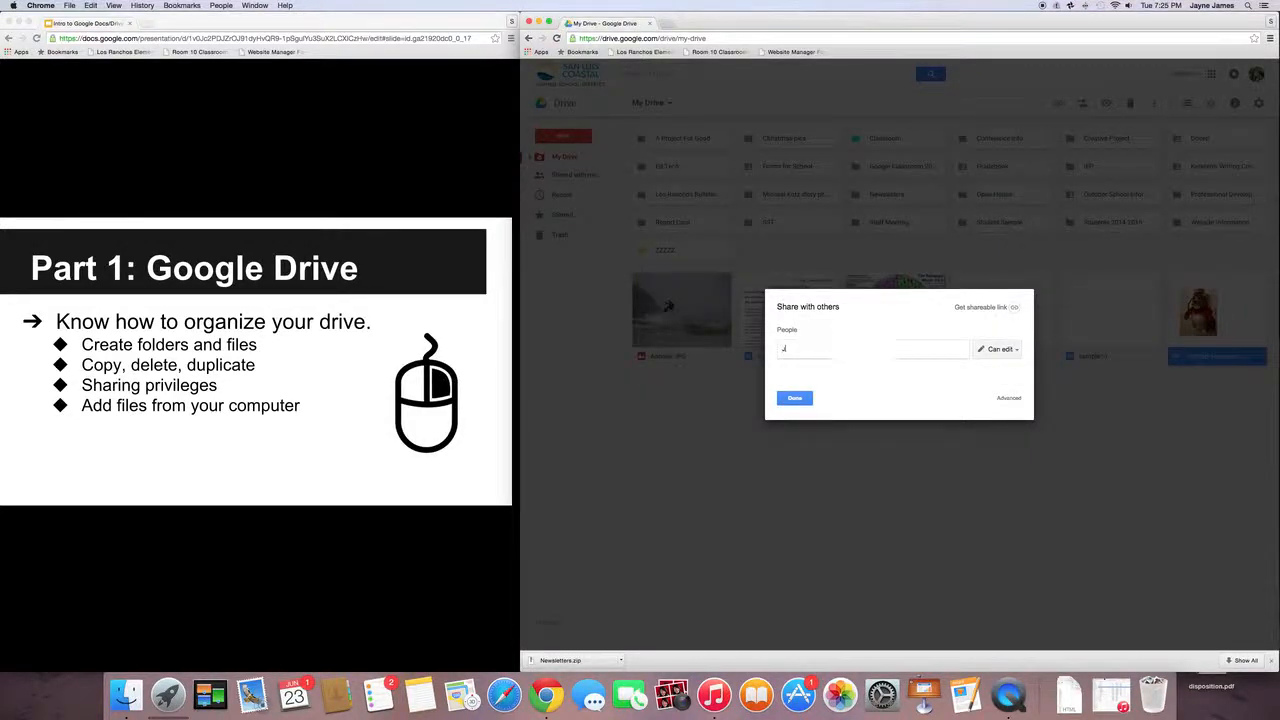
text(Juliann Kersten)
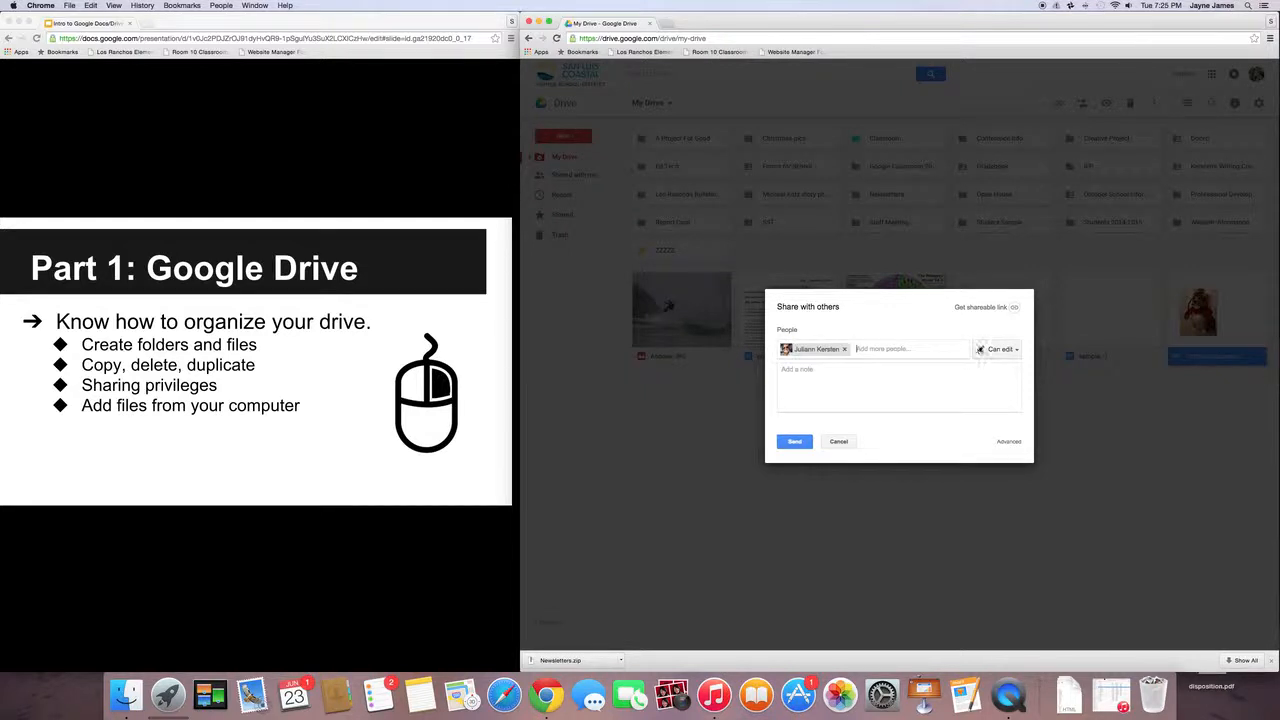
click(999, 349)
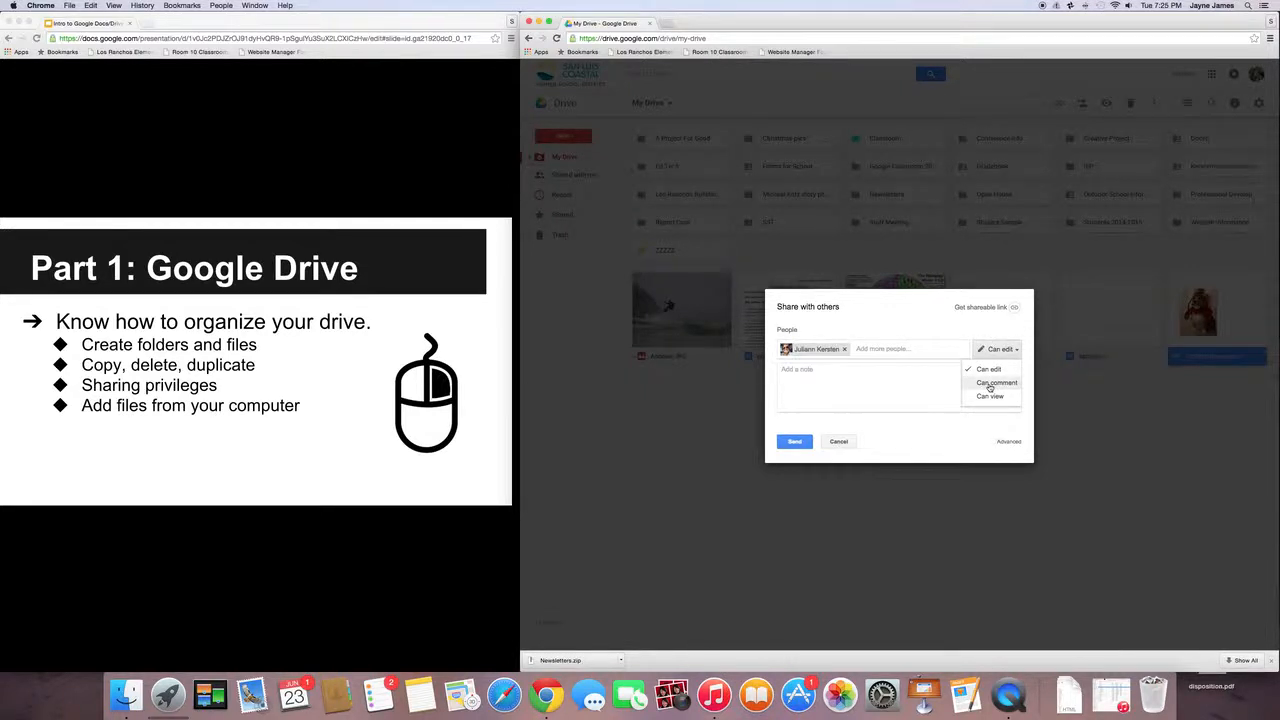
click(996, 382)
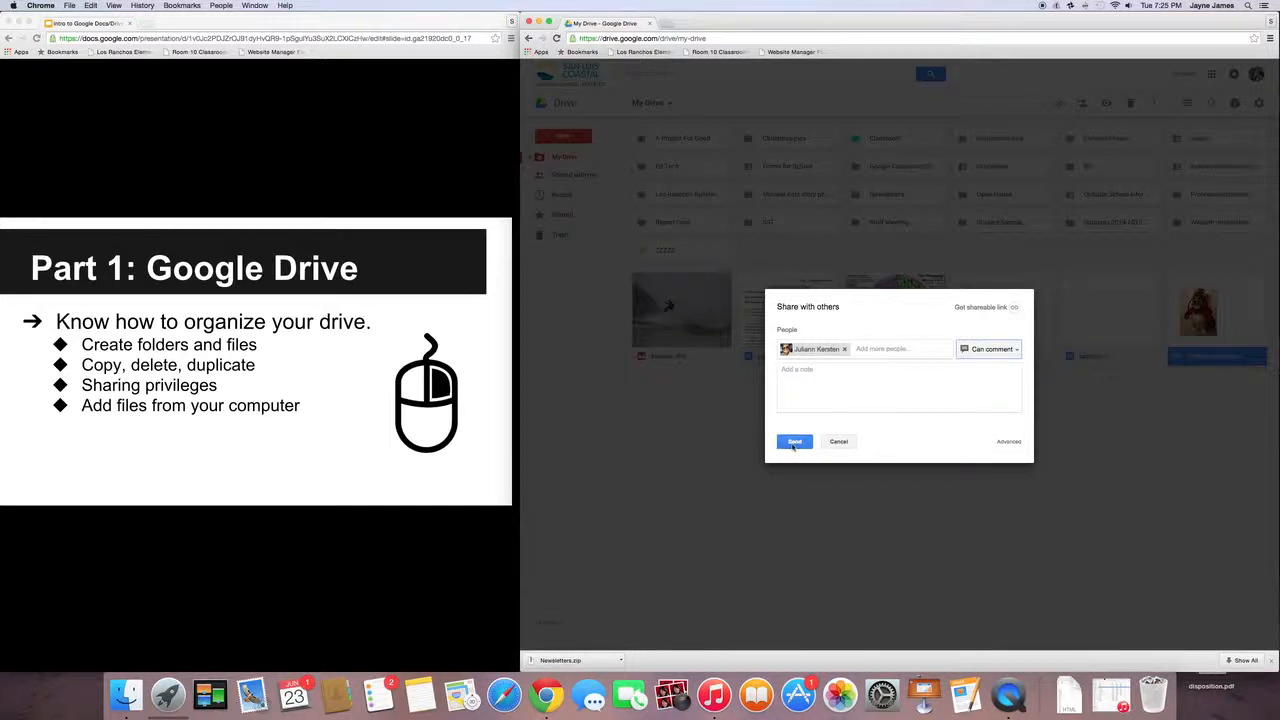
click(990, 349)
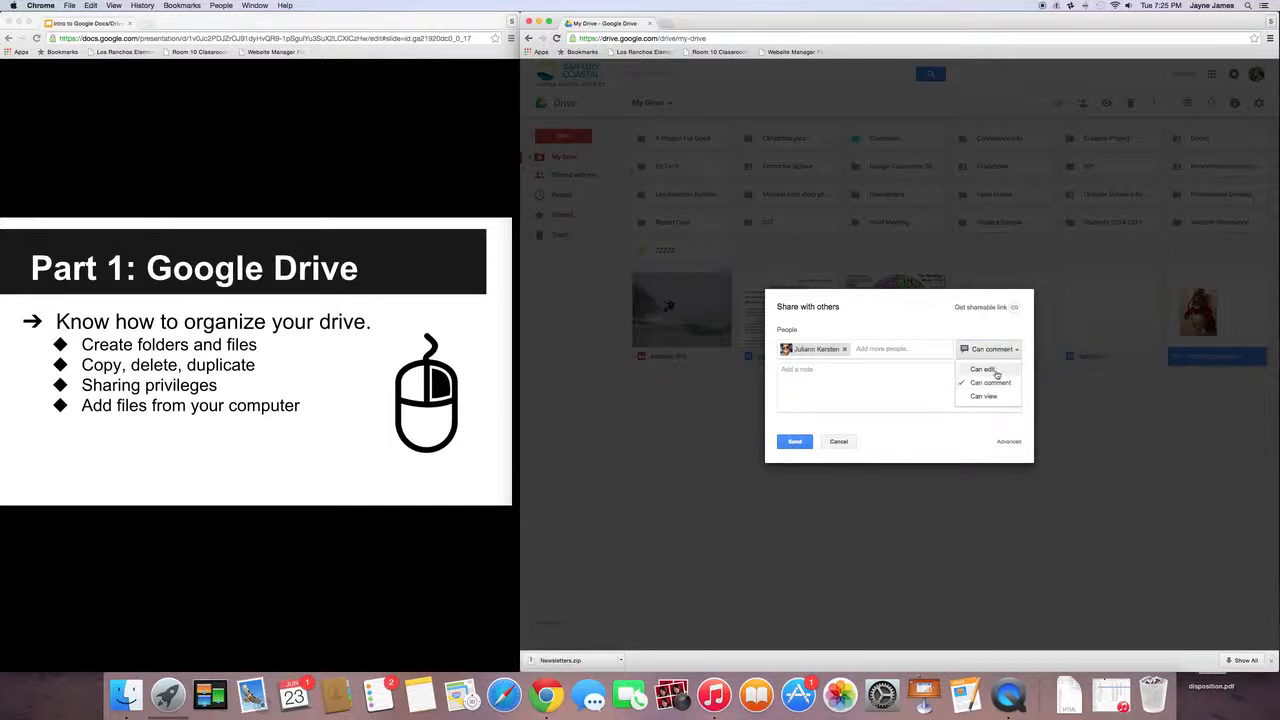
click(984, 396)
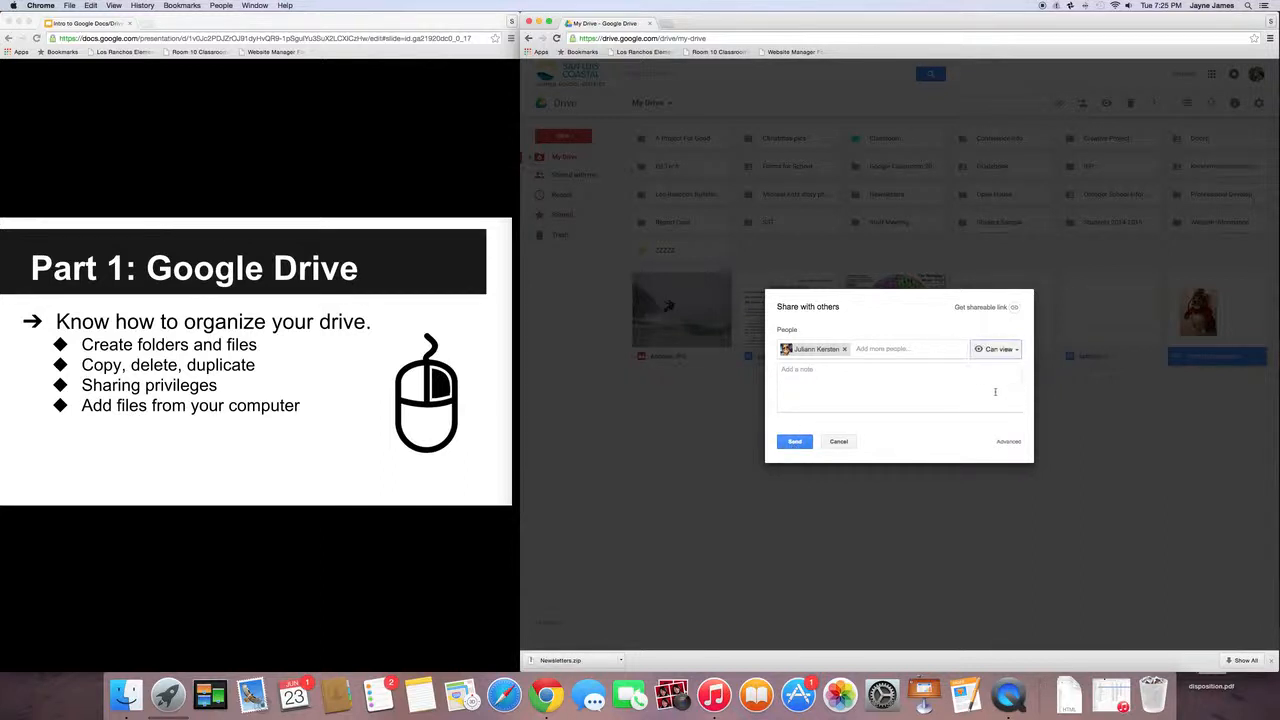
click(844, 349)
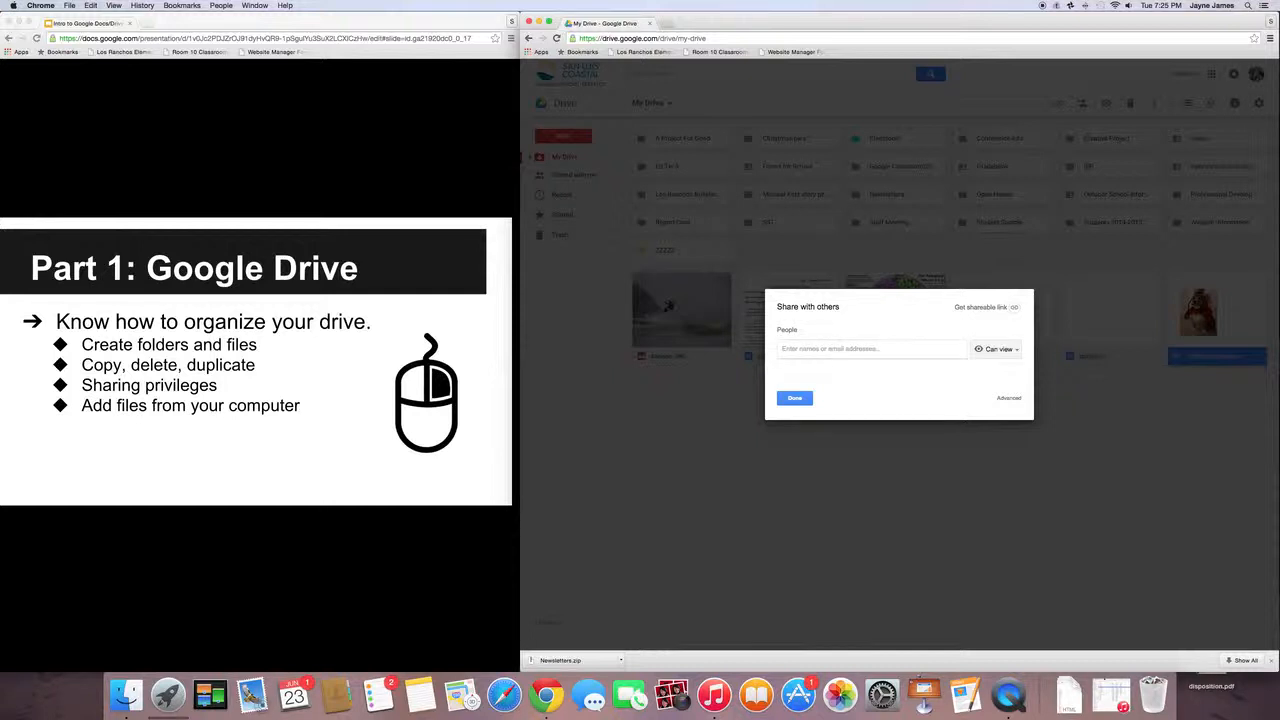
Step: Pick the Room 10 Students group, then cancel and close the sharing dialog
text(Room)
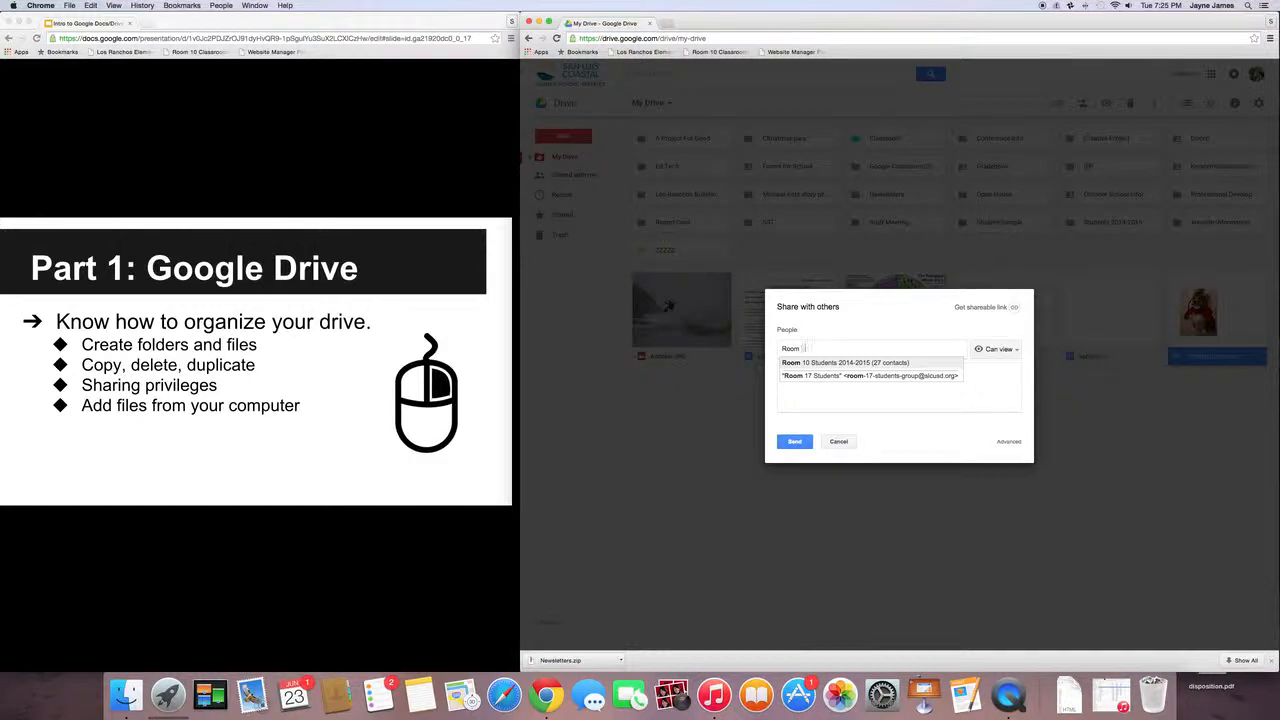
click(845, 362)
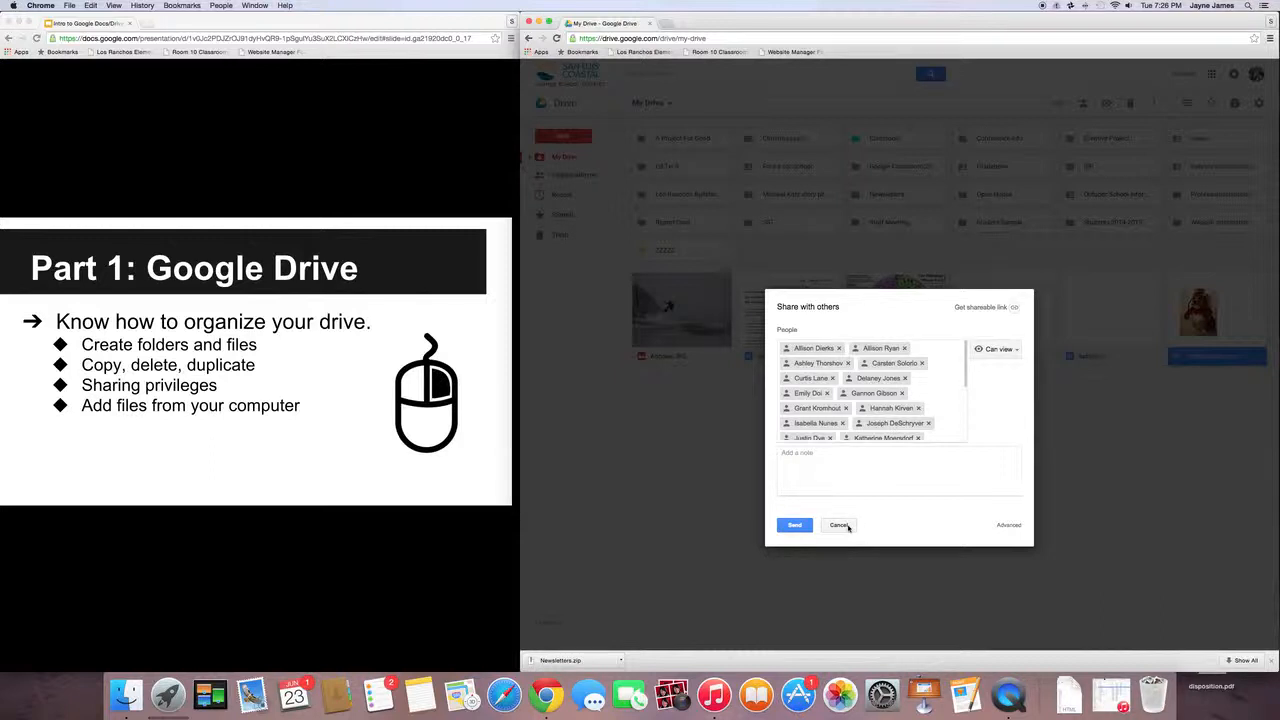
click(794, 525)
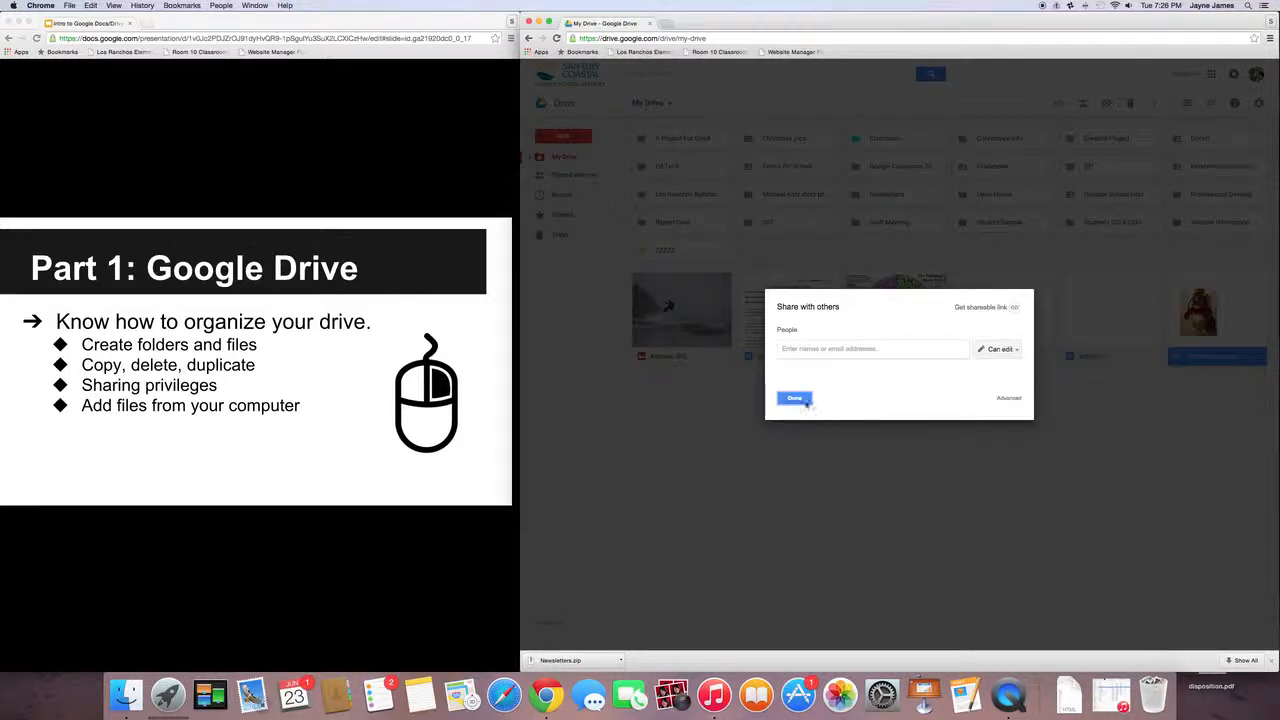
click(794, 398)
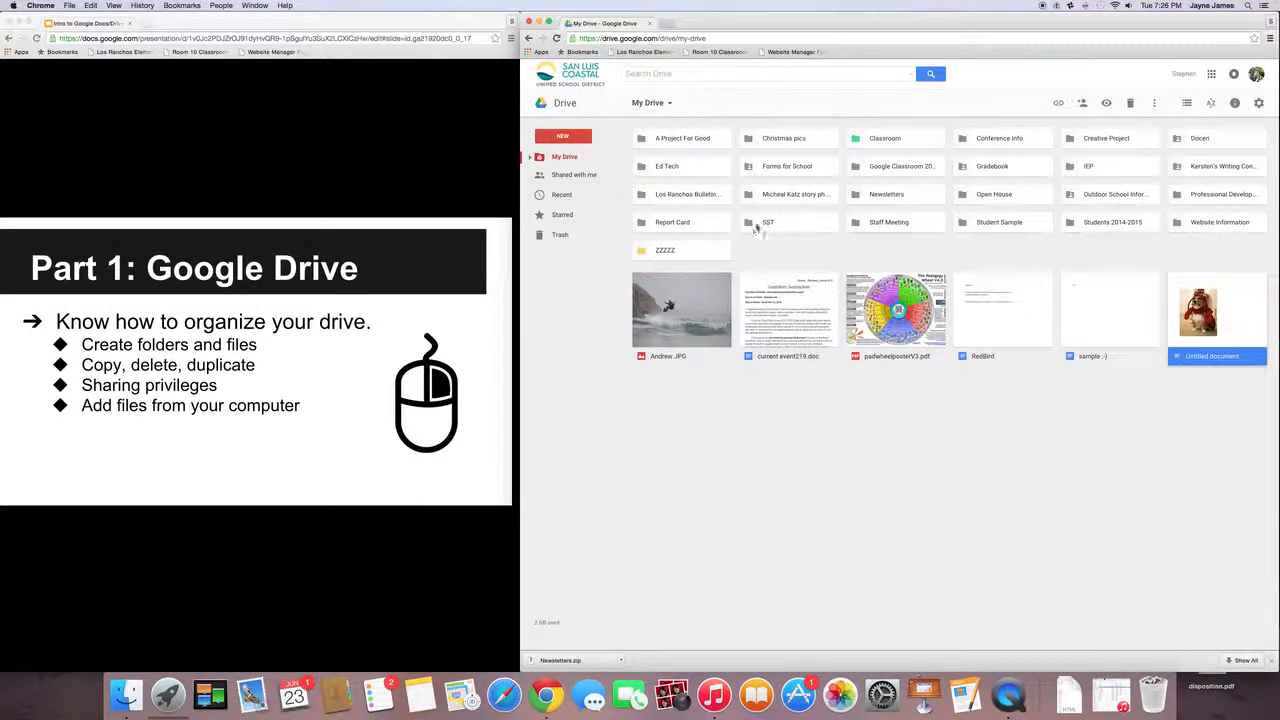
Step: Share the A Project For Good folder with Teri, then browse Shared with me
click(682, 138)
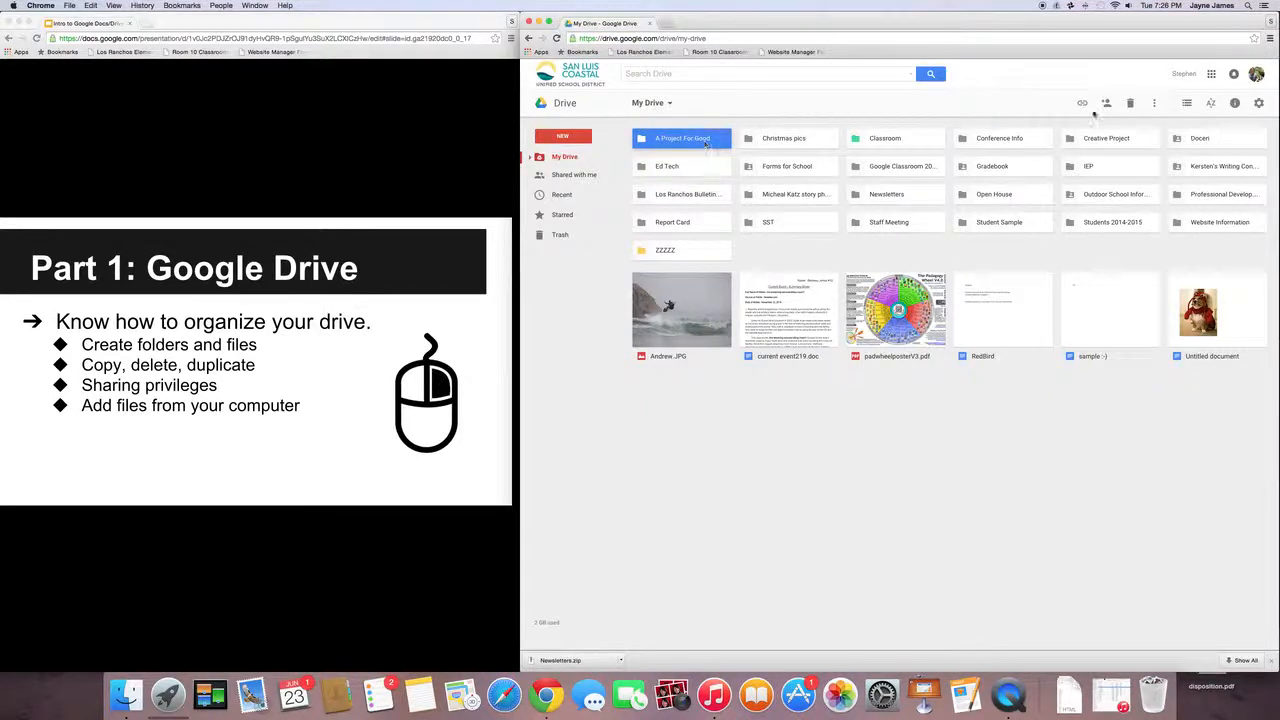
click(1106, 102)
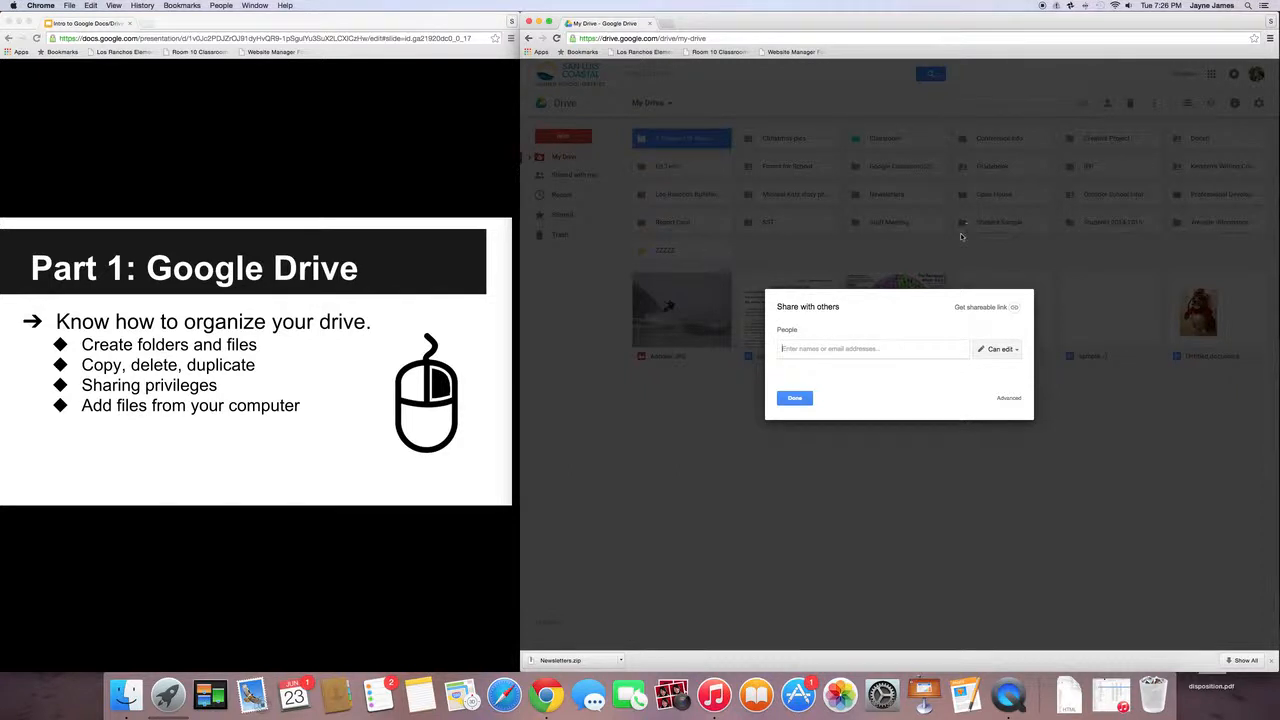
text(Teri)
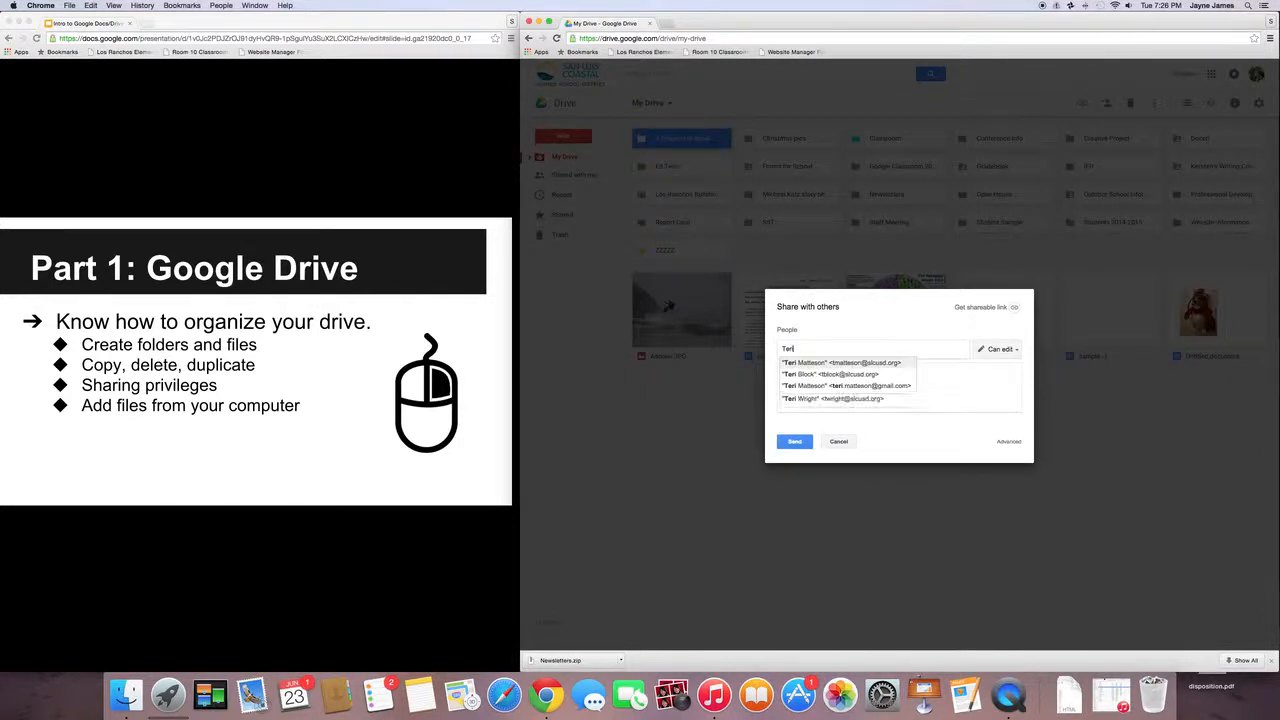
click(843, 362)
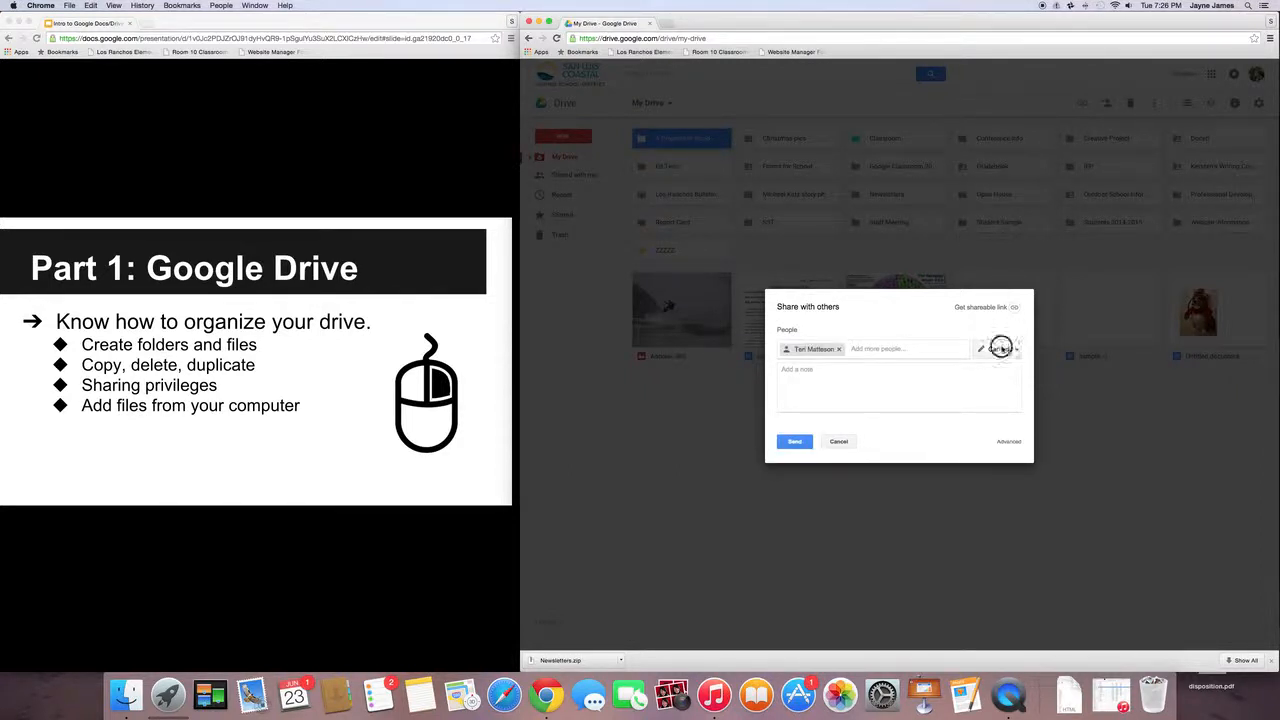
click(998, 348)
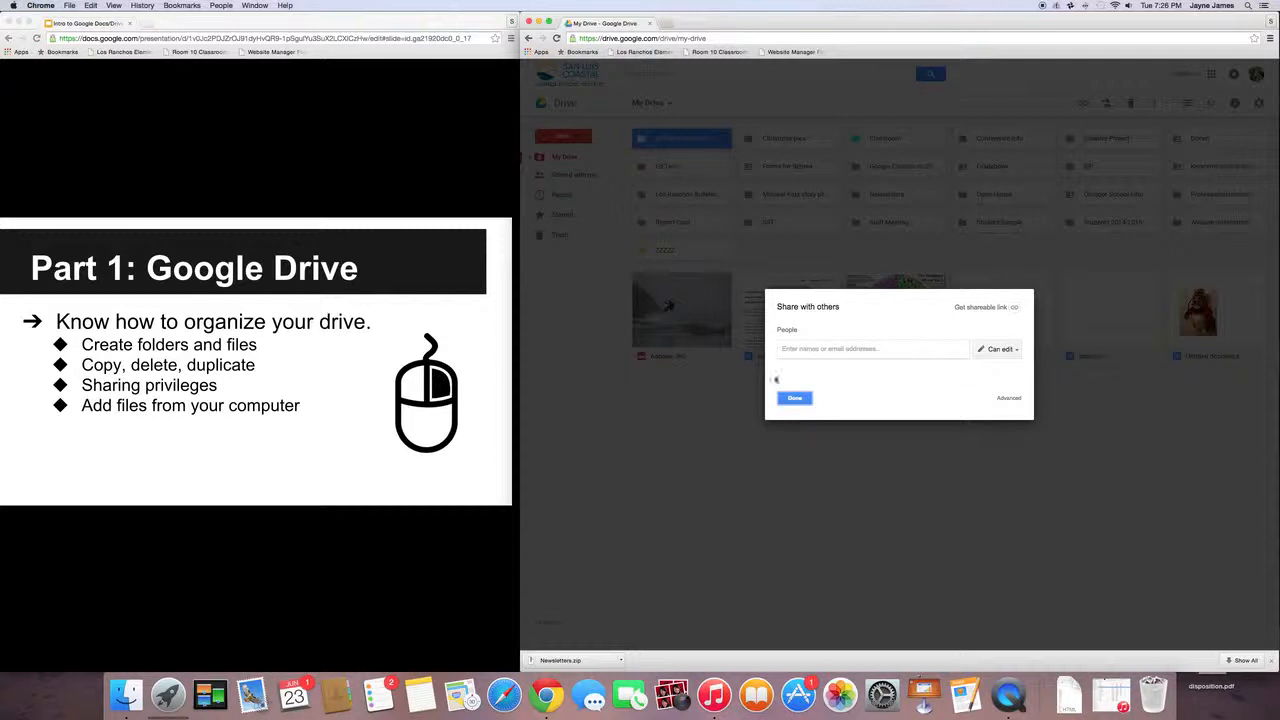
click(794, 398)
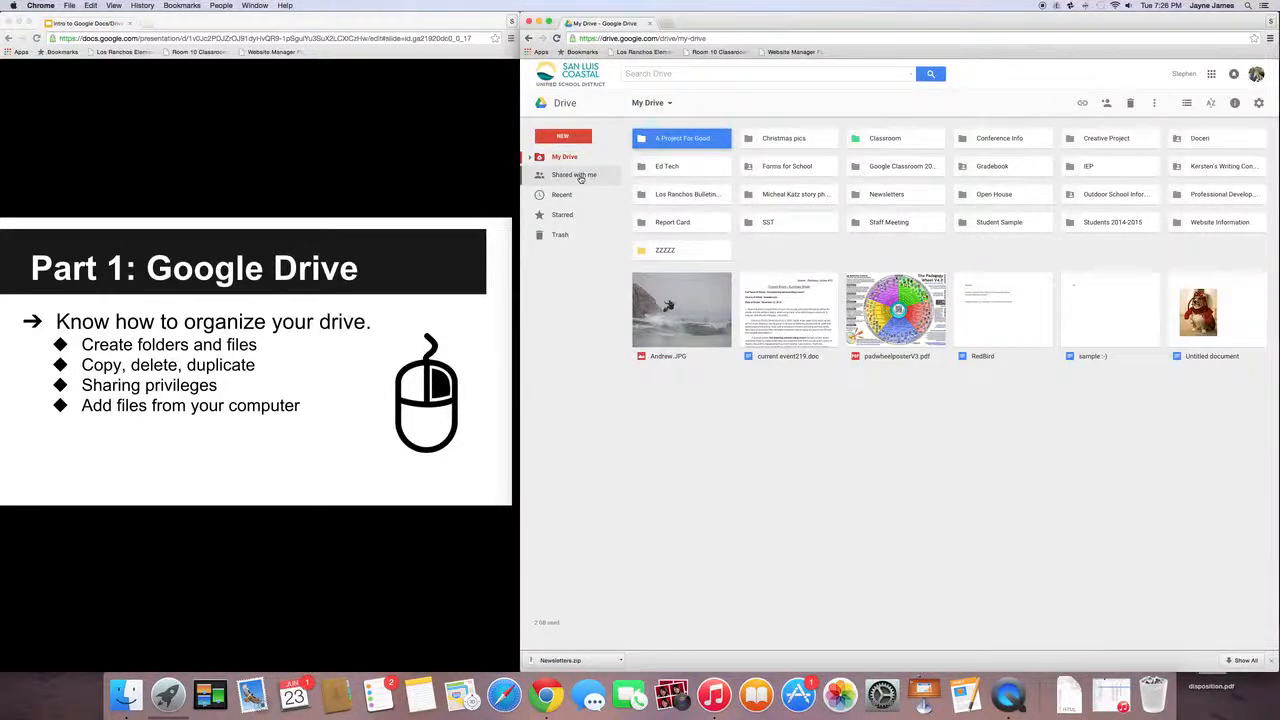
click(574, 175)
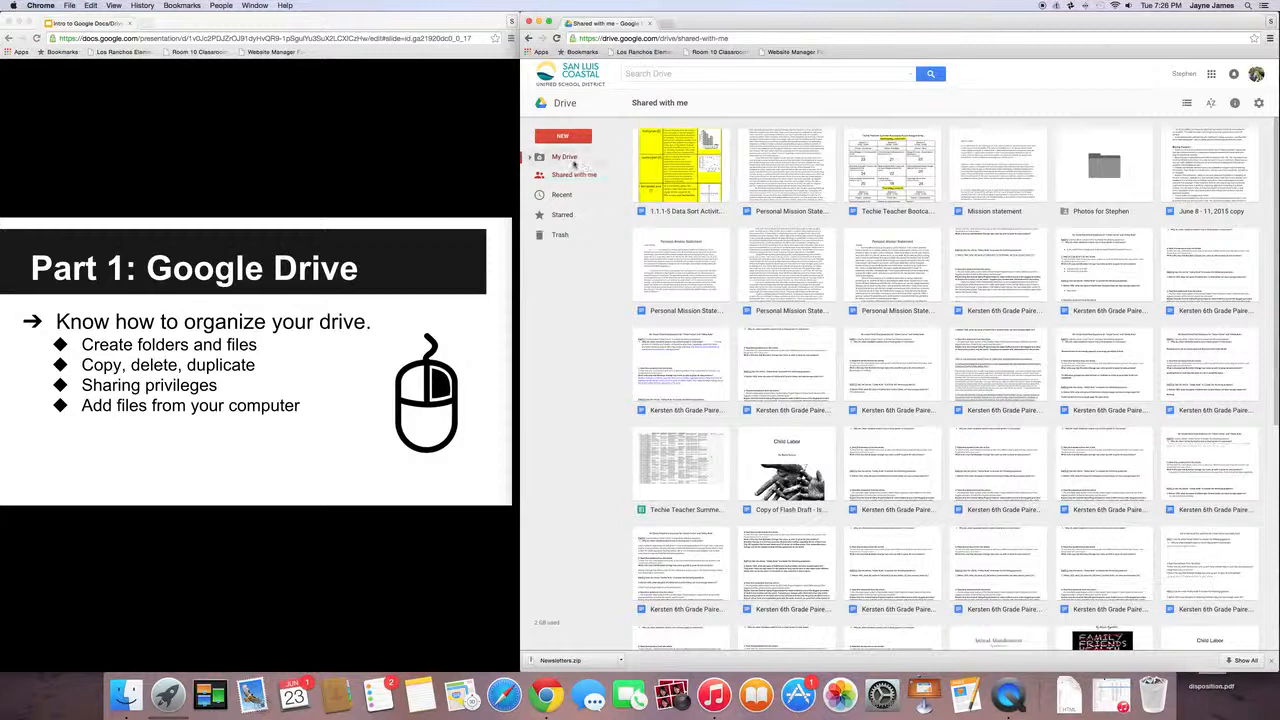
click(564, 157)
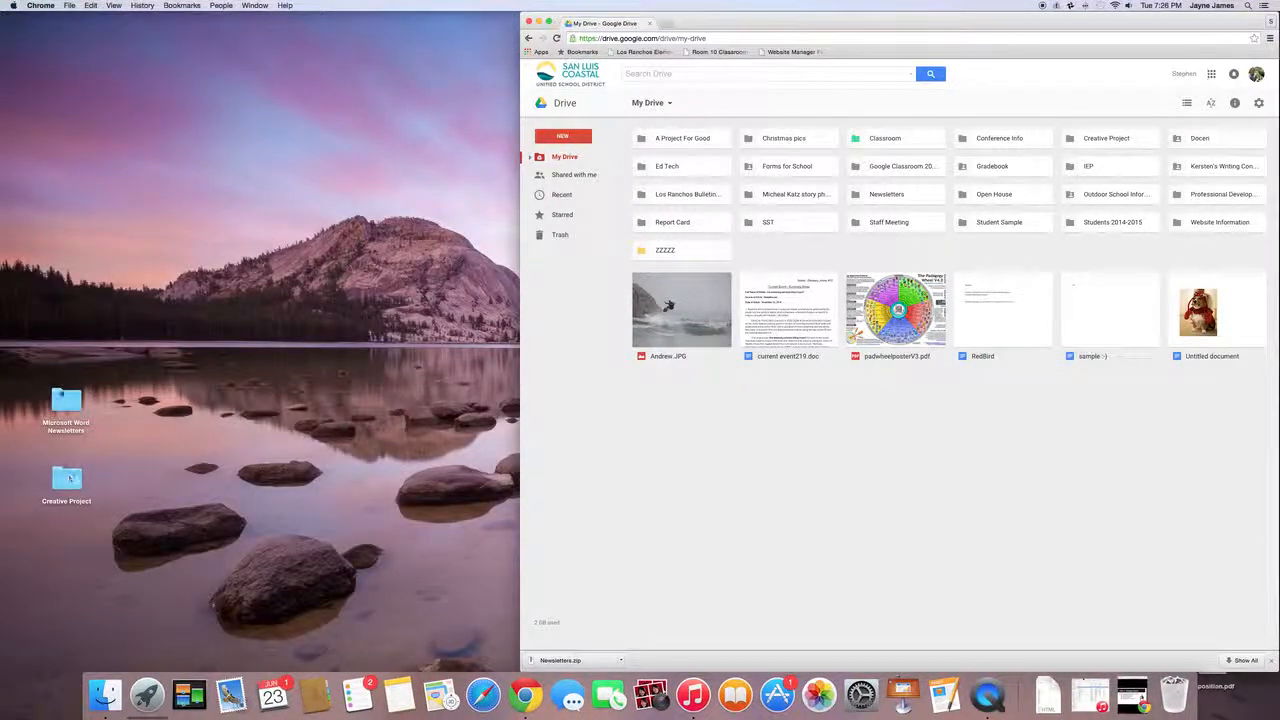
Step: Check the Microsoft Word Newsletters folder's files in Finder, then drag it into My Drive
drag(65, 400, 240, 310)
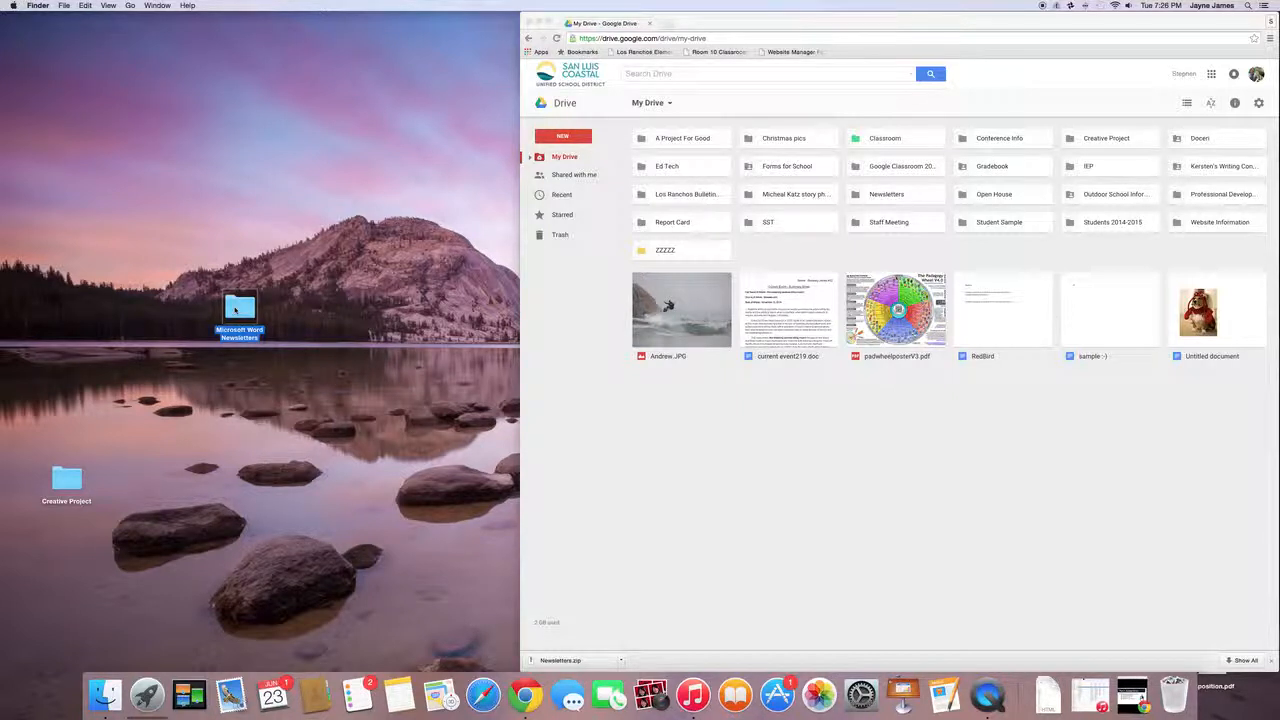
double_click(240, 308)
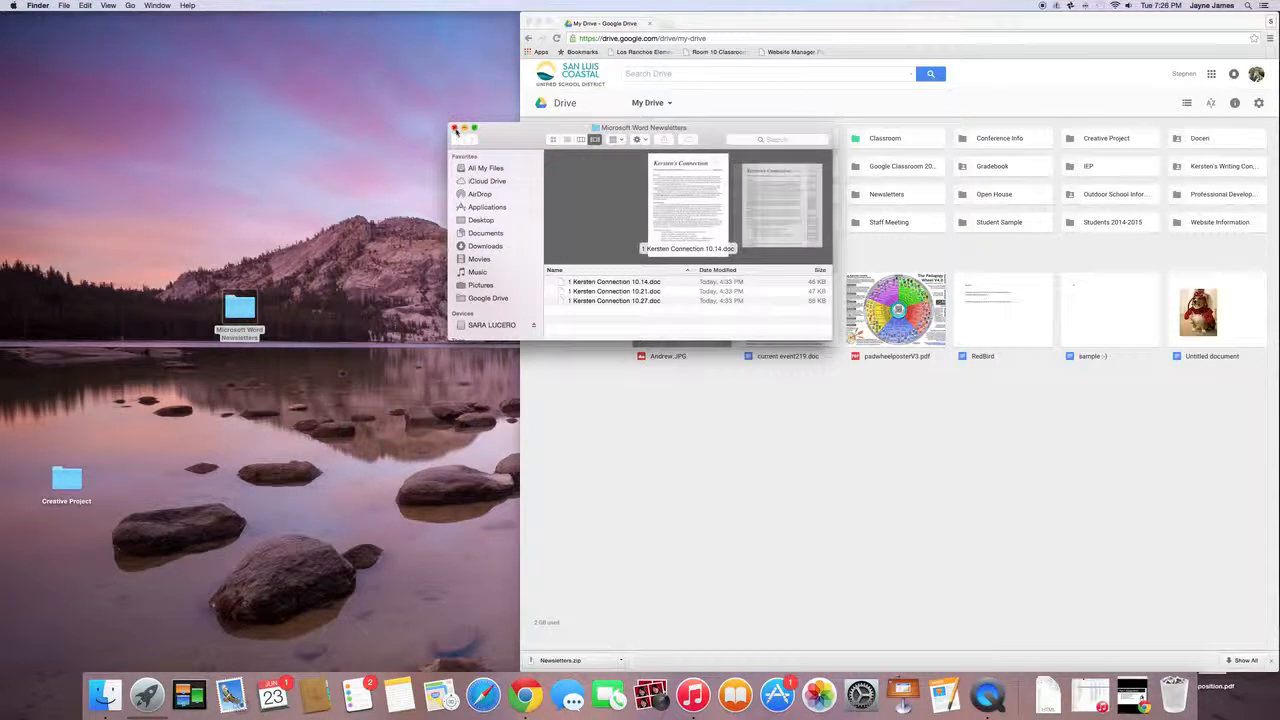
click(456, 130)
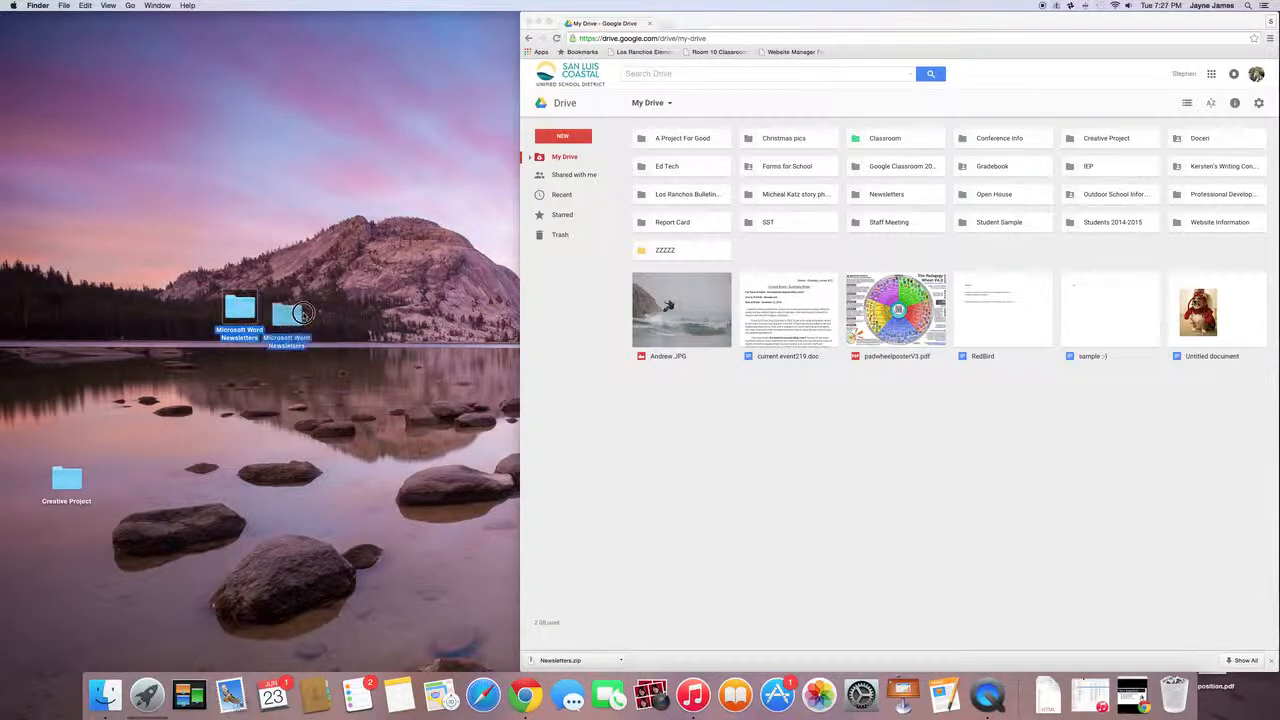
drag(287, 333, 988, 407)
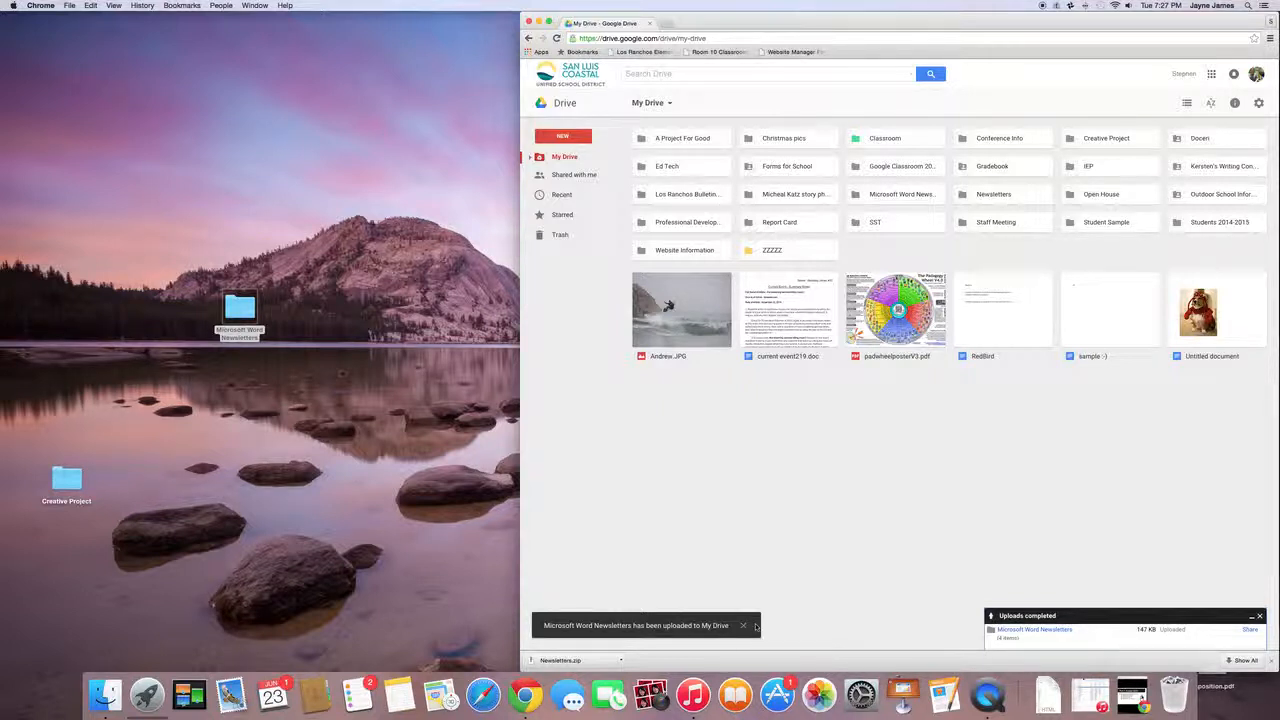
mouse_move(830, 478)
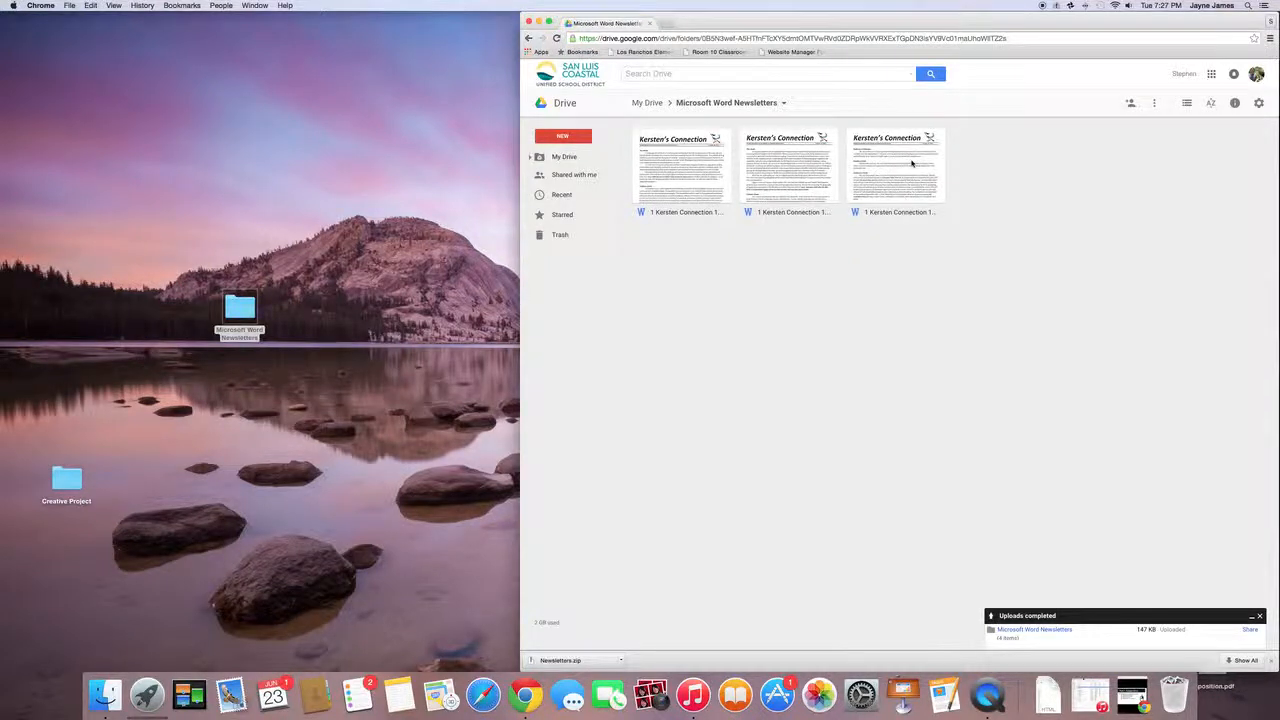
Step: Open the October 27 Kersten Connection newsletter with Google Docs, then return to the folder tab
right_click(893, 165)
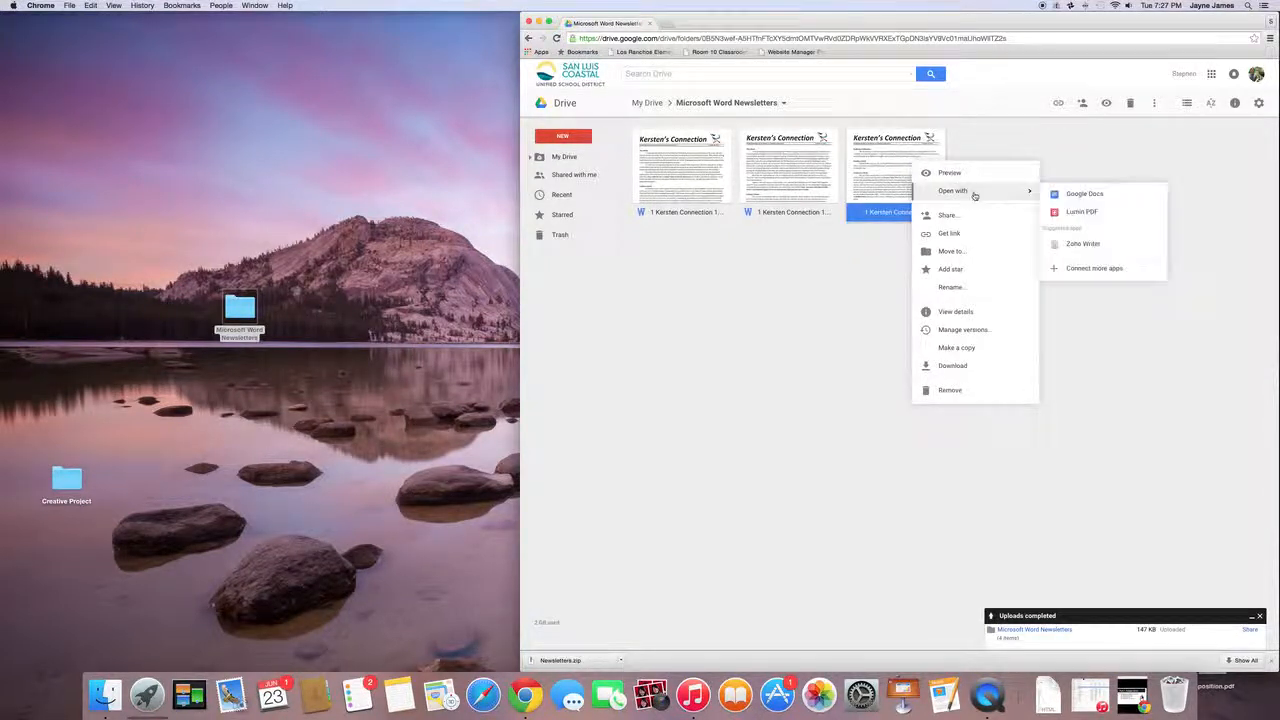
mouse_move(1085, 194)
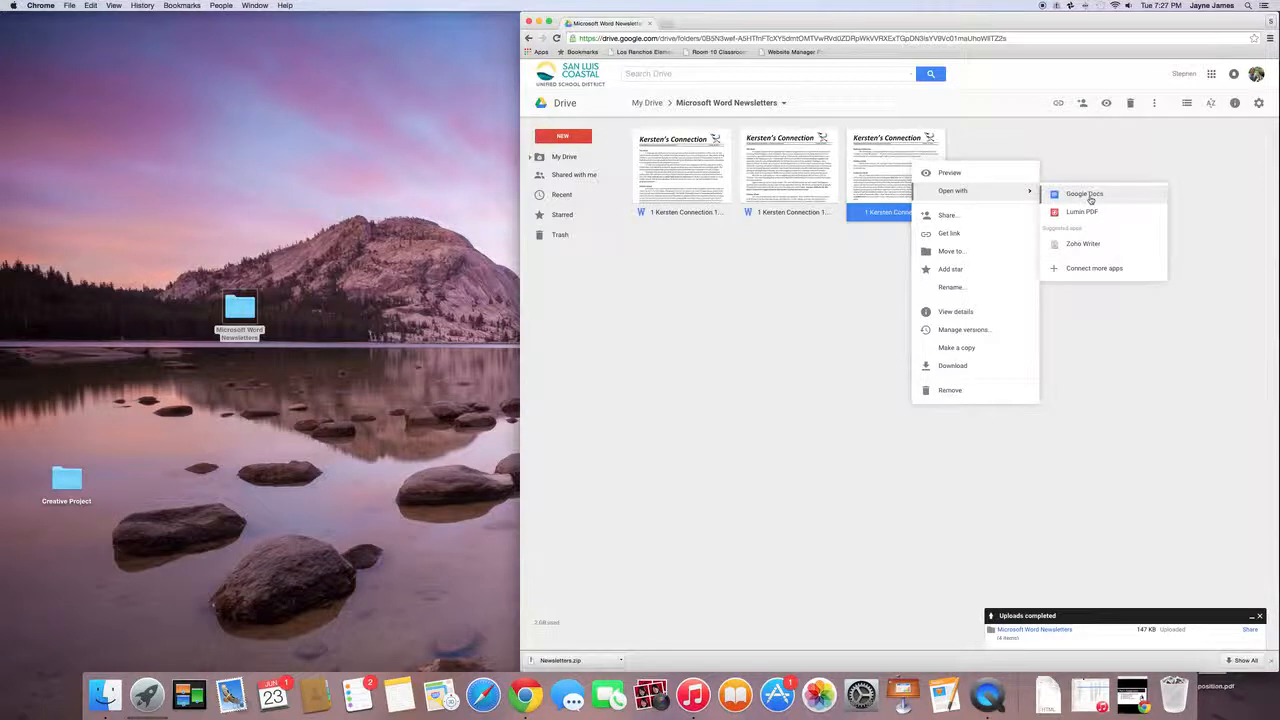
click(1084, 193)
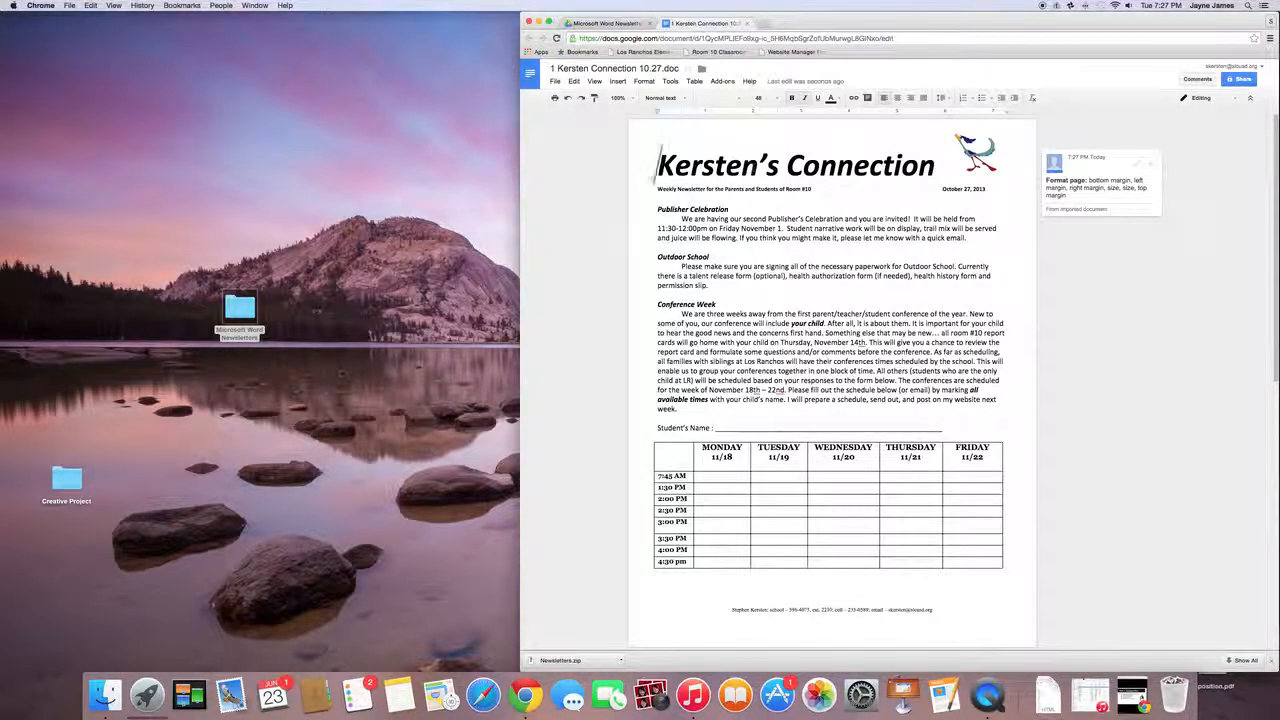
scroll(up, 3)
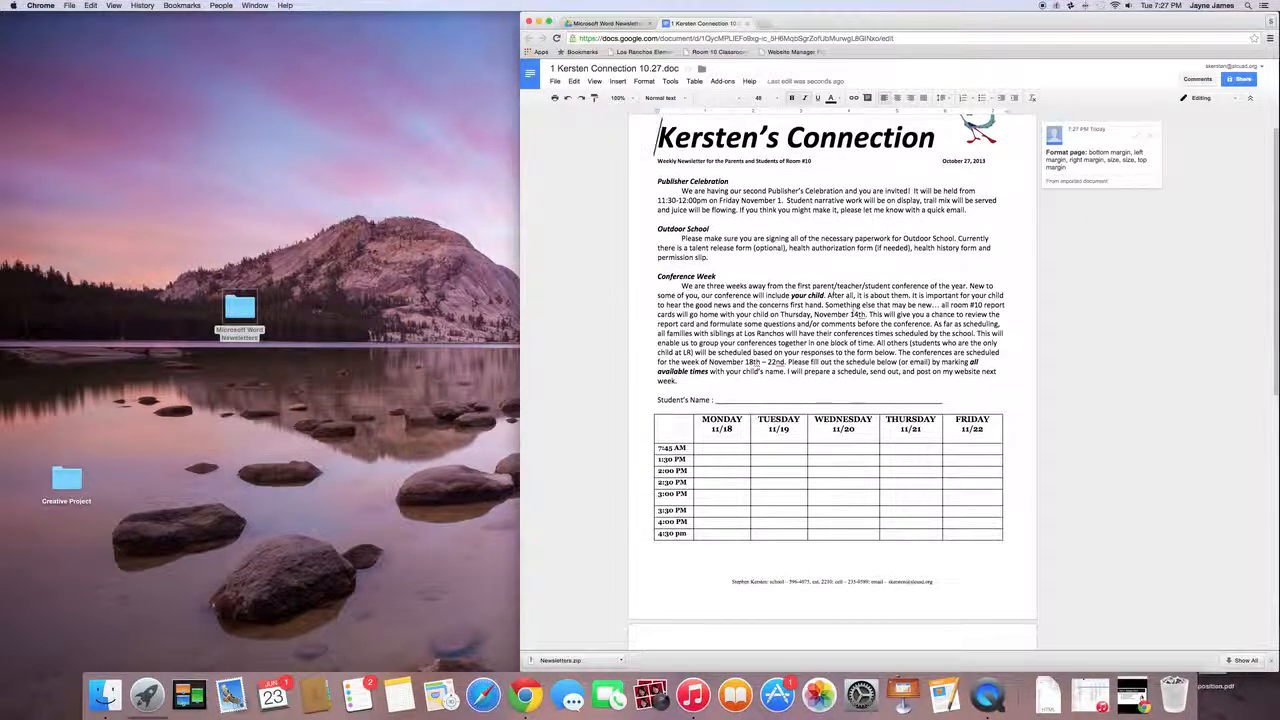
click(600, 23)
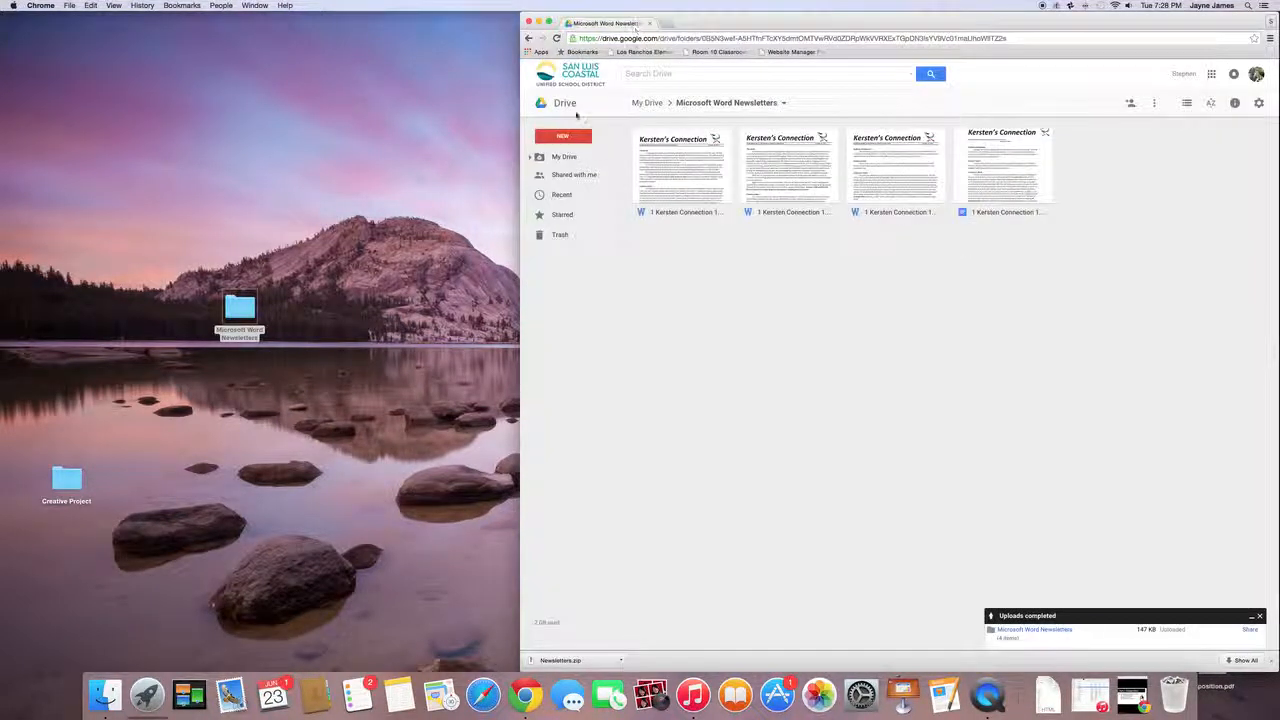